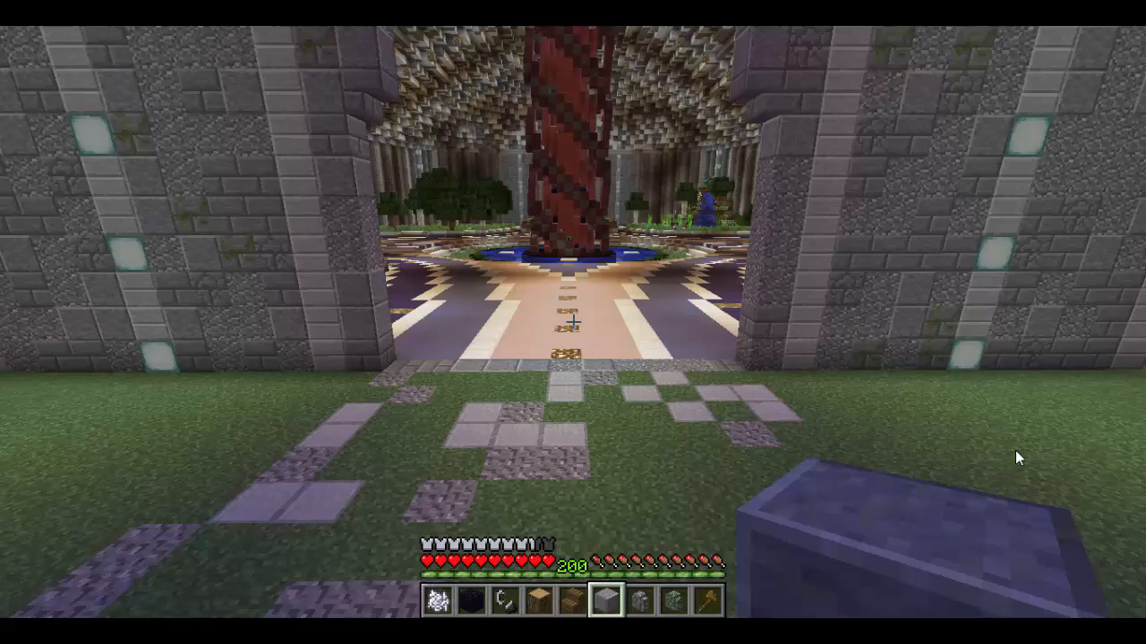
Run /warps and pick the Desert Biome item to teleport there
type("/war")
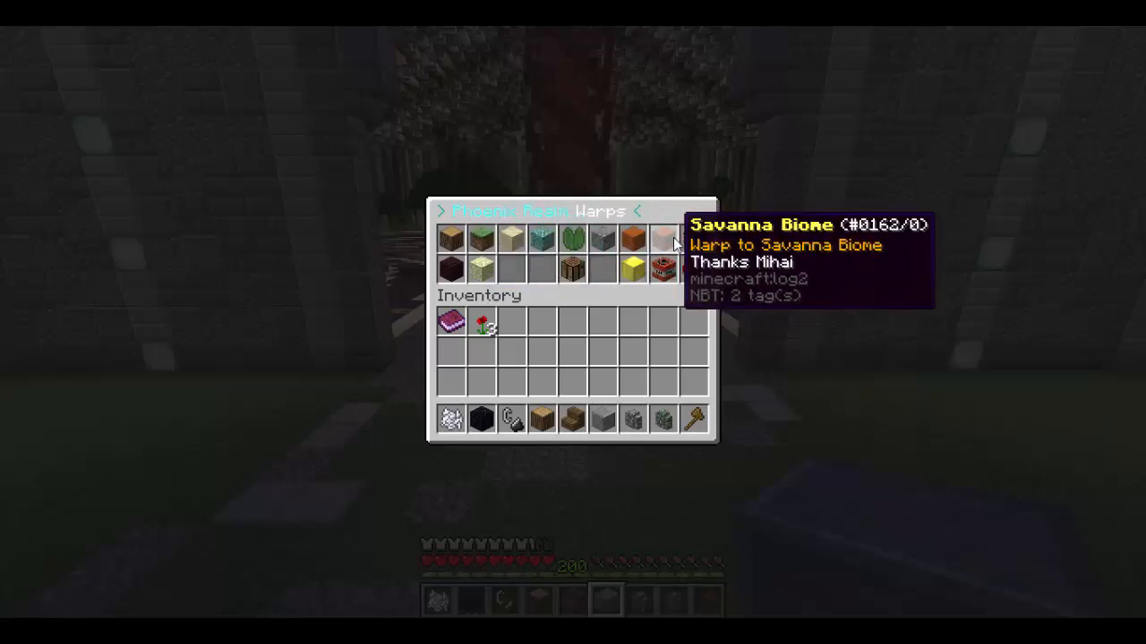
left_click(662, 239)
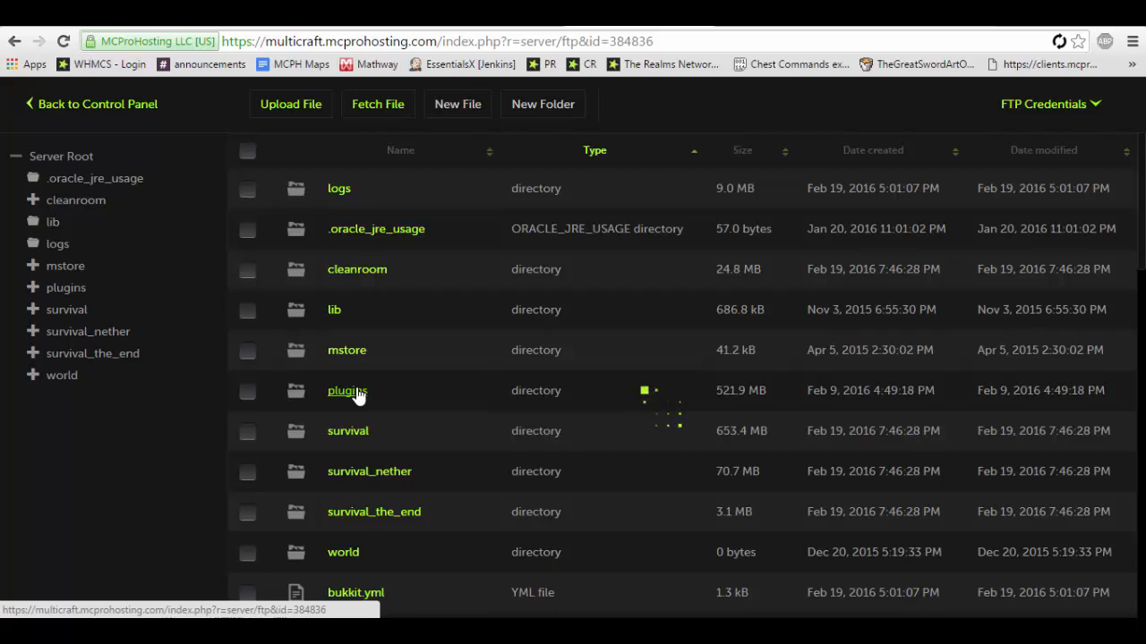
Navigate plugins > ChestCommands > menu in the file manager
left_click(348, 391)
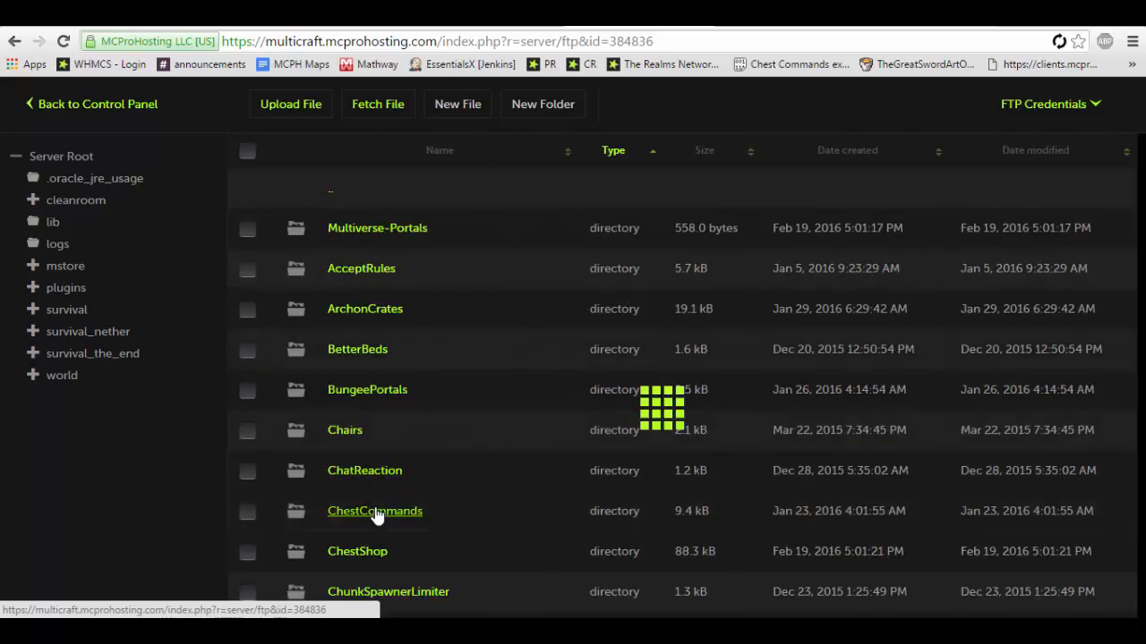
left_click(374, 512)
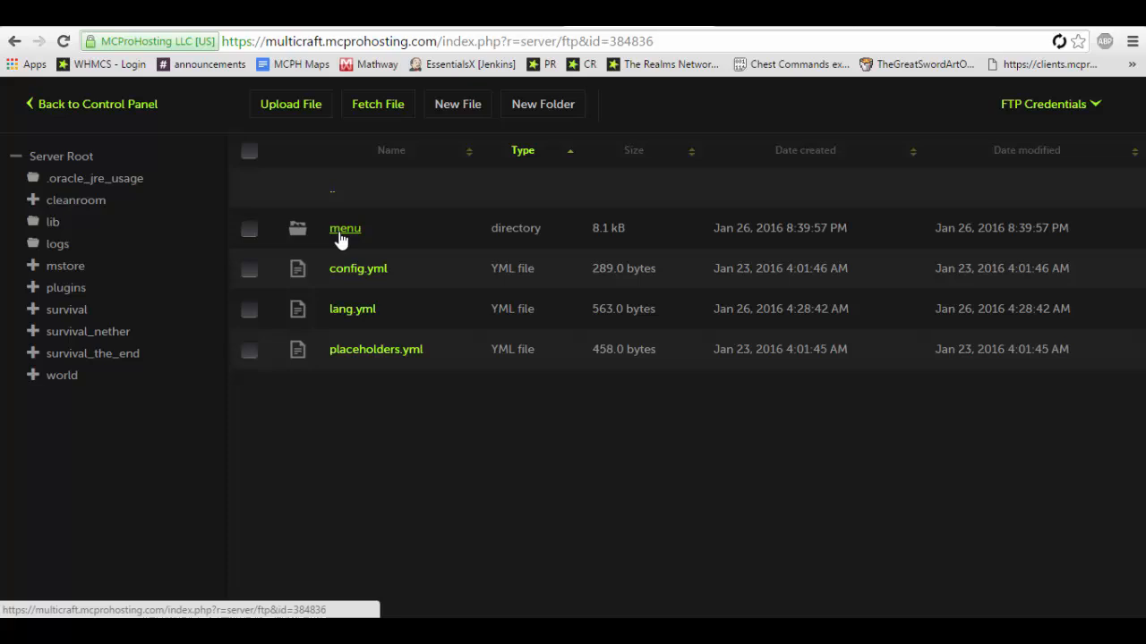
left_click(344, 230)
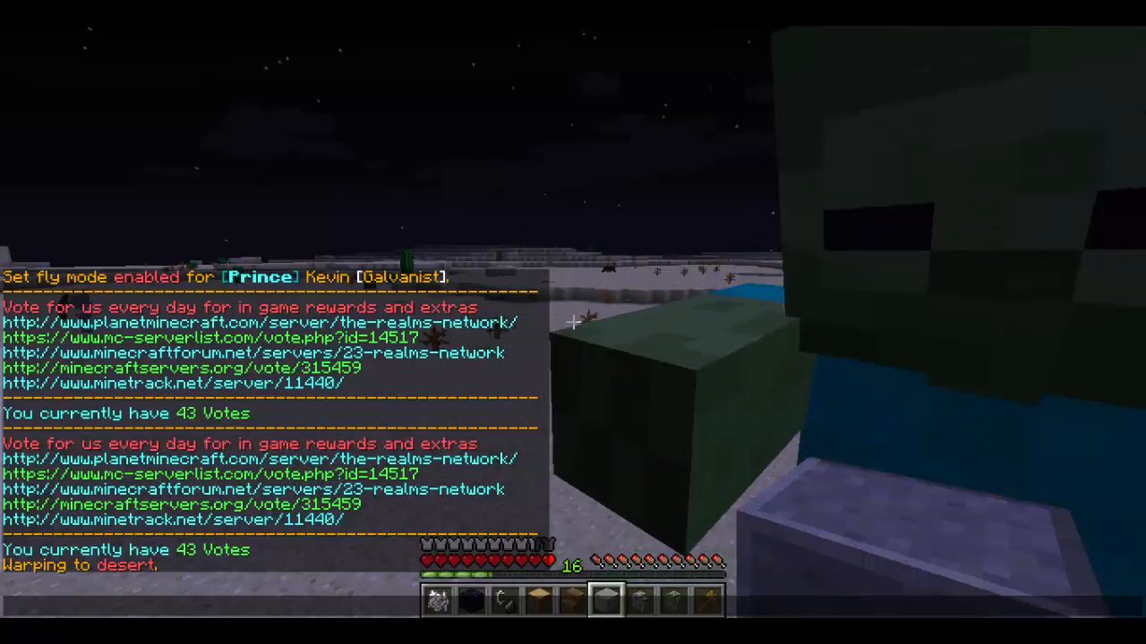
type("/townys")
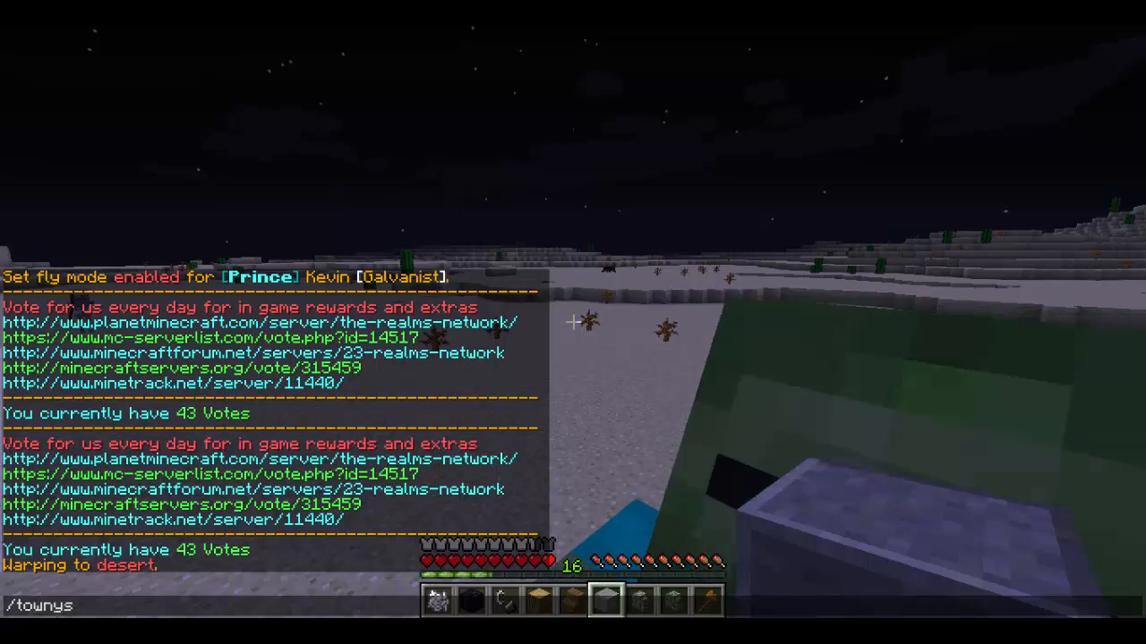
key("backspace")
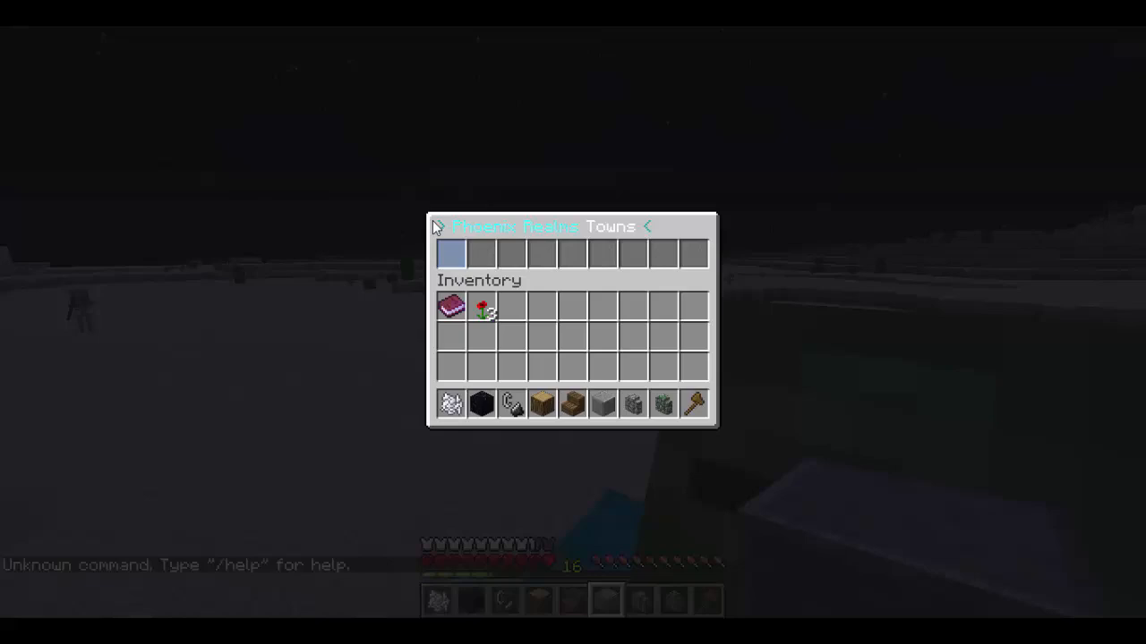
key("Escape")
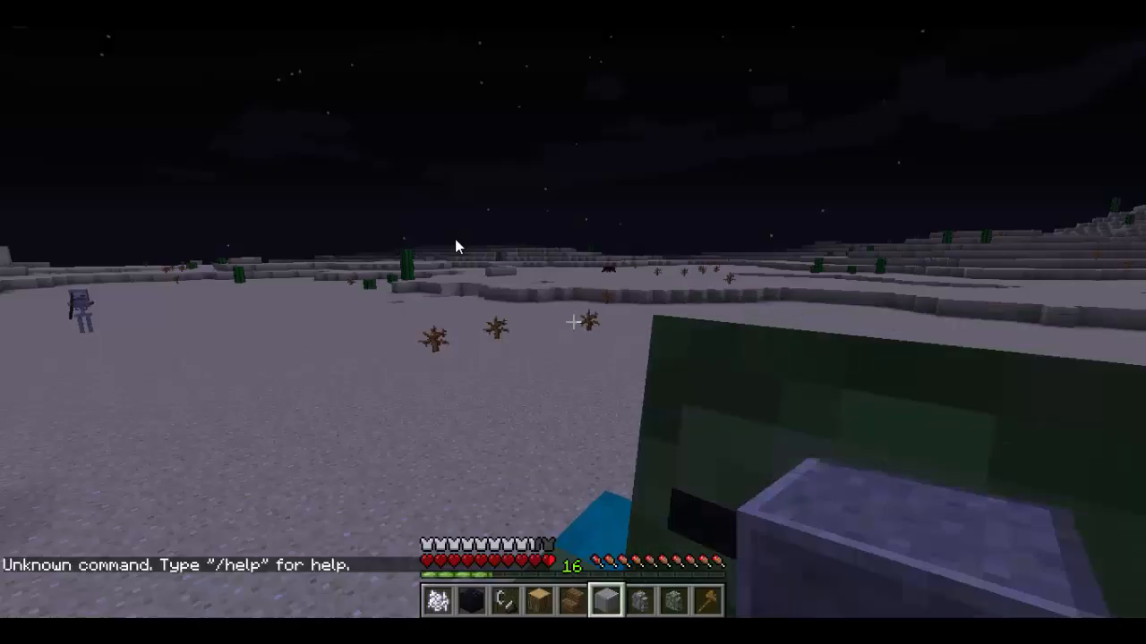
key("e")
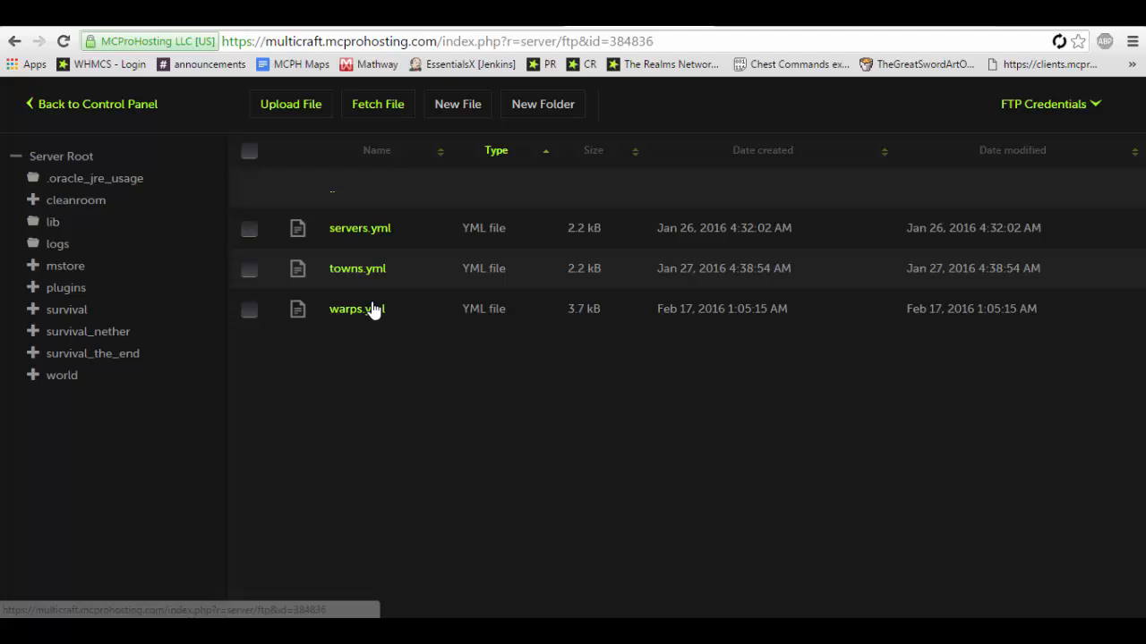
Open warps.yml in the Edit file view
left_click(356, 308)
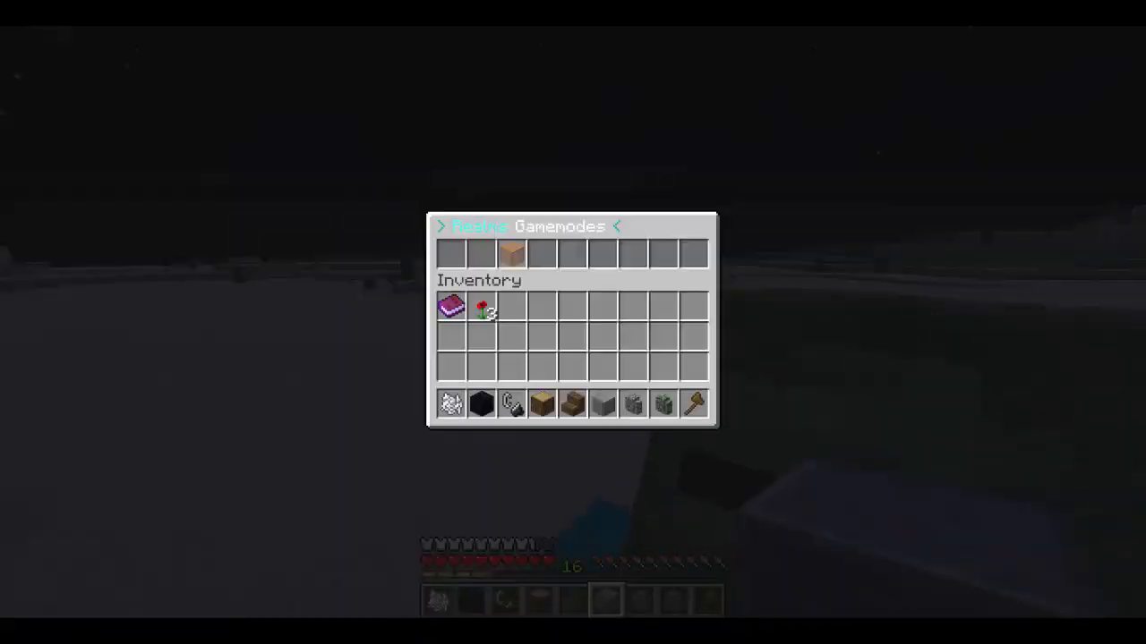
left_click(616, 225)
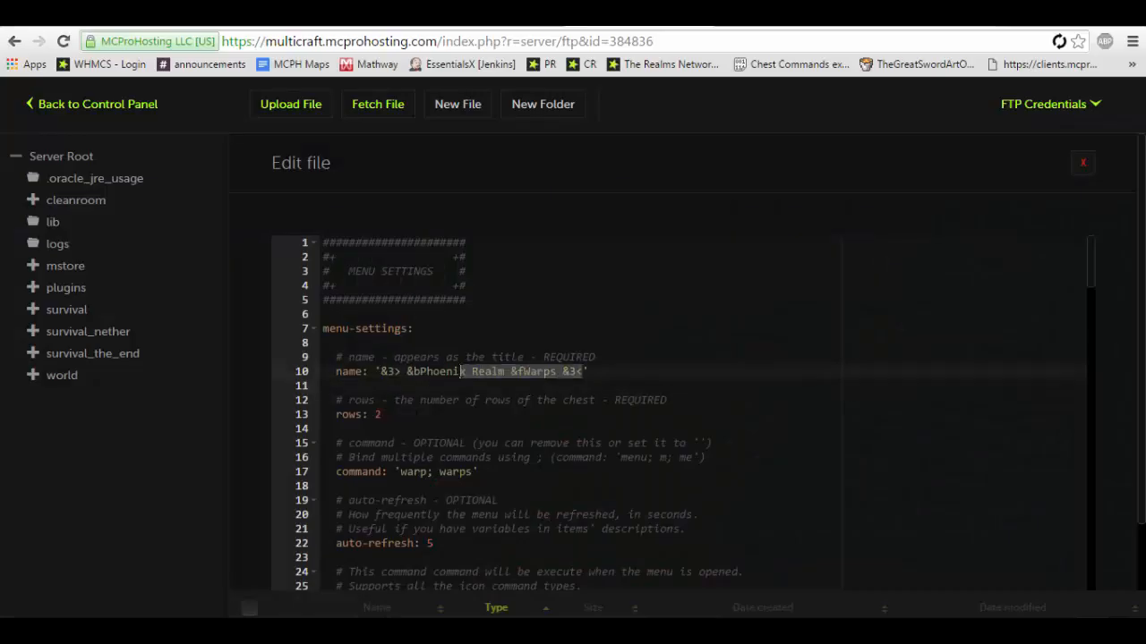
scroll("down", 3)
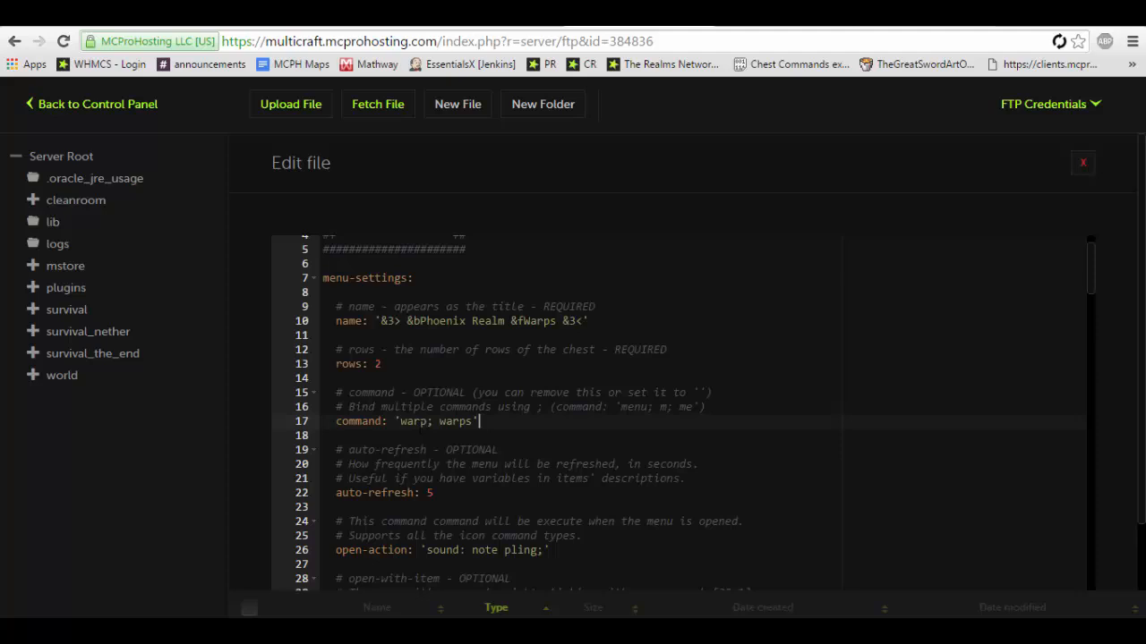
scroll("down", 3)
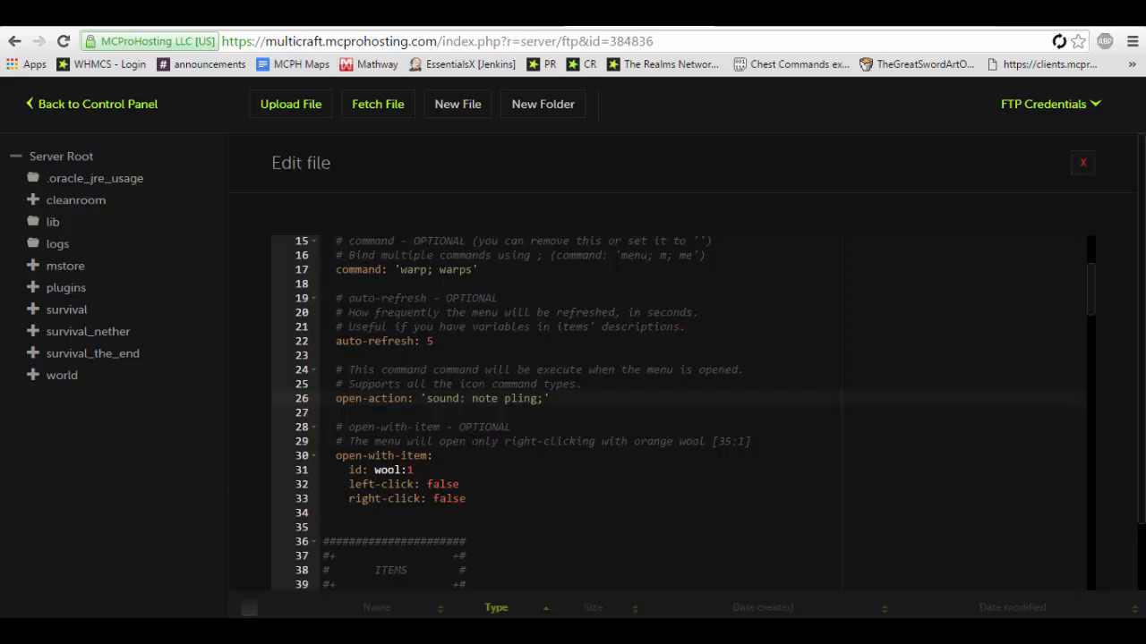
scroll("down", 3)
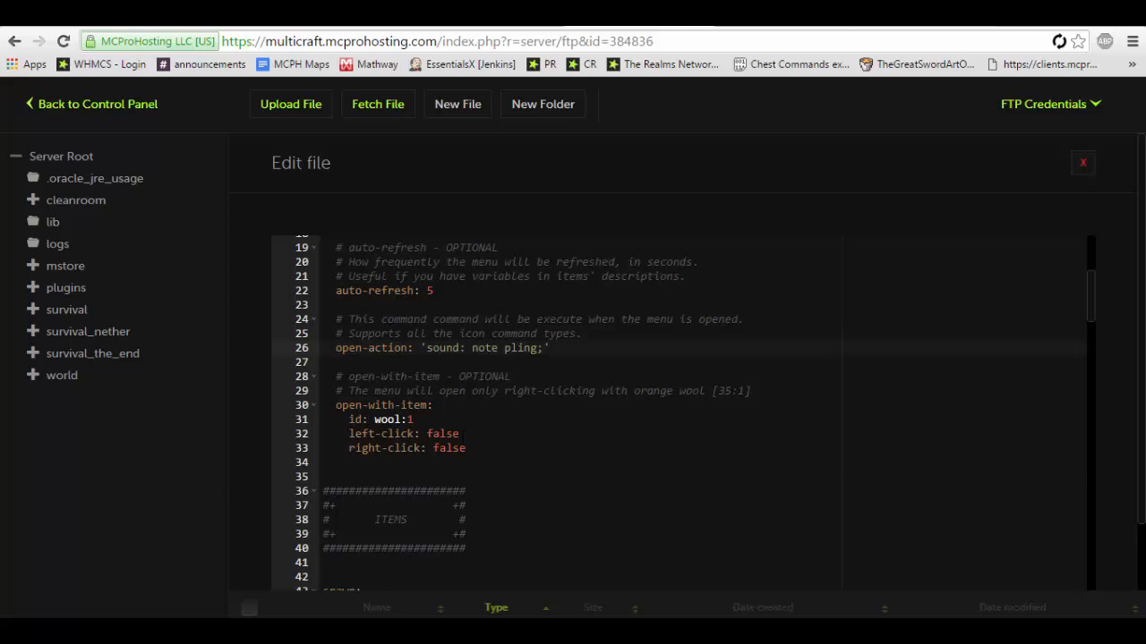
scroll("down", 3)
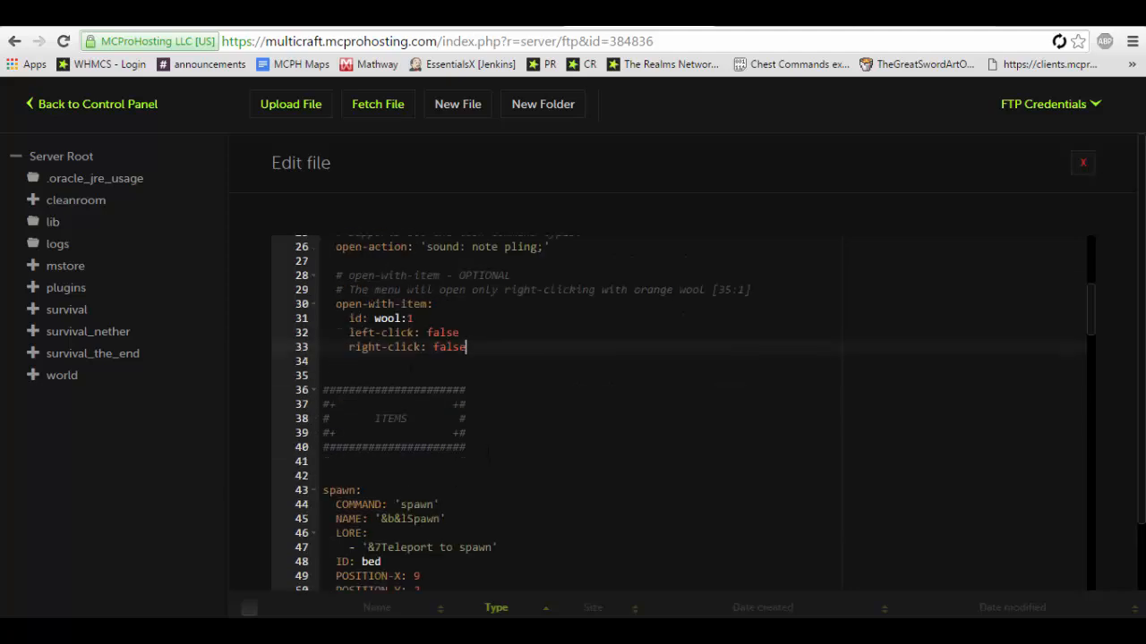
scroll("down", 3)
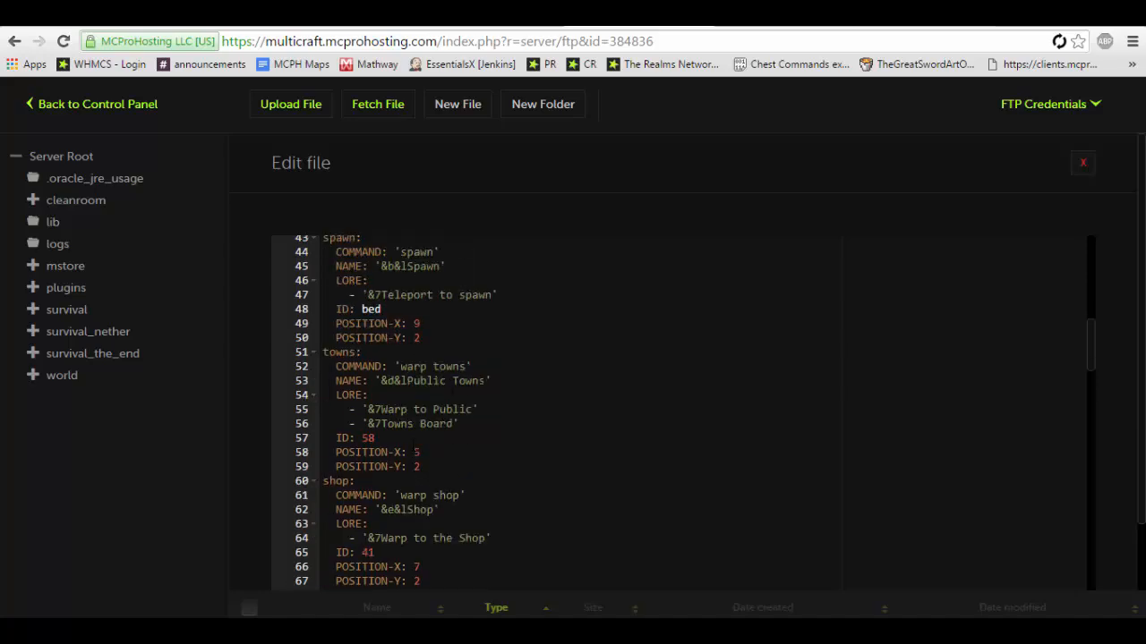
scroll("down", 3)
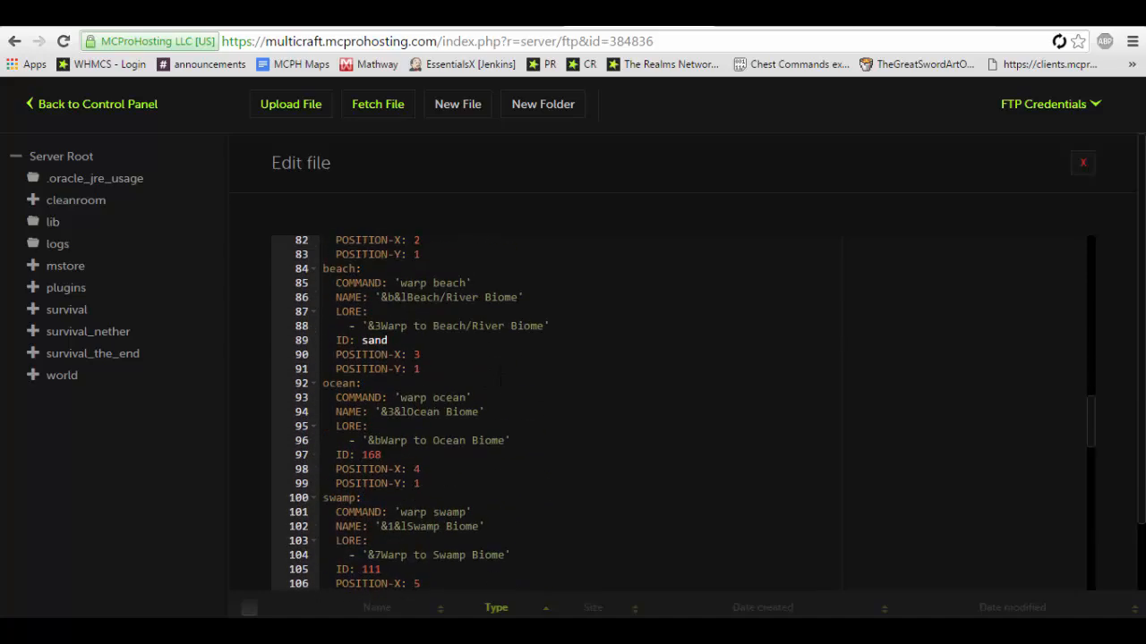
scroll("down", 3)
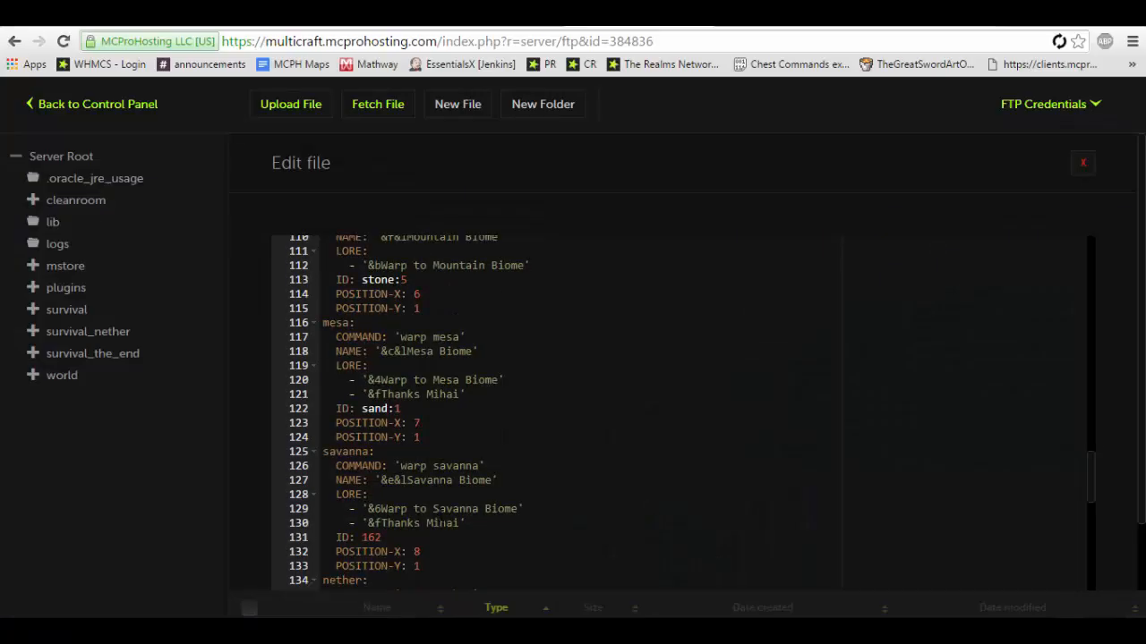
scroll("down", 3)
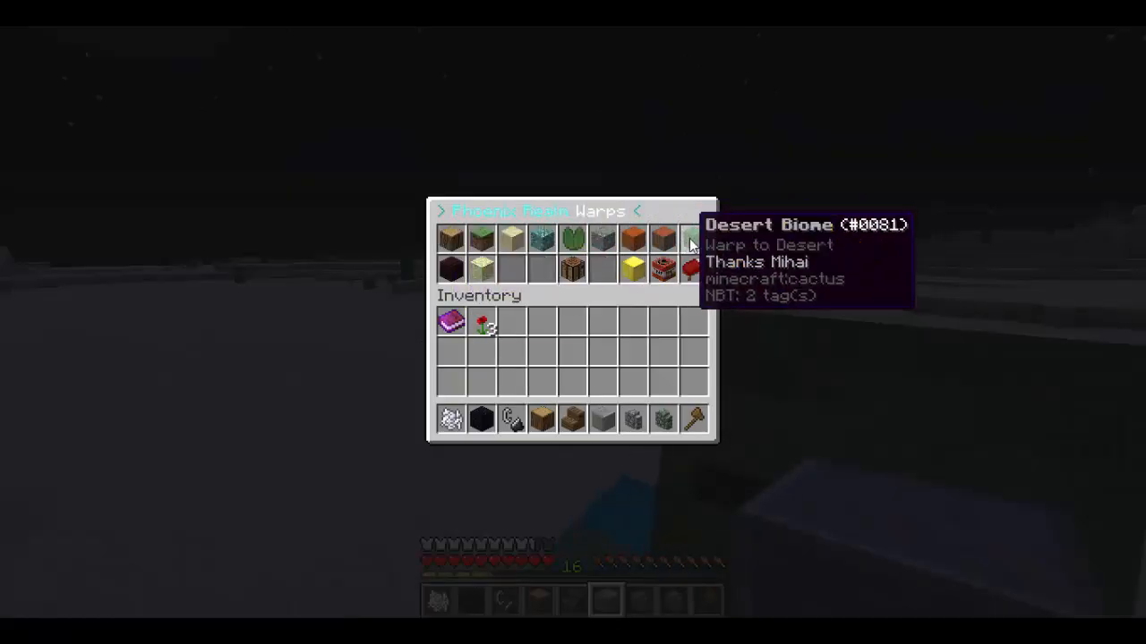
mouse_move(572, 268)
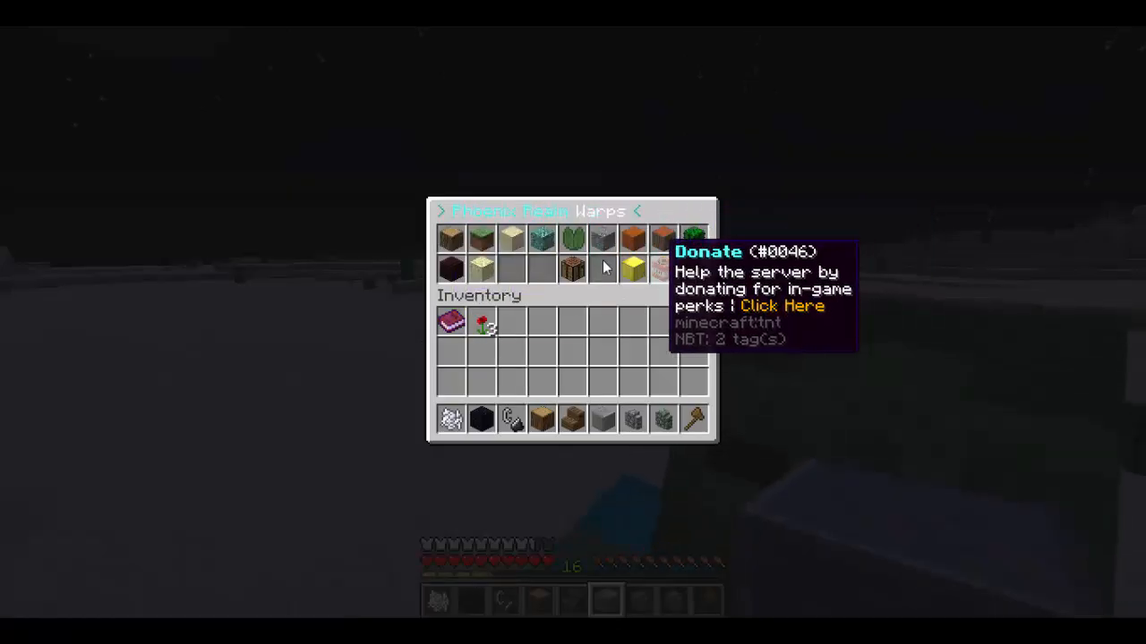
mouse_move(451, 237)
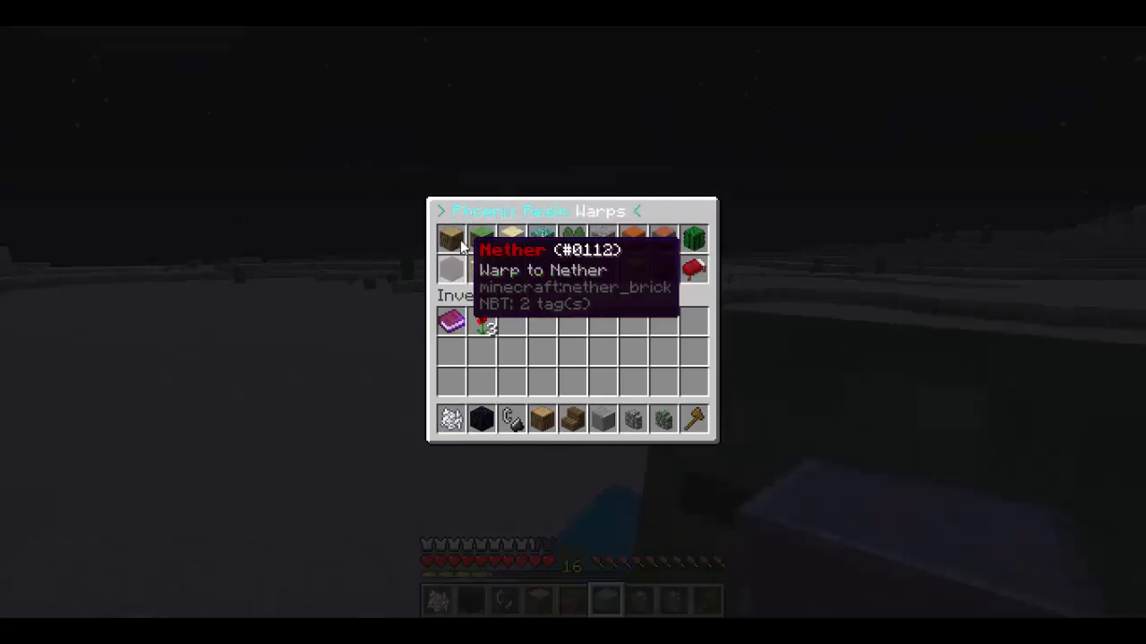
mouse_move(577, 239)
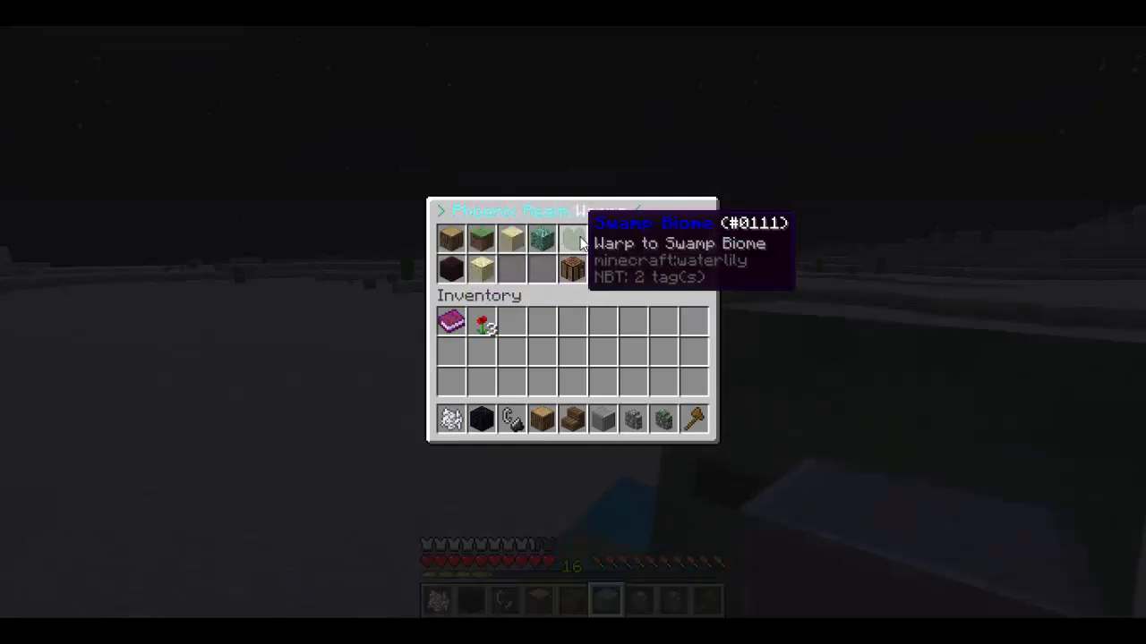
mouse_move(695, 242)
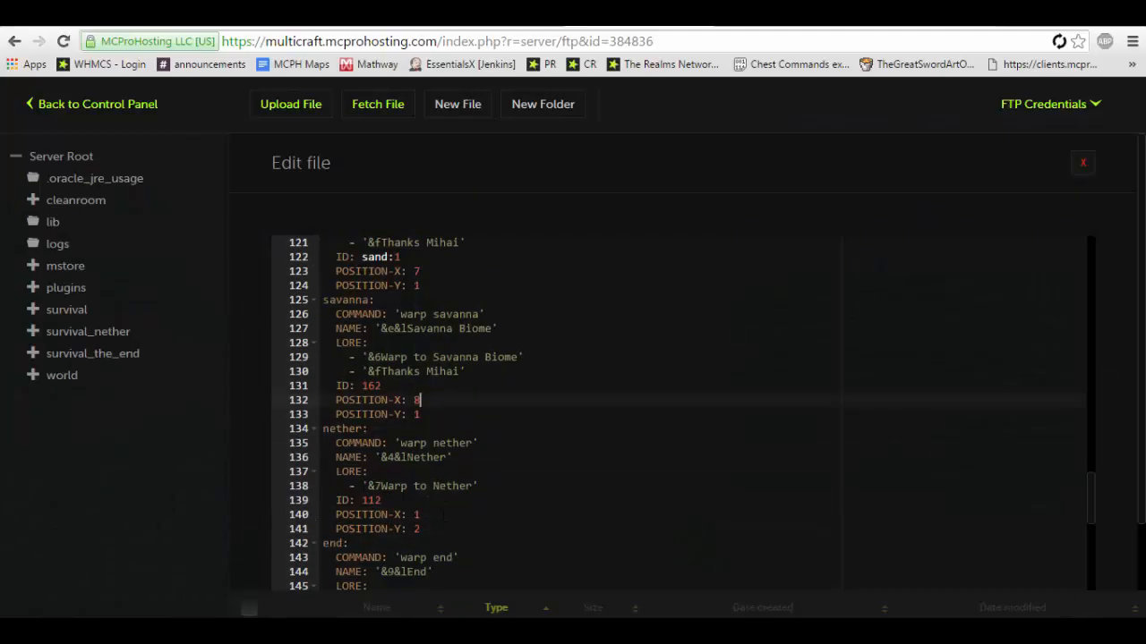
Change the Warps menu rows setting from 2 to 3
scroll("down", 3)
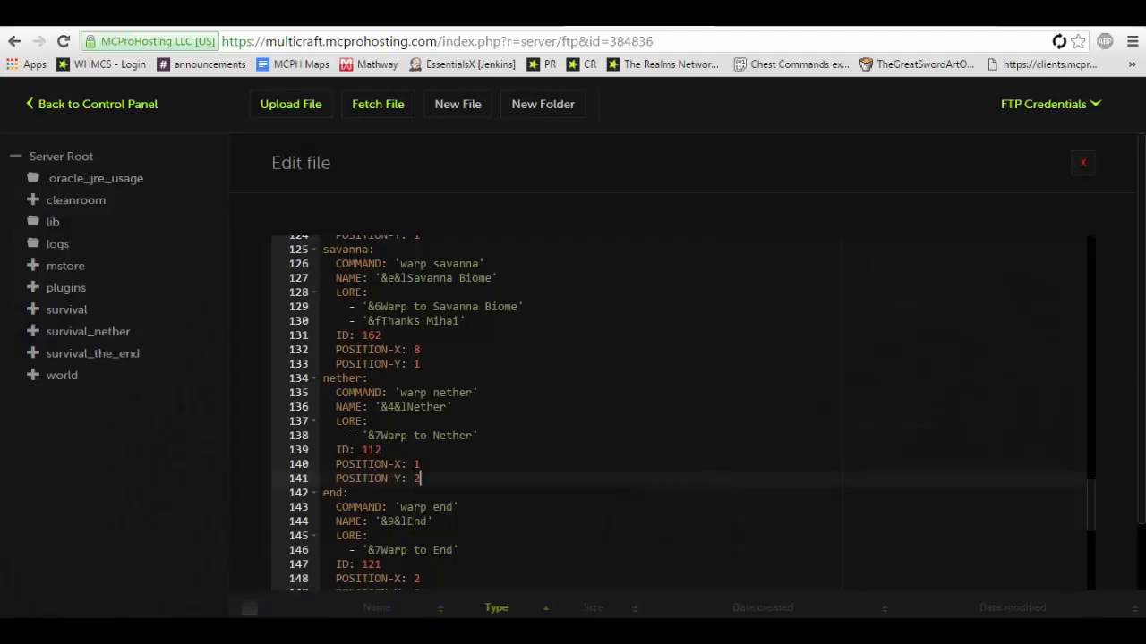
scroll("down", 3)
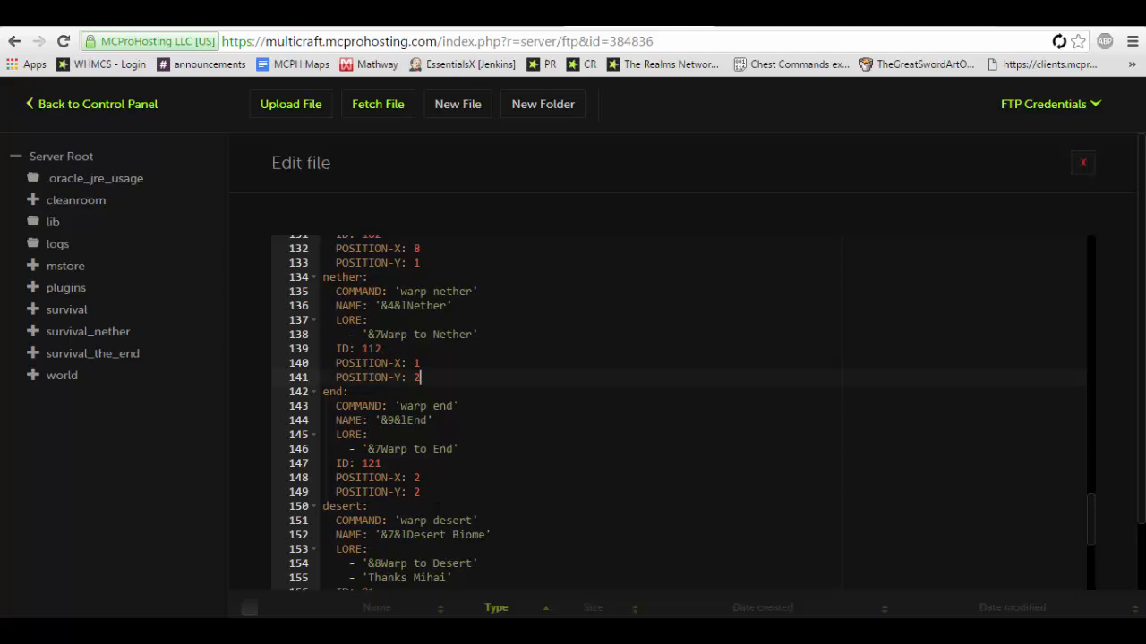
scroll("down", 3)
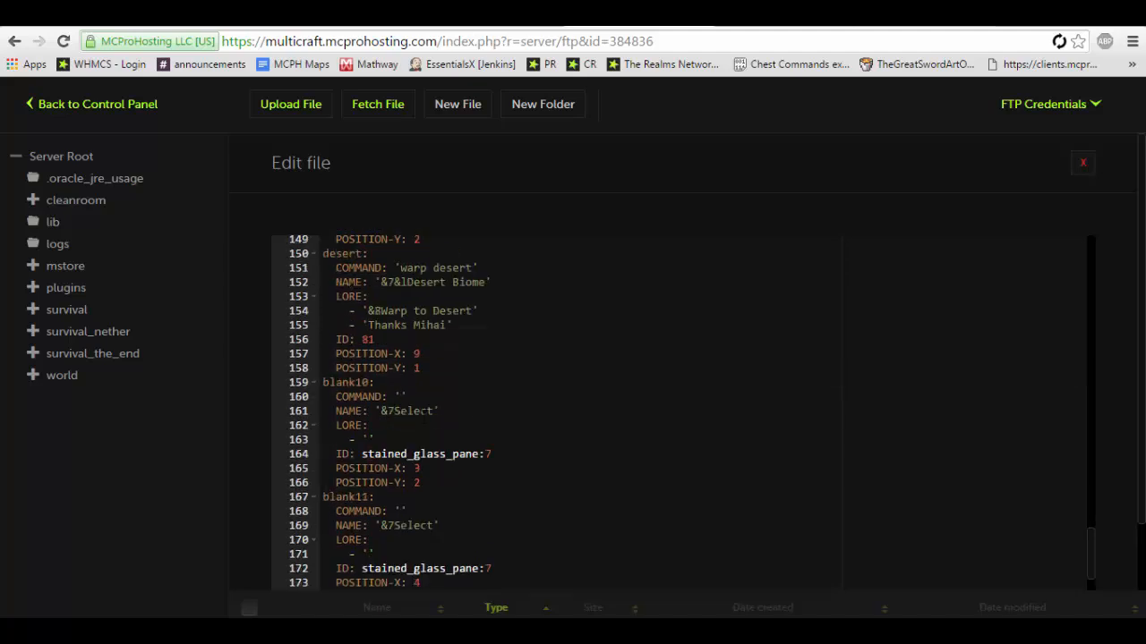
scroll("up", 3)
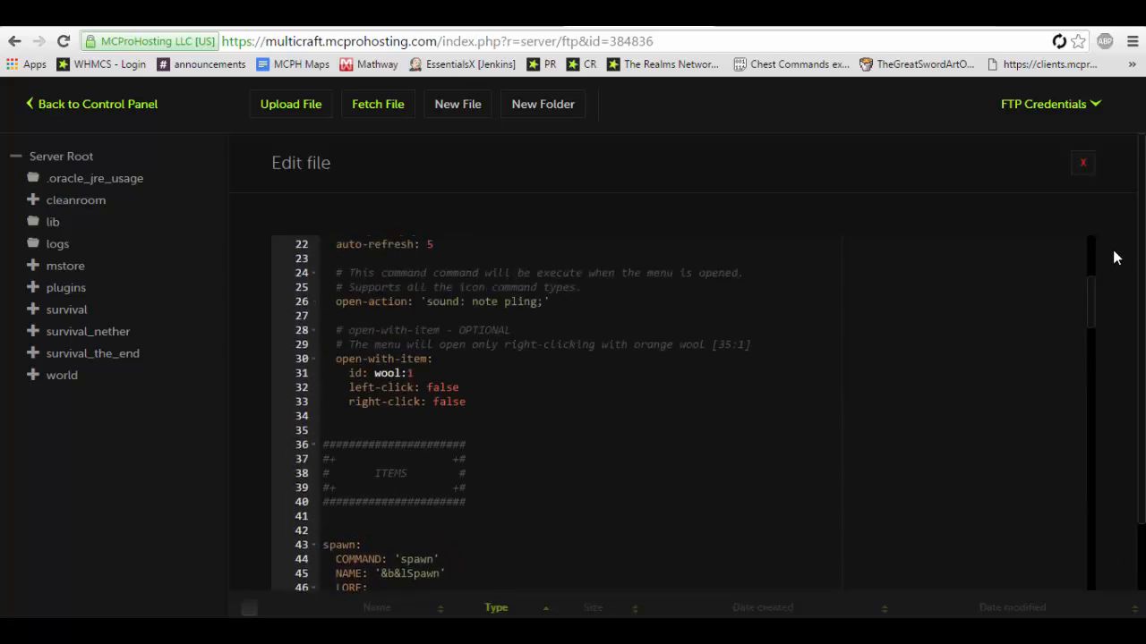
scroll("up", 3)
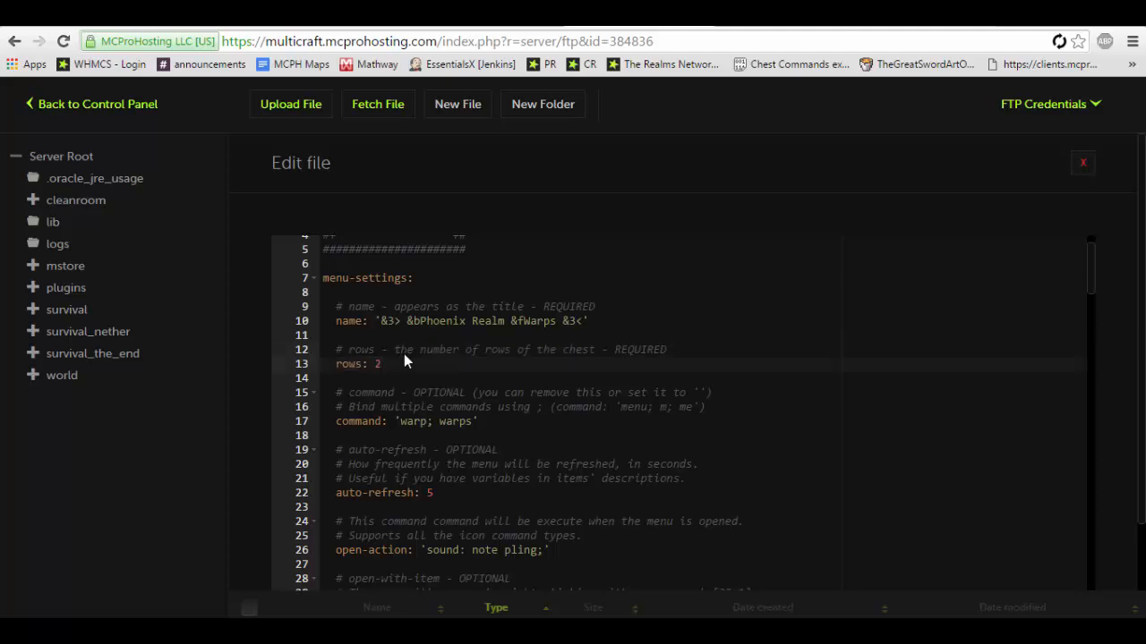
type("3")
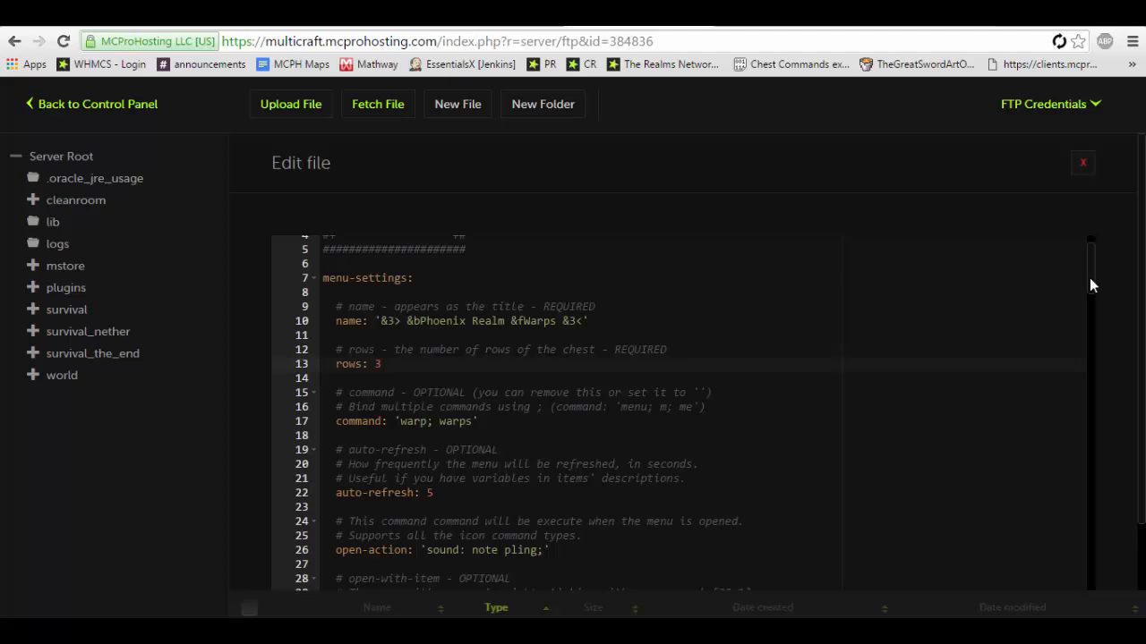
Add a copy of the donate block at the end renamed youtube
scroll("down", 3)
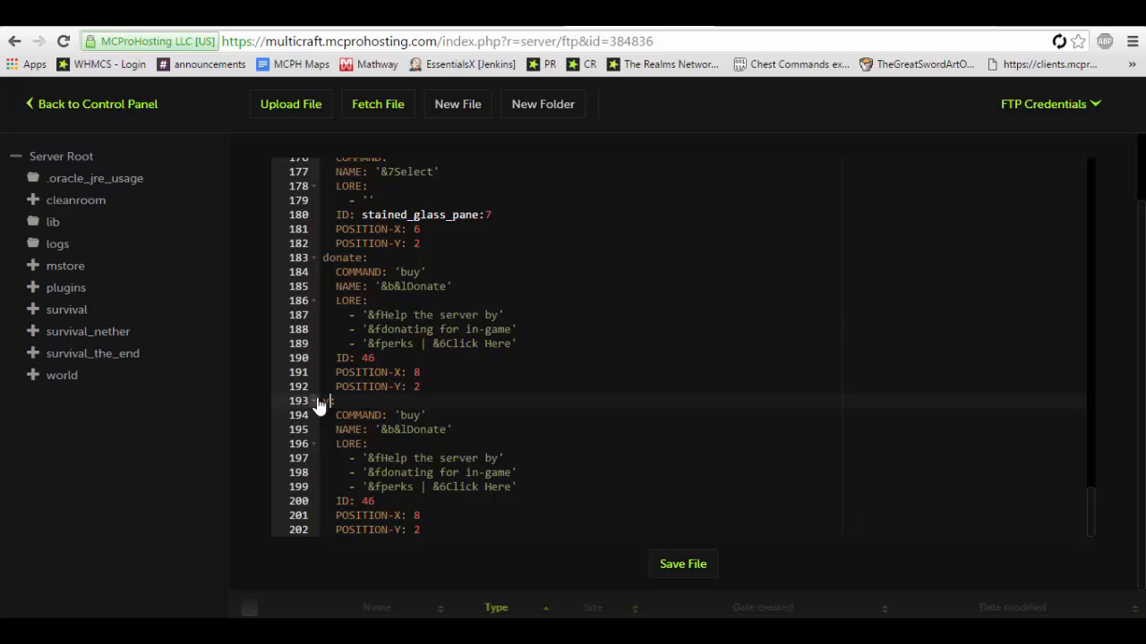
type("youtube")
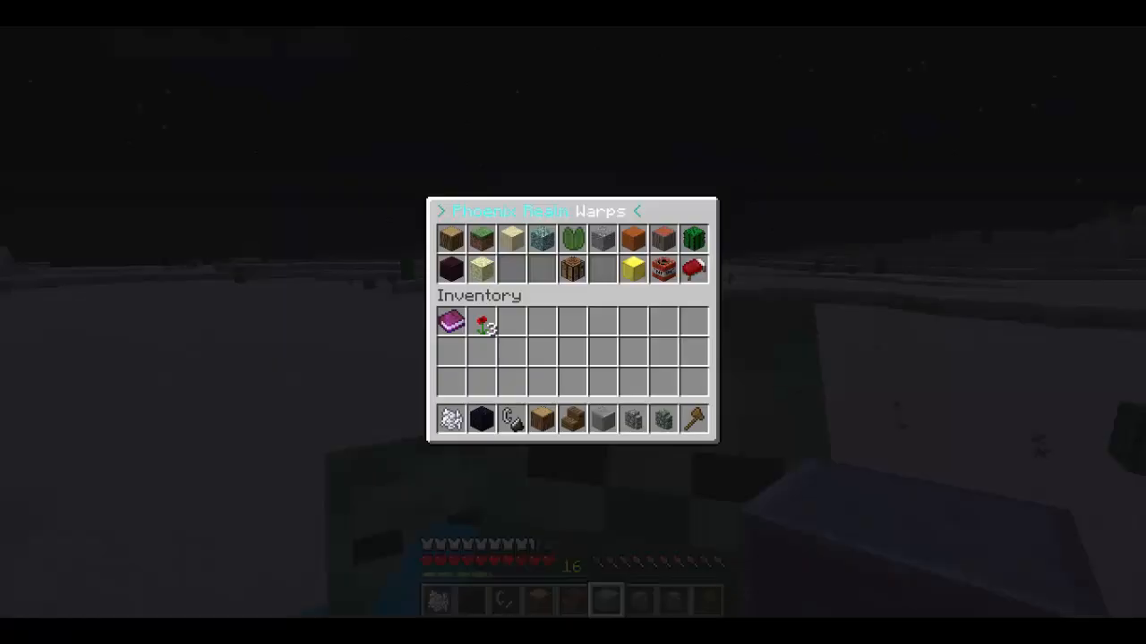
Close the Warps chest menu and return to the desert
key("Escape")
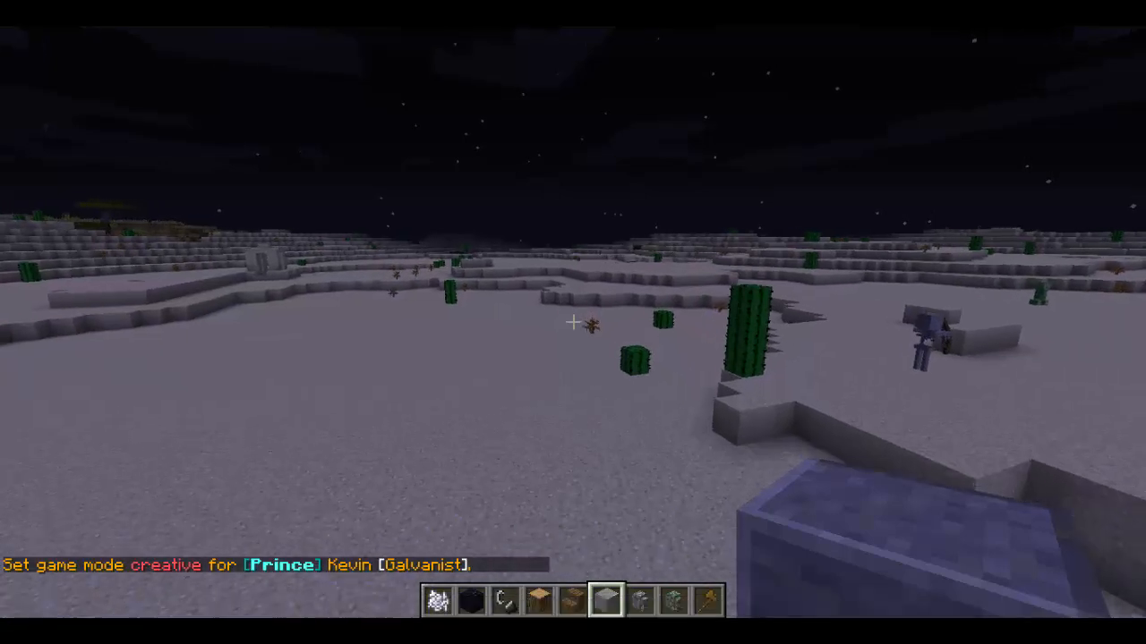
mouse_move(573, 322)
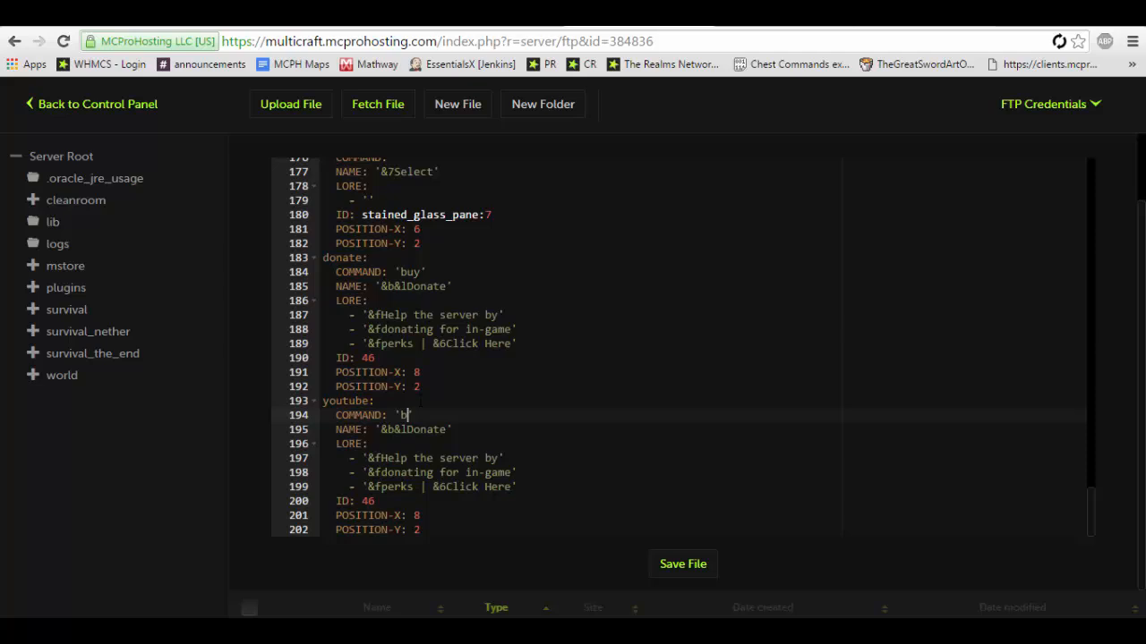
Set youtube item to 'warp youtube', name '&4You&fTube', lore '&cHello YouTube', and save
type("warp youtube'")
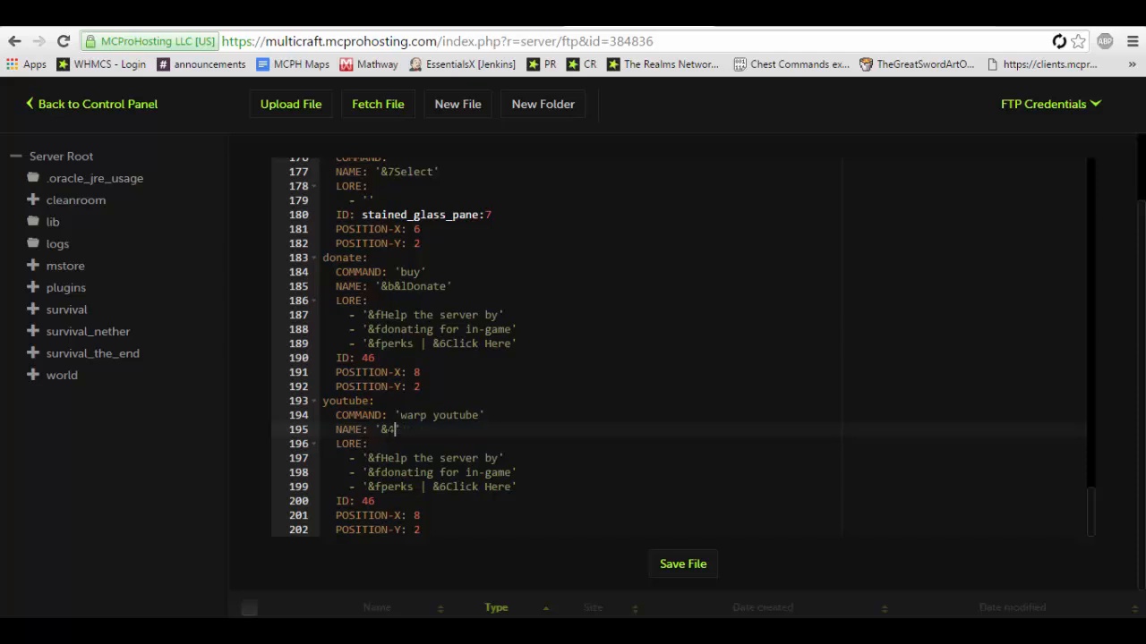
type("YouT")
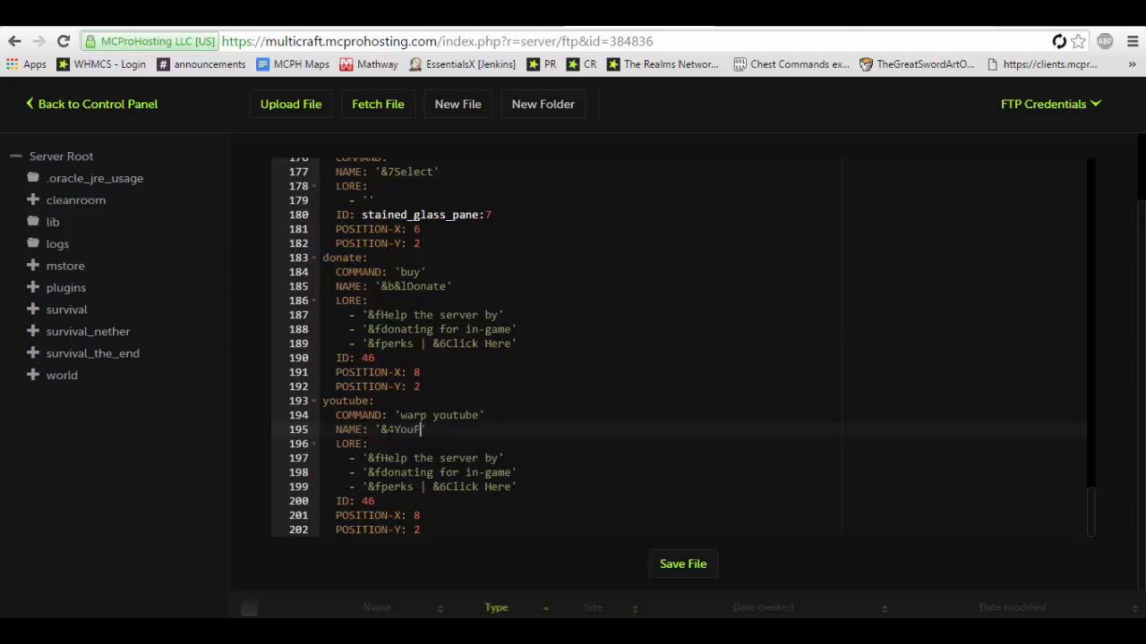
type("&fTube'")
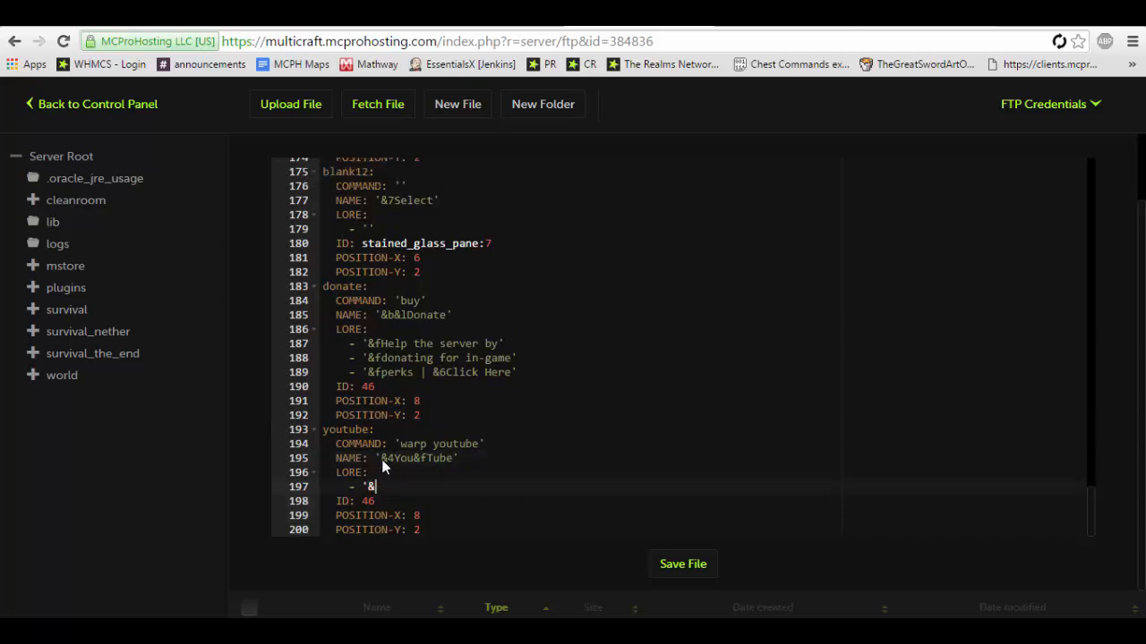
type("c")
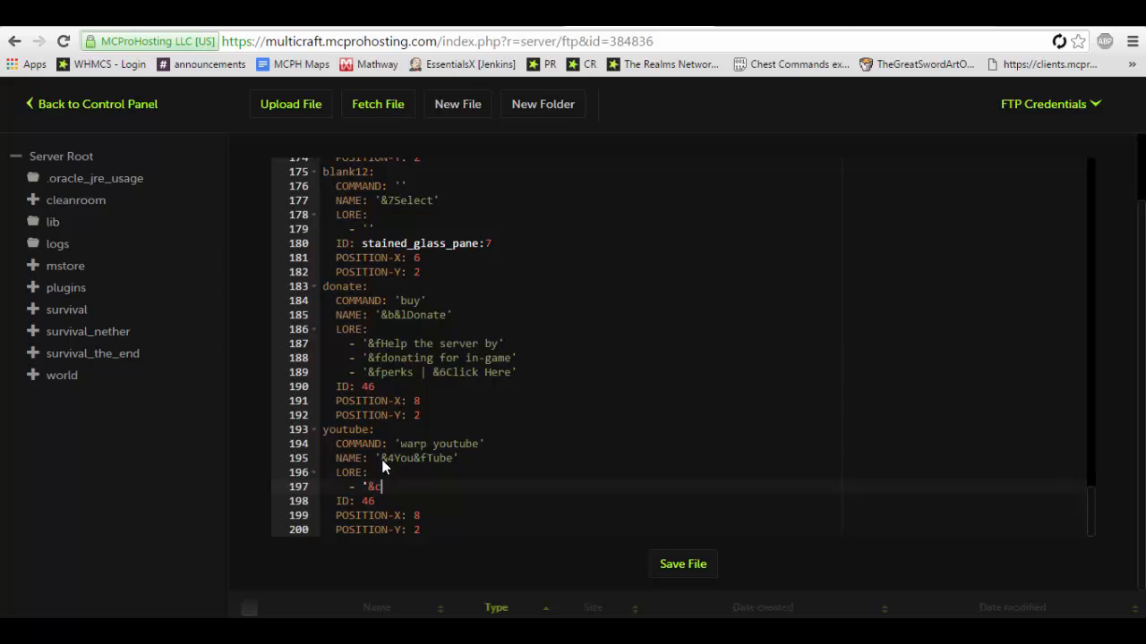
type("Hello YouTube'")
left_click(682, 529)
type("3")
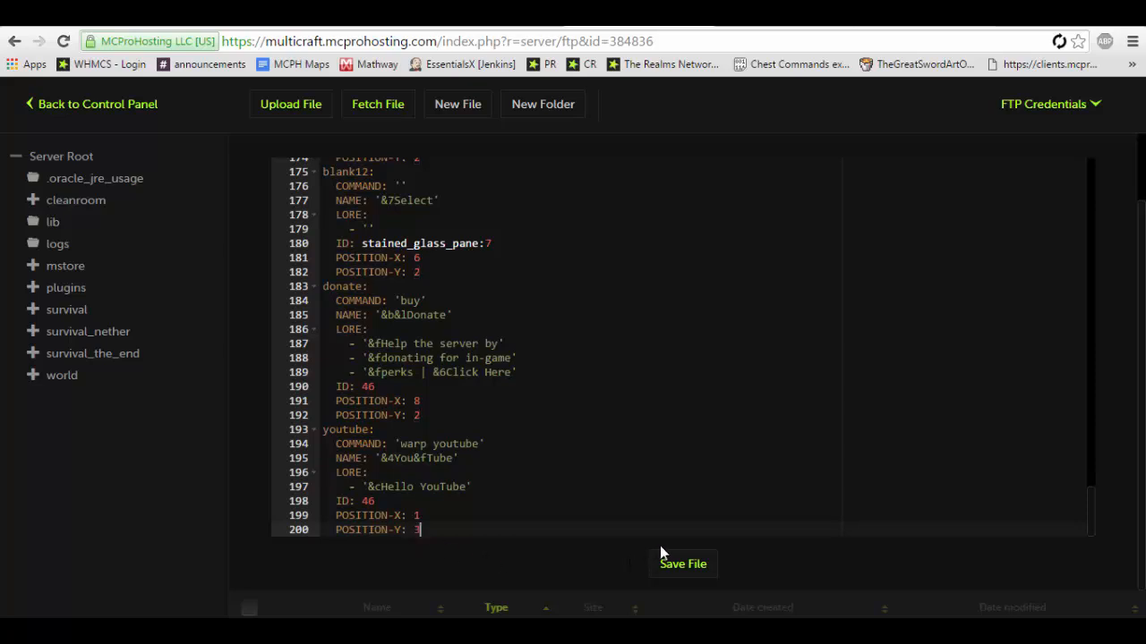
mouse_move(673, 574)
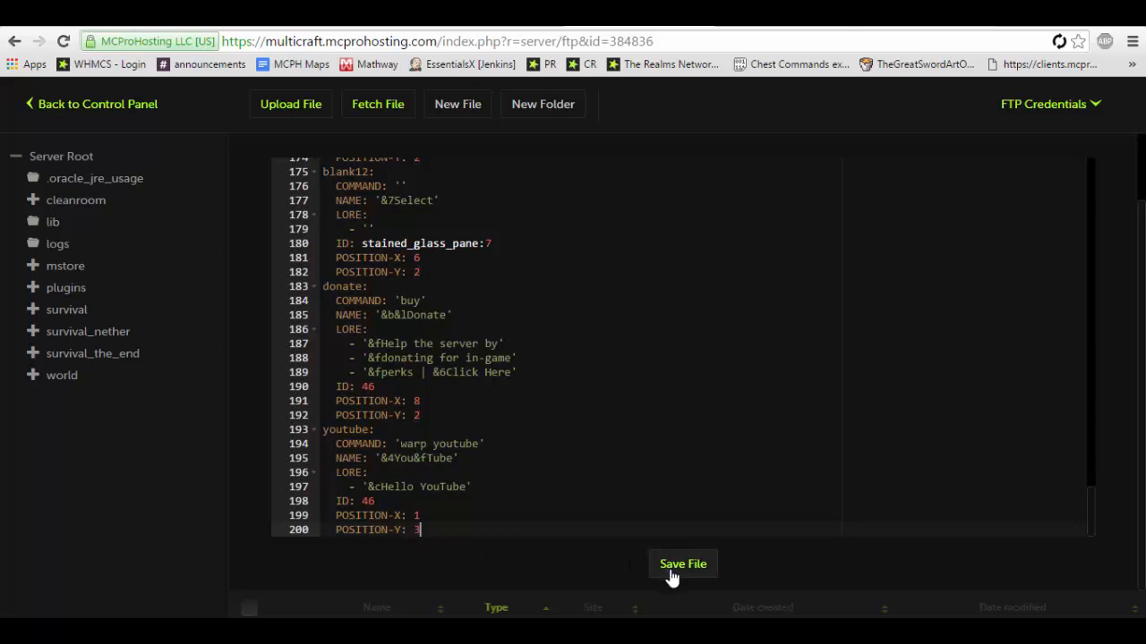
left_click(682, 564)
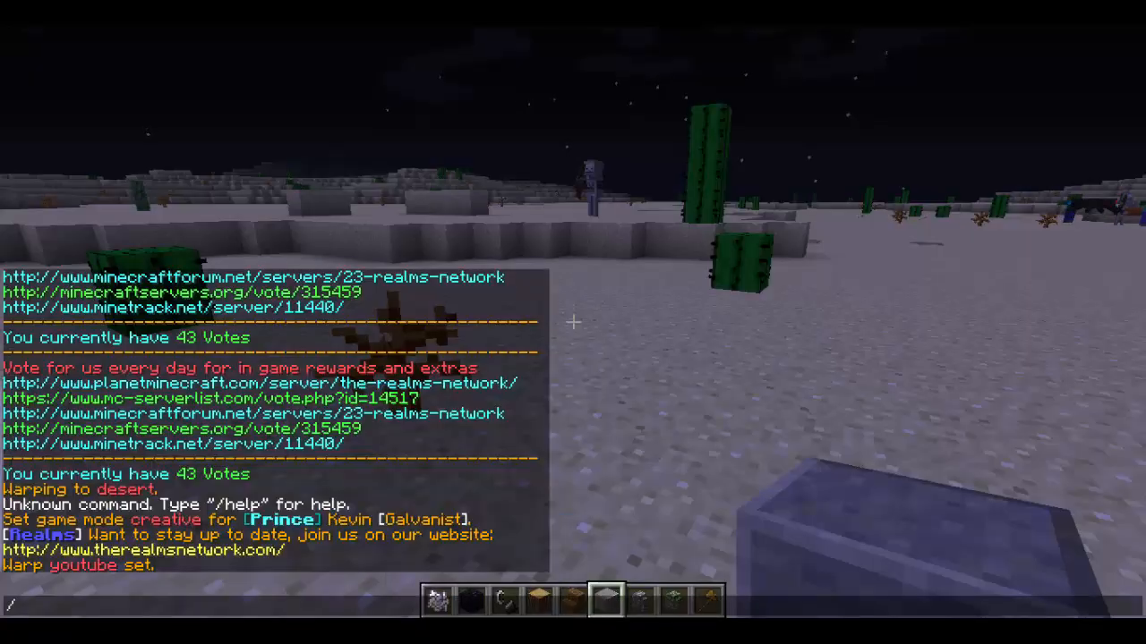
Run /setwarp youtube to create the youtube warp here
type("w")
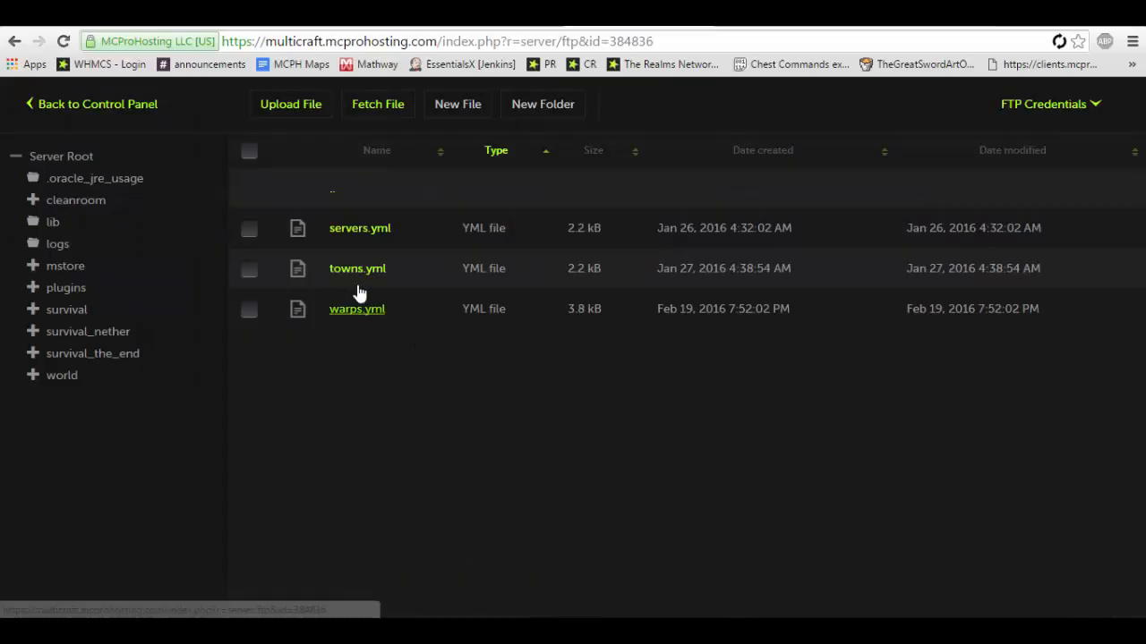
Reopen warps.yml and replace the youtube item's ID 46 with dirt
left_click(356, 308)
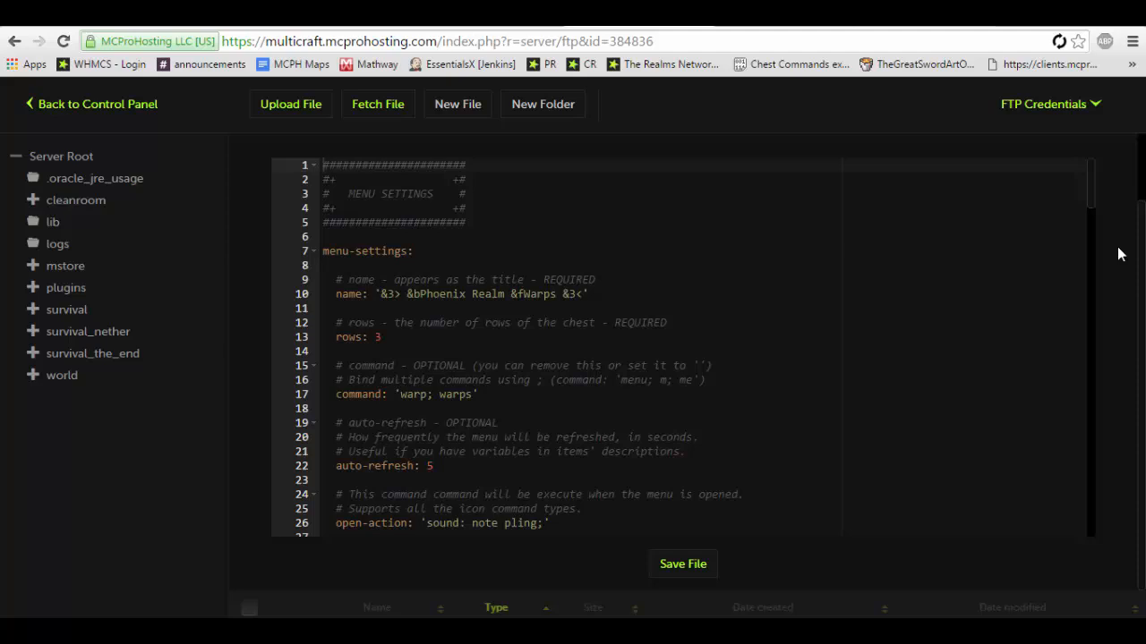
scroll("down", 3)
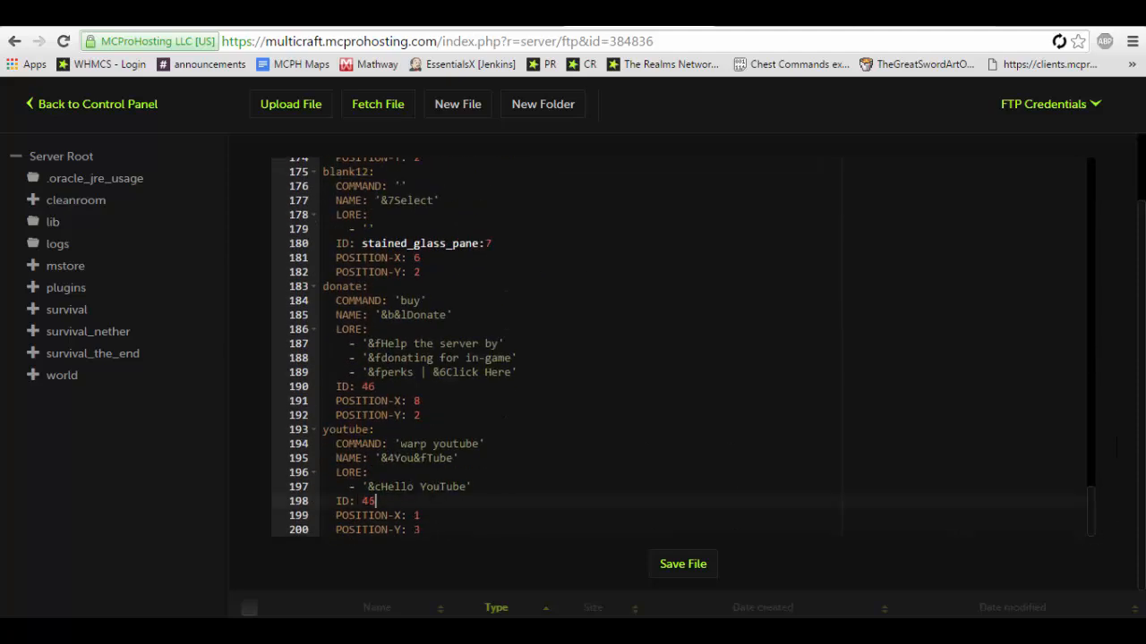
type("dirt")
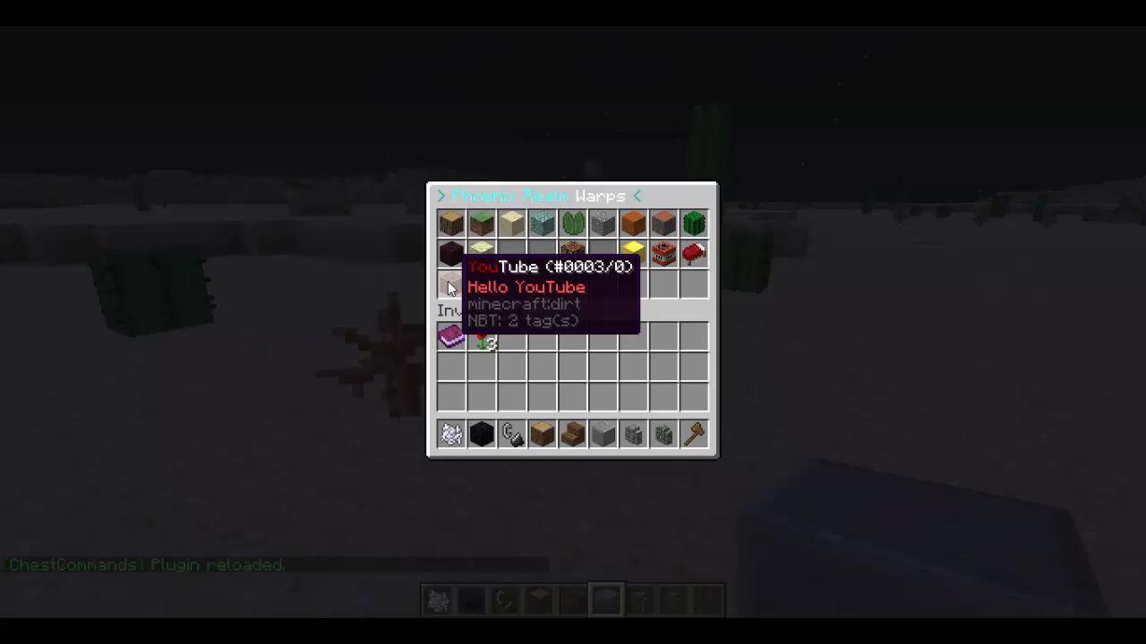
Use the new YouTube dirt item in the reloaded Warps menu
left_click(452, 279)
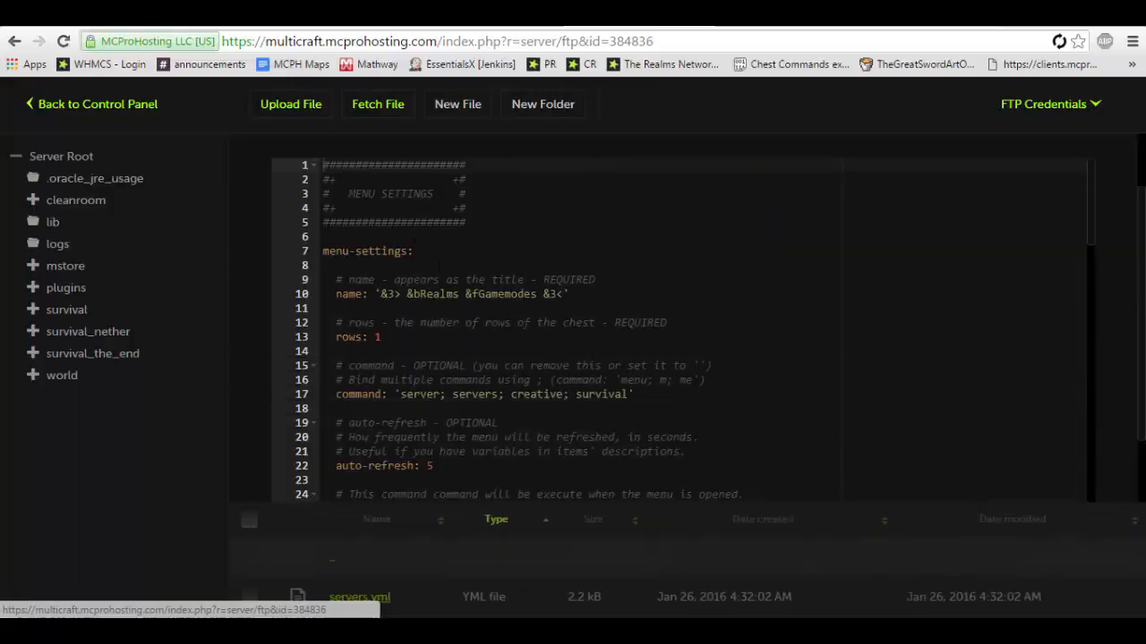
Scroll to servers.yml's creative item and highlight its 'server: creative' command
scroll("down", 3)
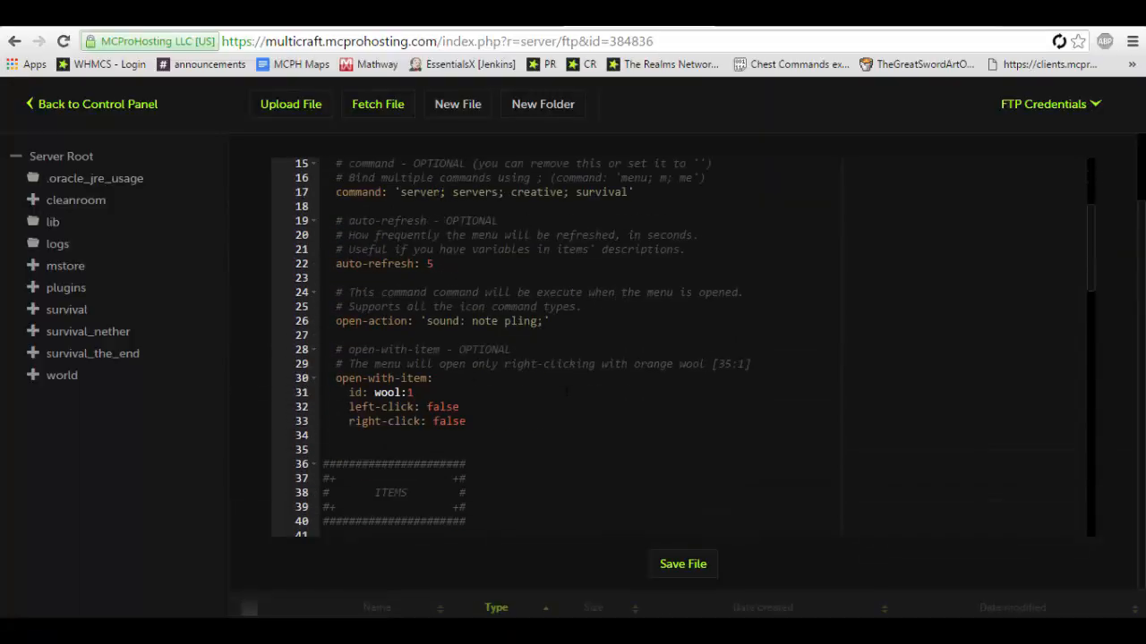
scroll("down", 3)
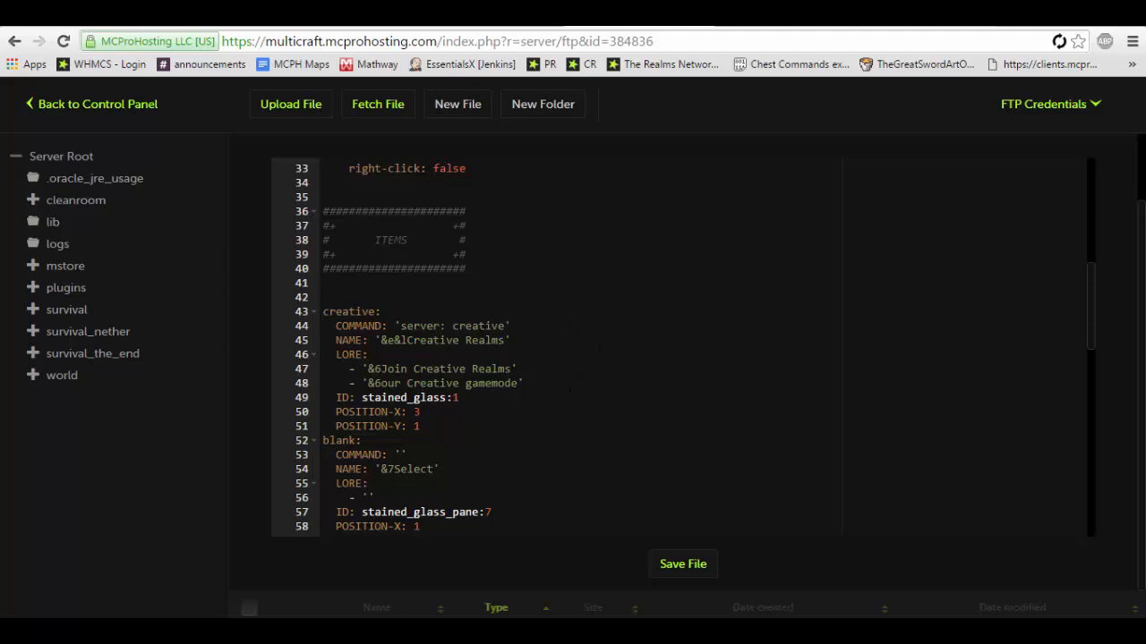
double_click(451, 326)
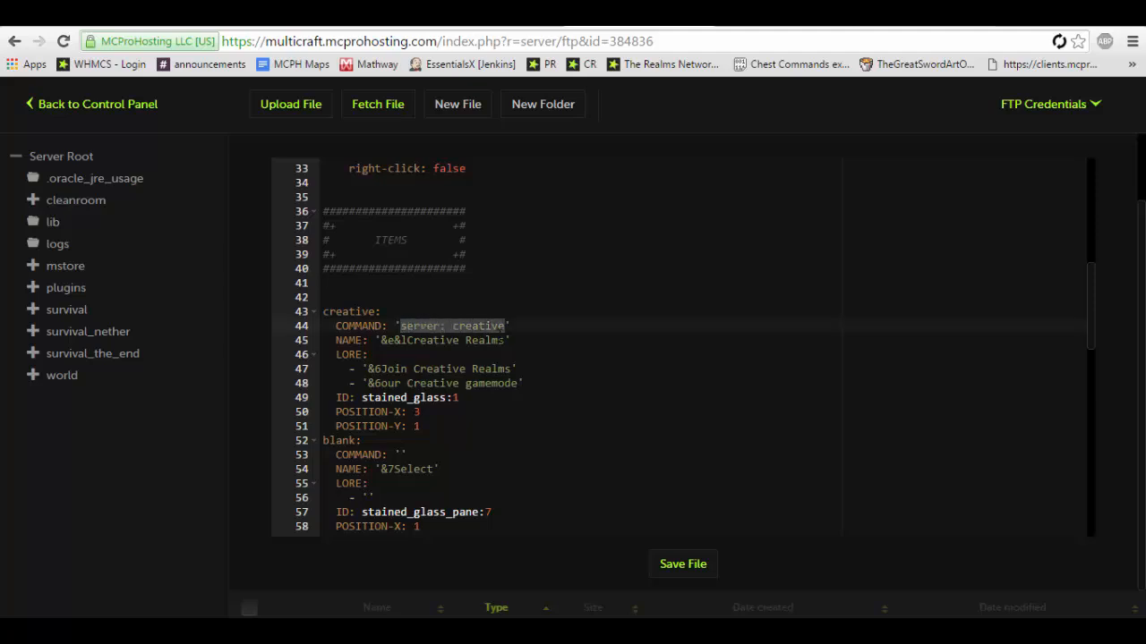
left_click(505, 326)
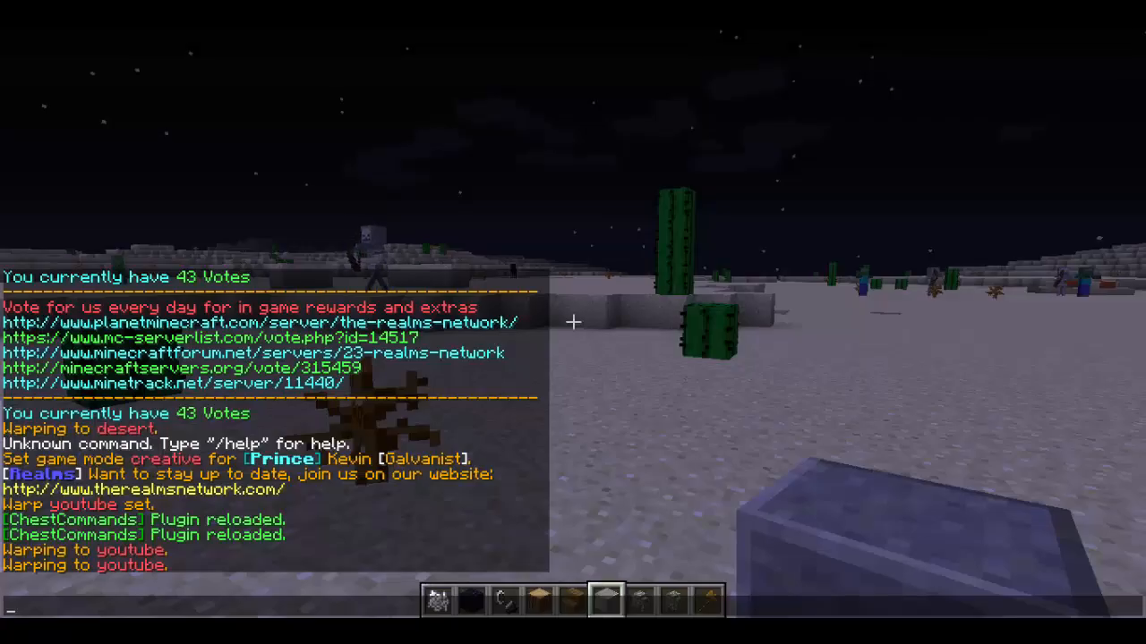
Run /server in chat to list the joinable servers, creative and factions
type("/ser")
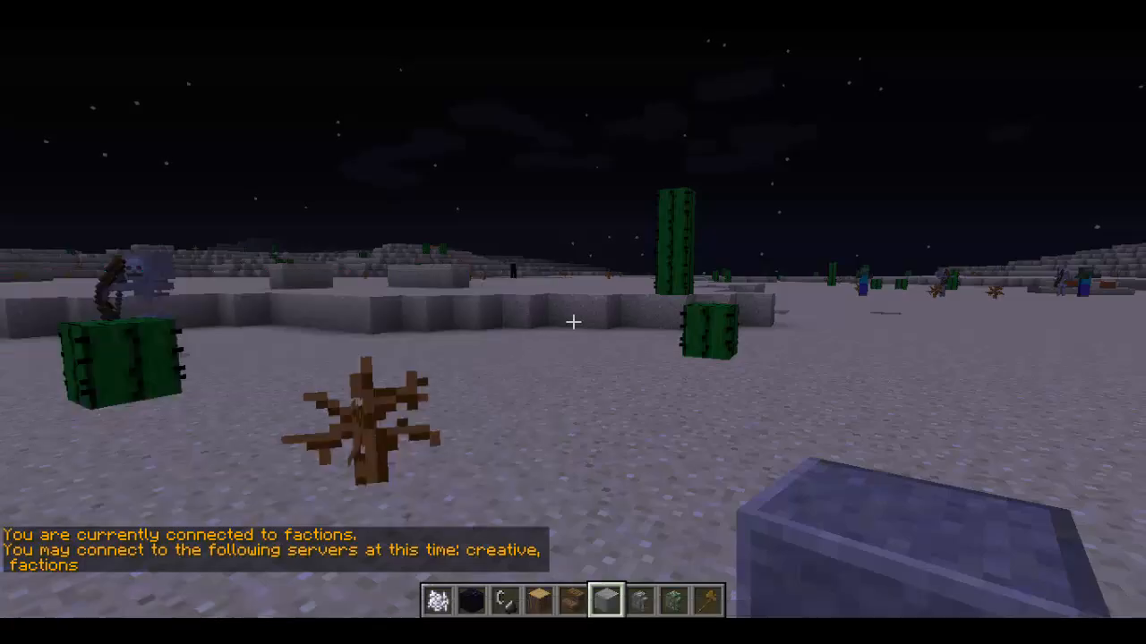
key("e")
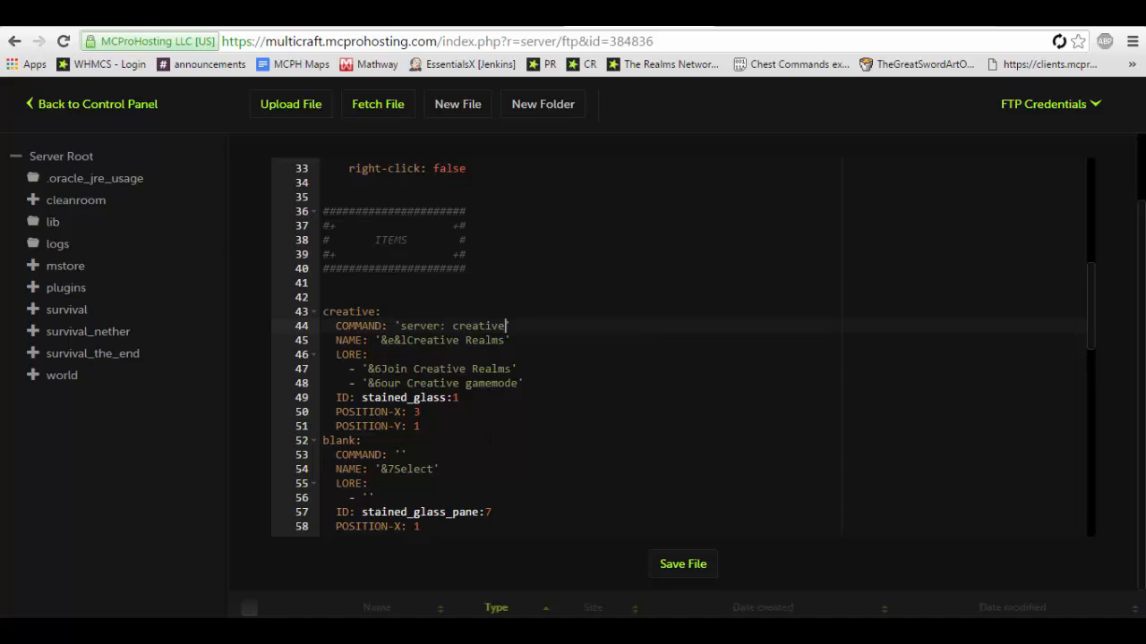
Review servers.yml's entries, then start a new file in the ChestCommands menu folder
scroll("down", 3)
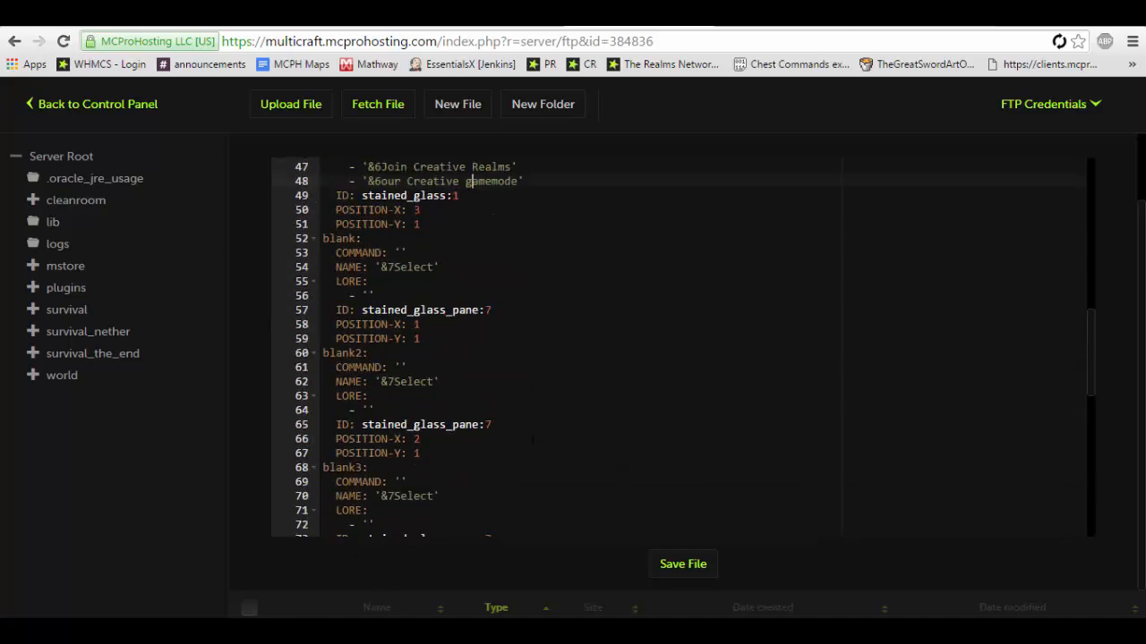
scroll("down", 3)
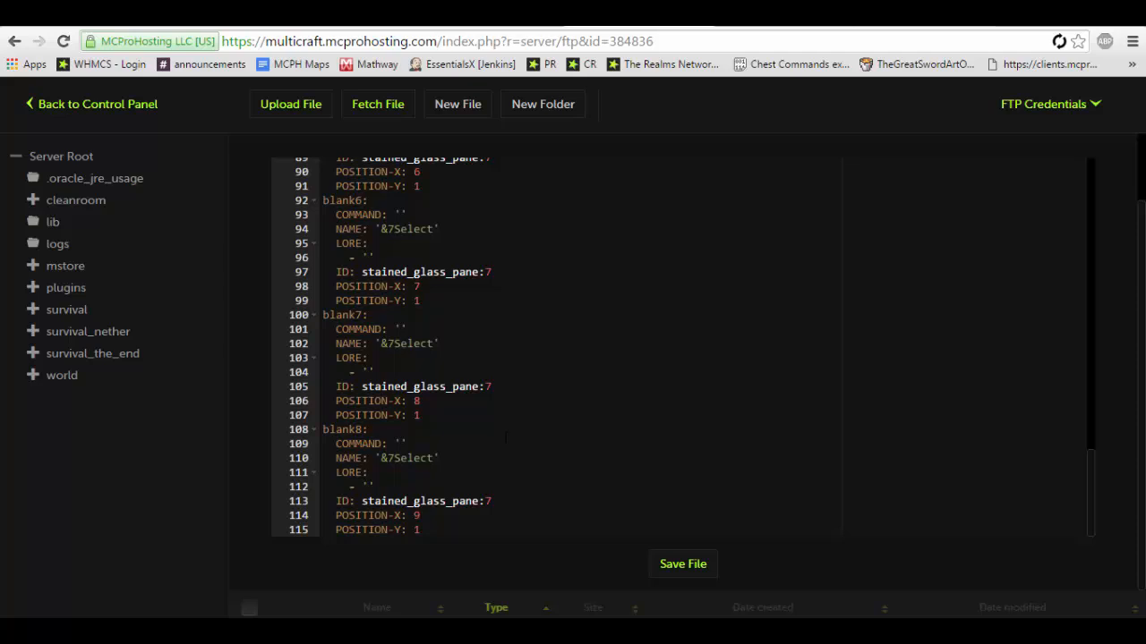
scroll("up", 3)
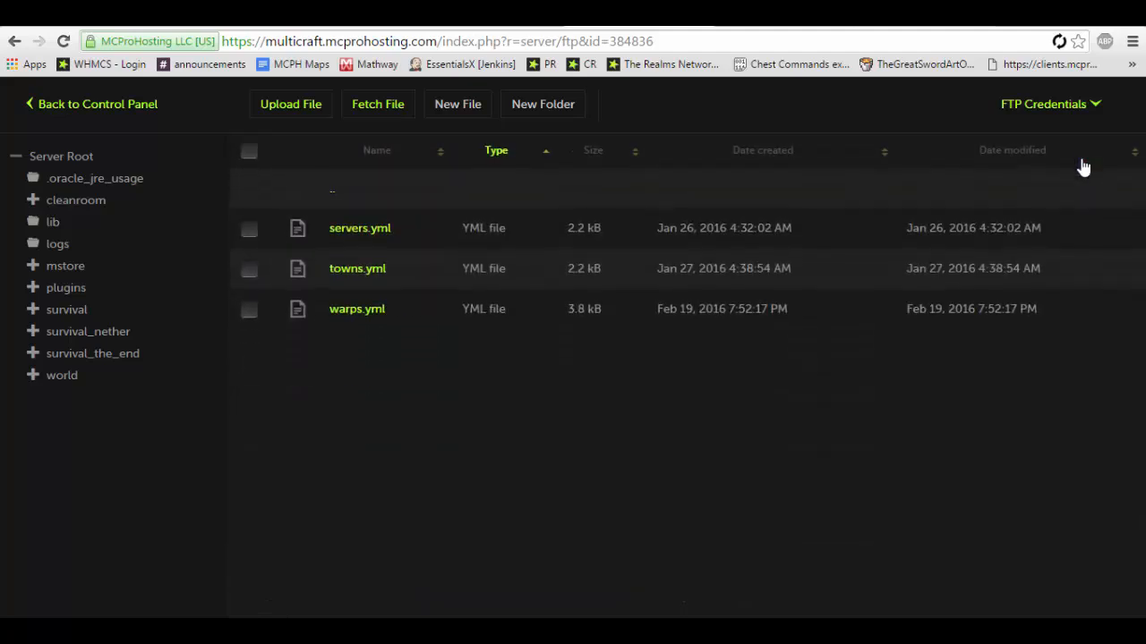
mouse_move(403, 269)
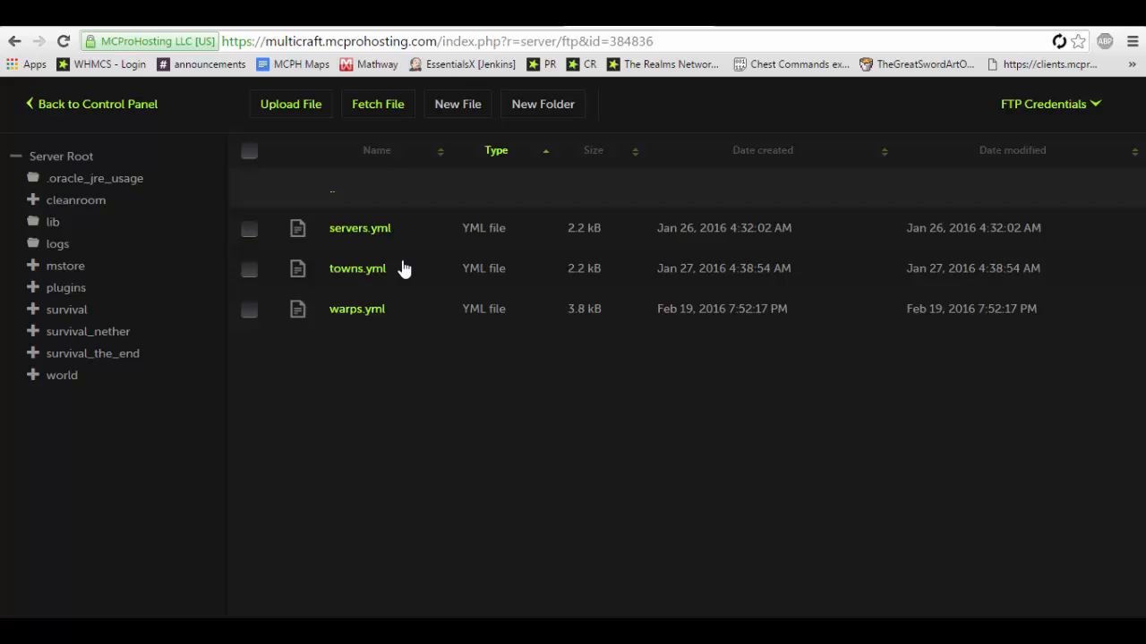
mouse_move(366, 268)
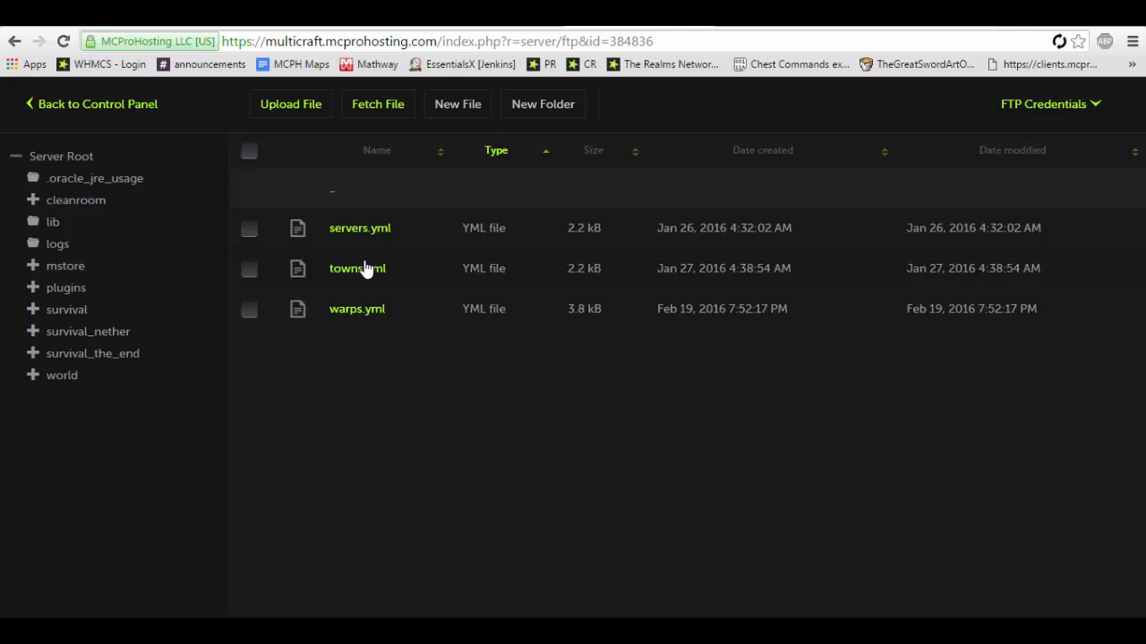
mouse_move(360, 227)
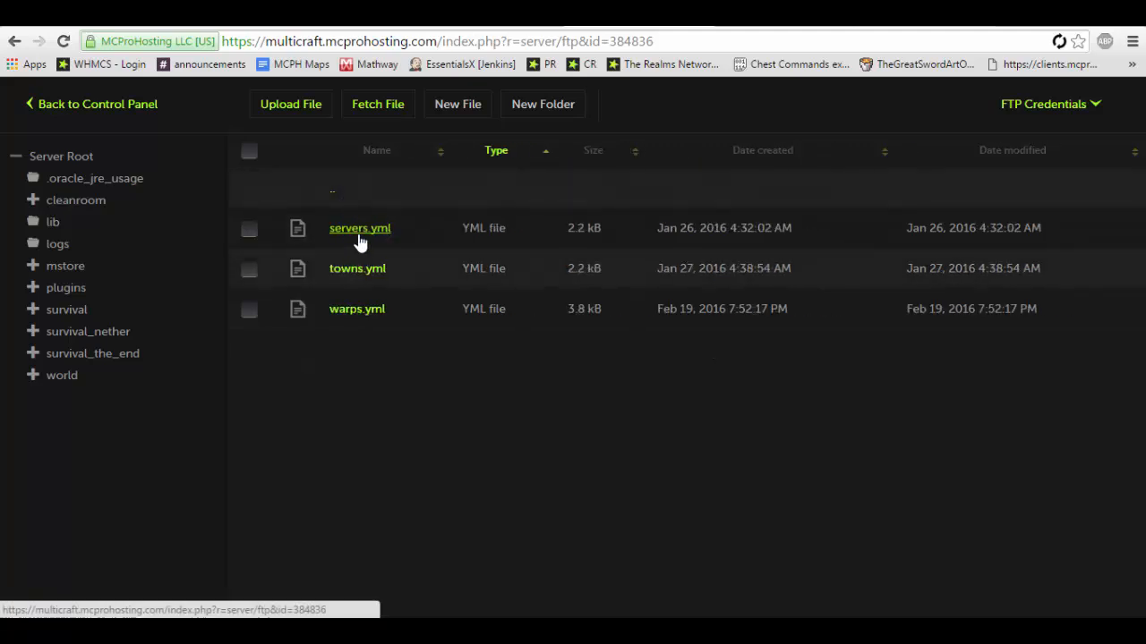
mouse_move(434, 136)
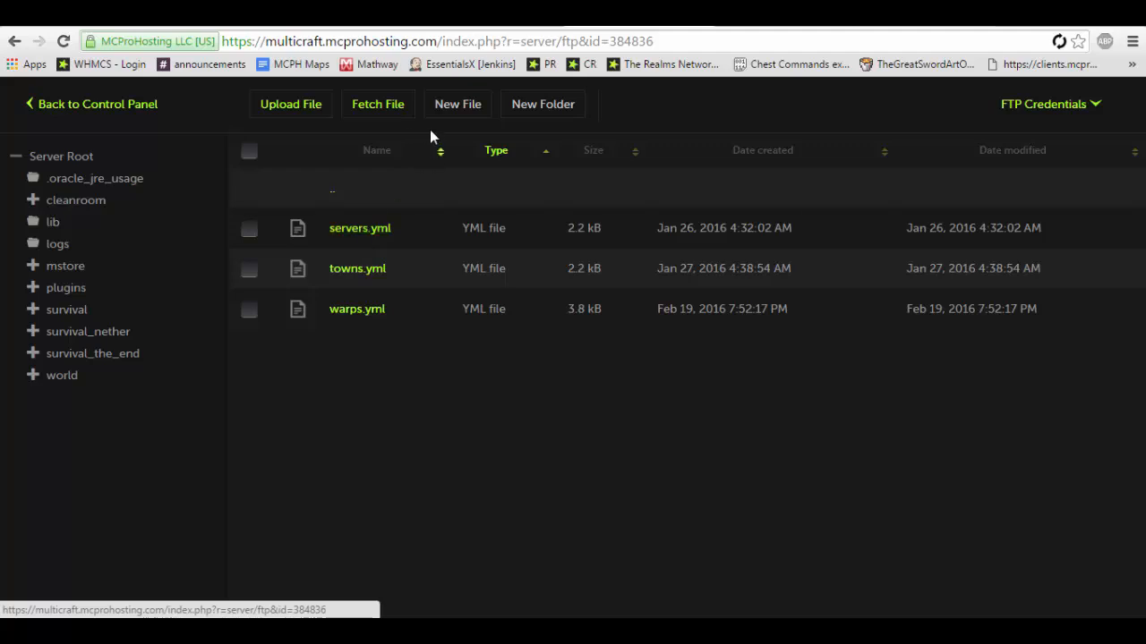
left_click(458, 103)
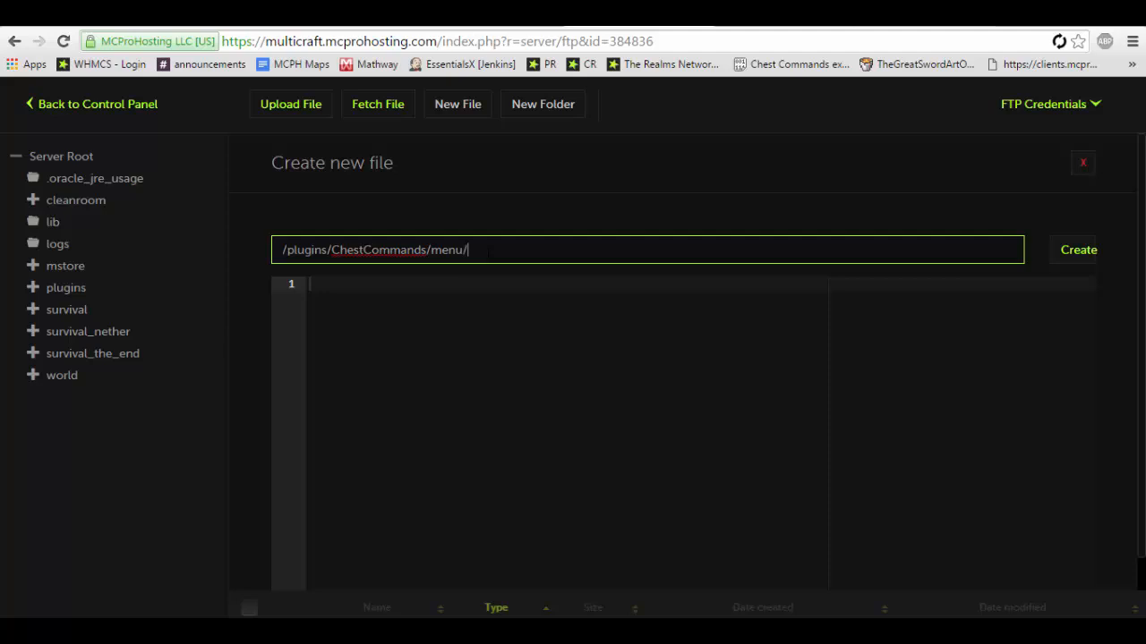
Create youtube.yml in /plugins/ChestCommands/menu/ and open it for editing
type("youtube")
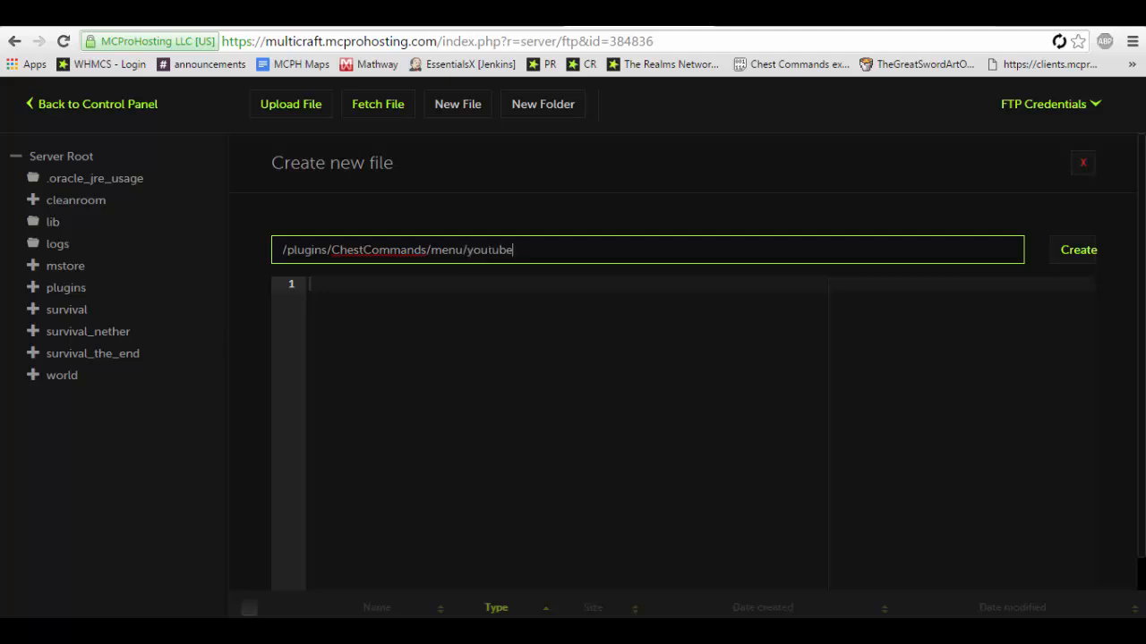
type(".yml")
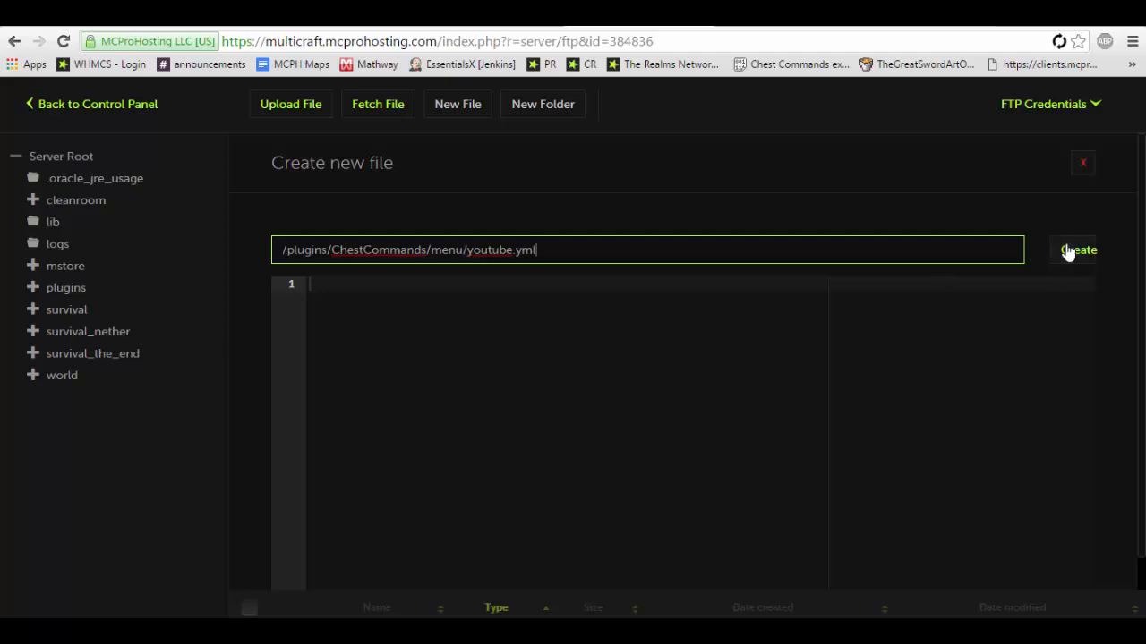
left_click(1077, 251)
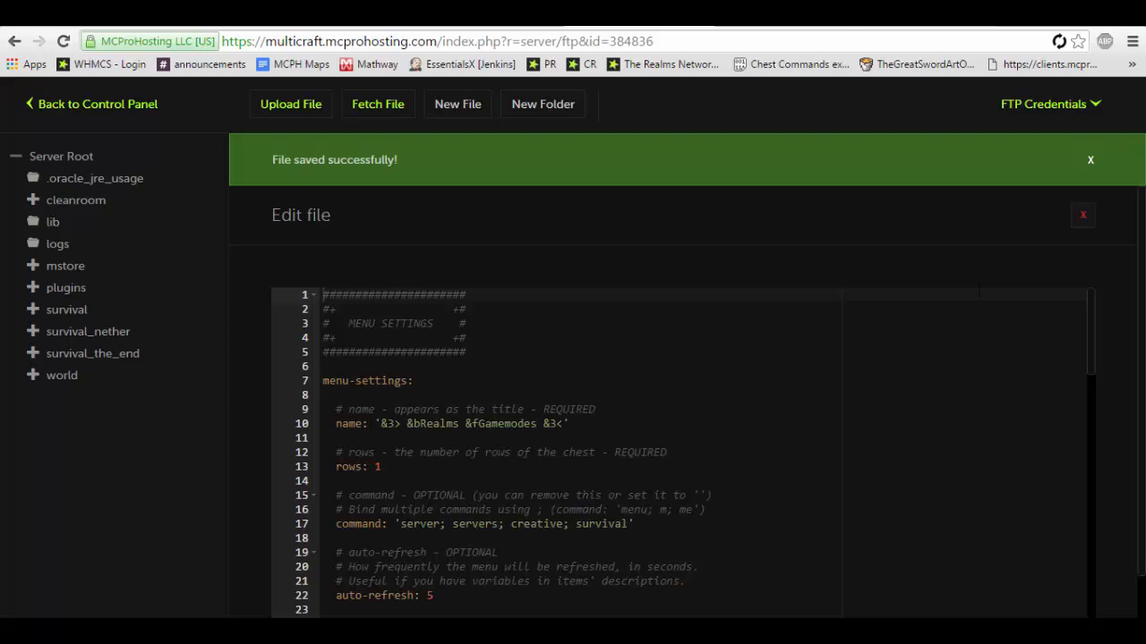
Replace the menu title with '&3> &4You&fTube &3<' in red and white
left_click(1090, 159)
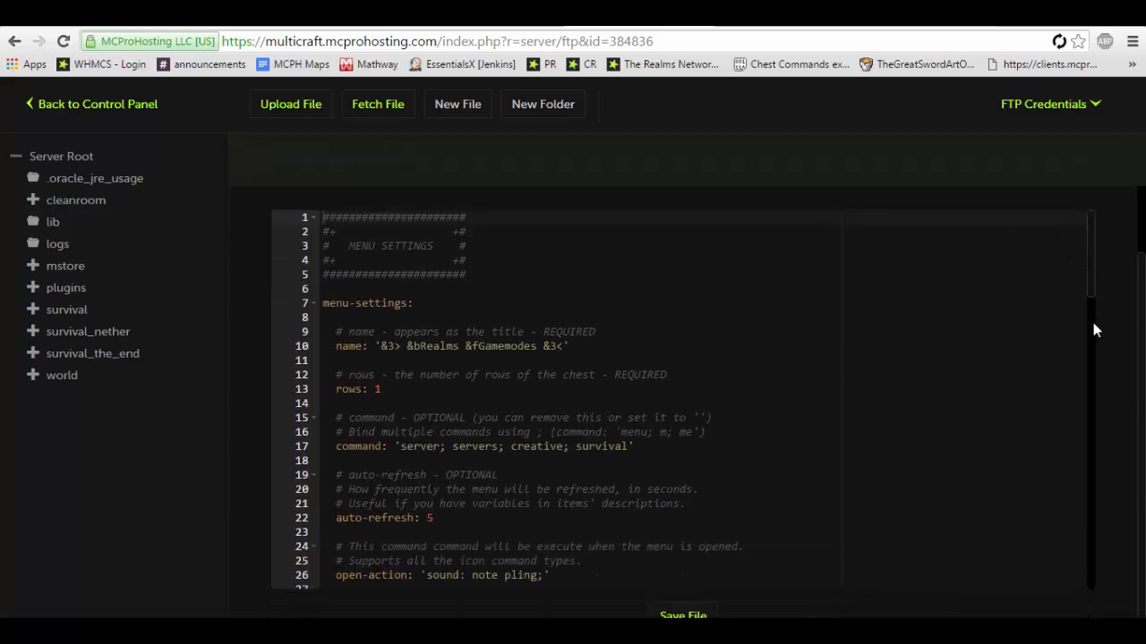
scroll("up", 3)
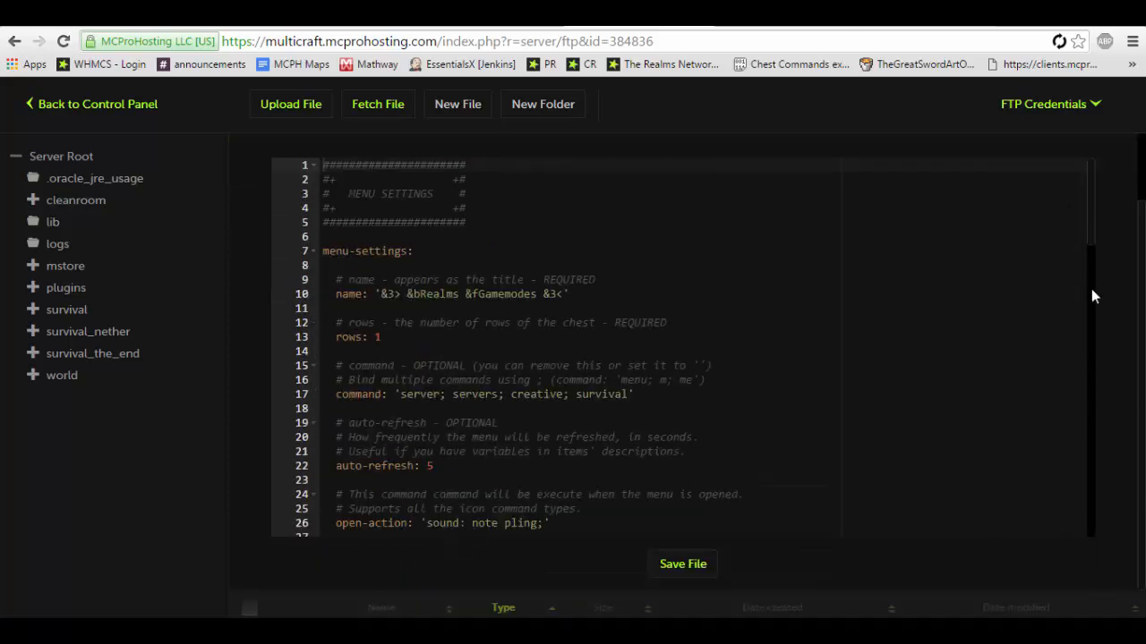
scroll("down", 3)
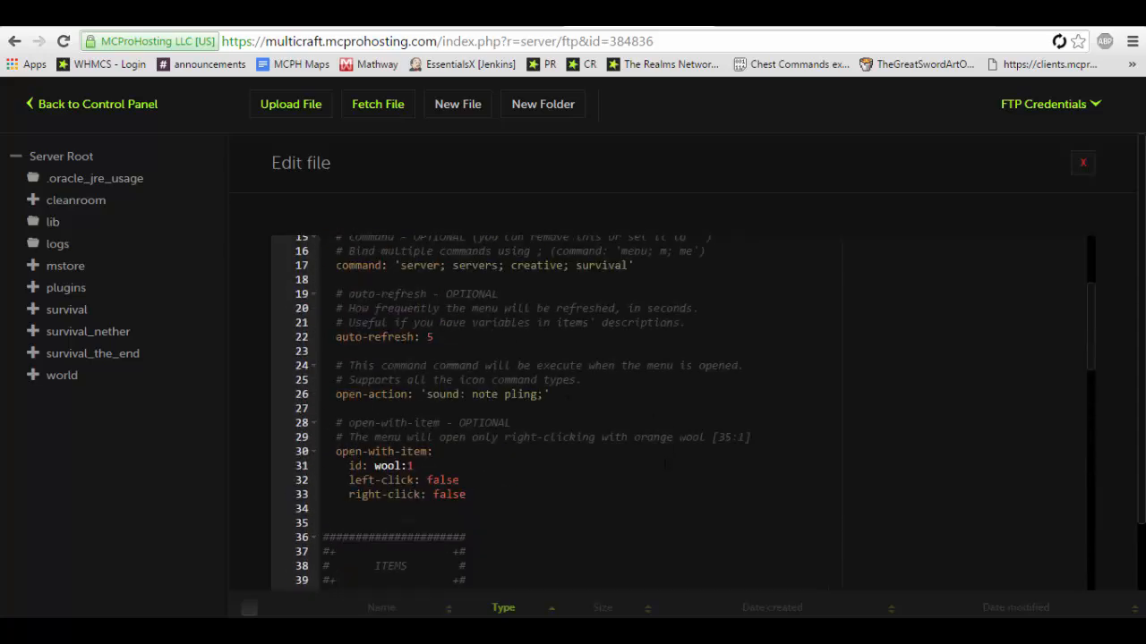
scroll("up", 3)
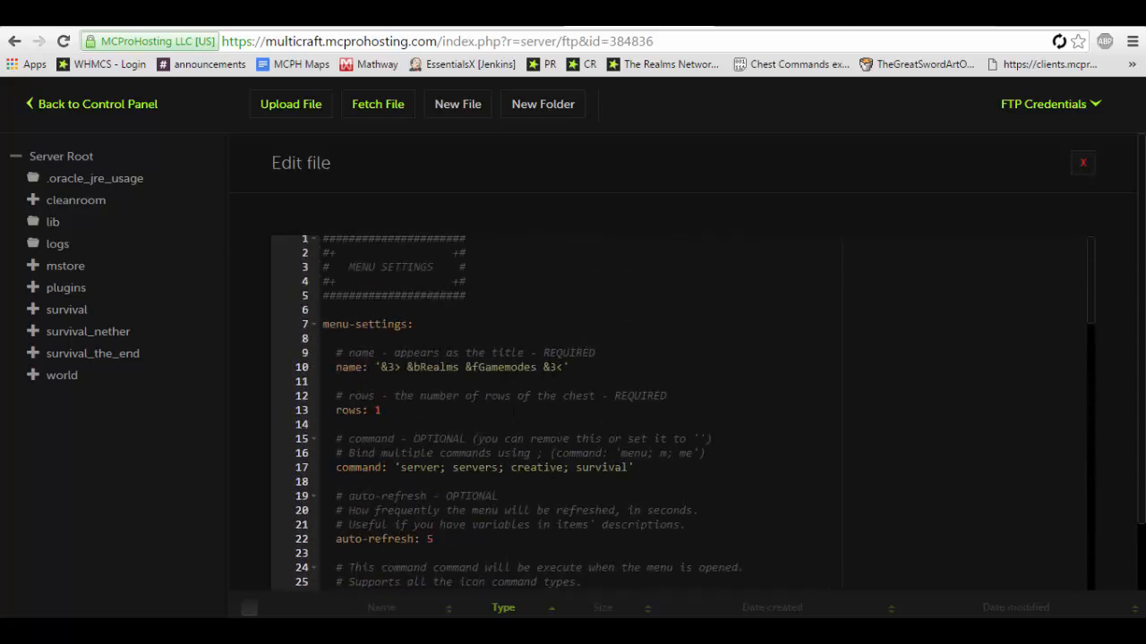
left_click(401, 367)
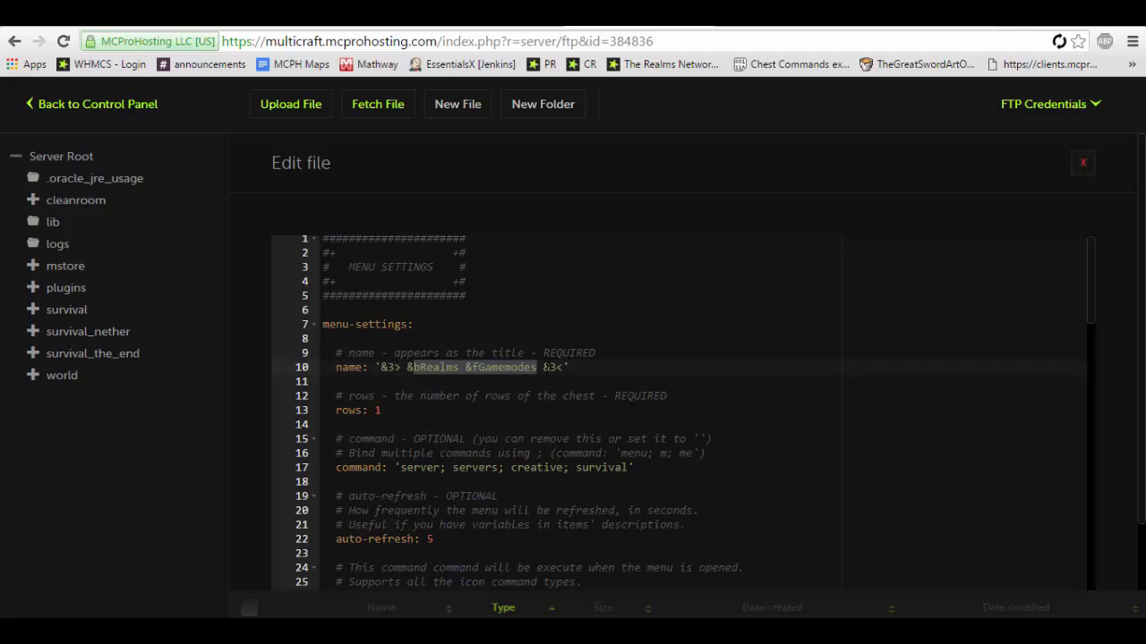
type("&4You")
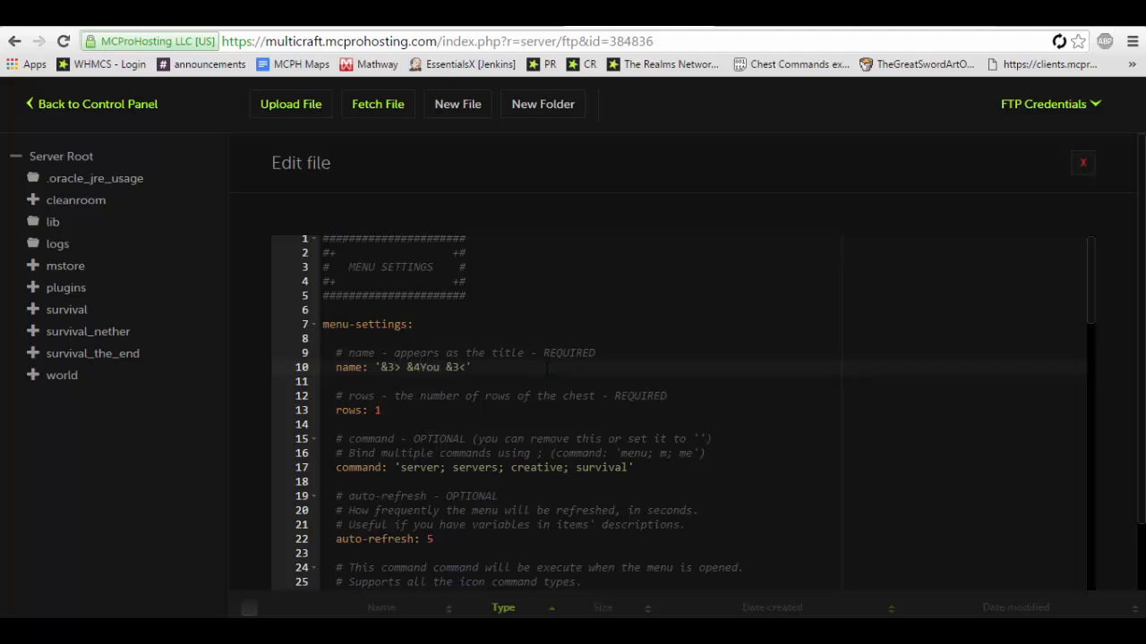
type("&f")
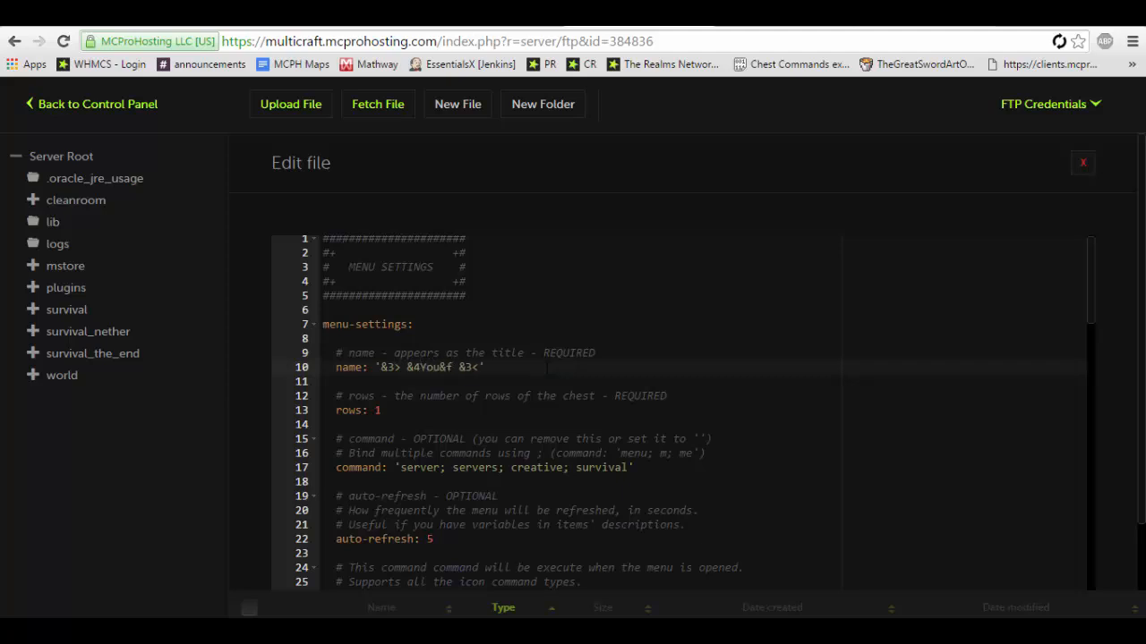
type("Tube")
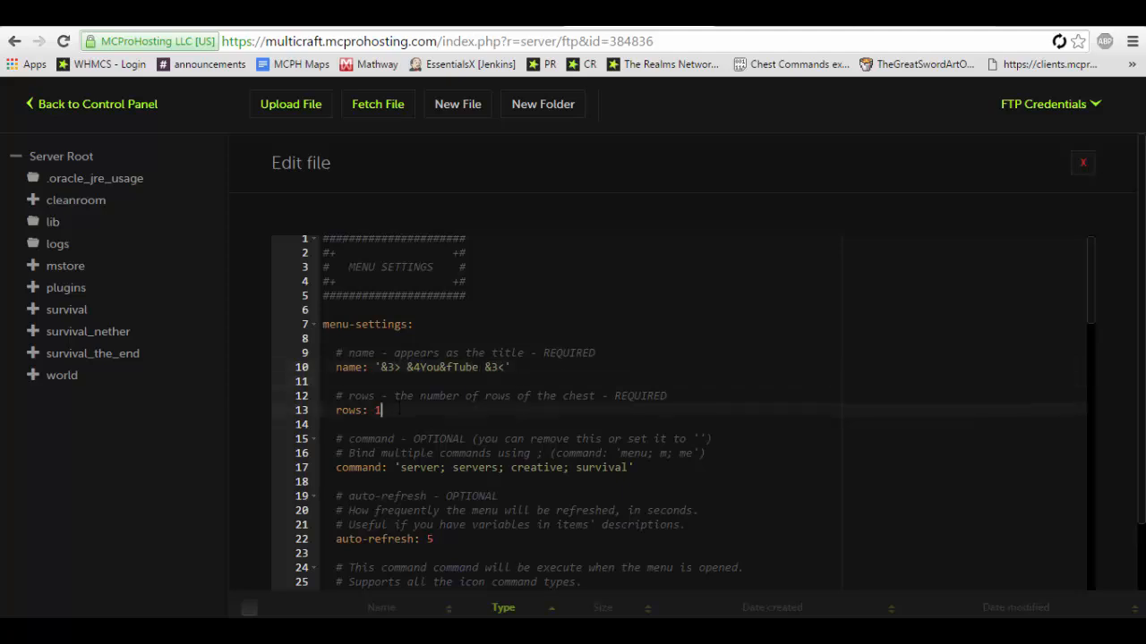
Set rows to 2 and the opening commands to 'youtube; you; tube'
type("2")
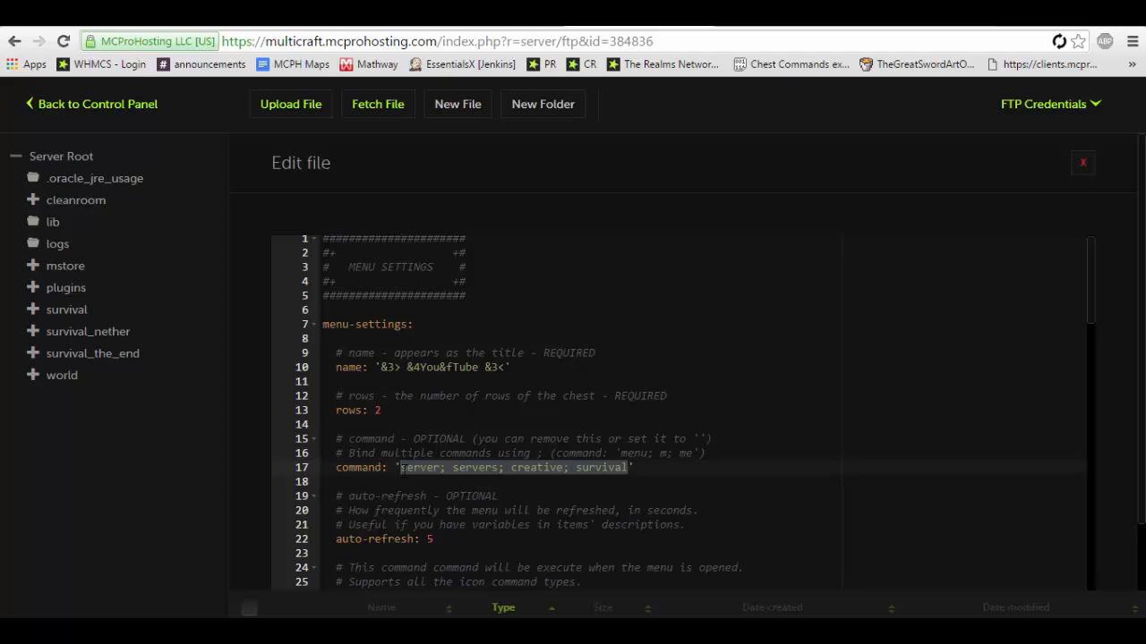
type("youtube;")
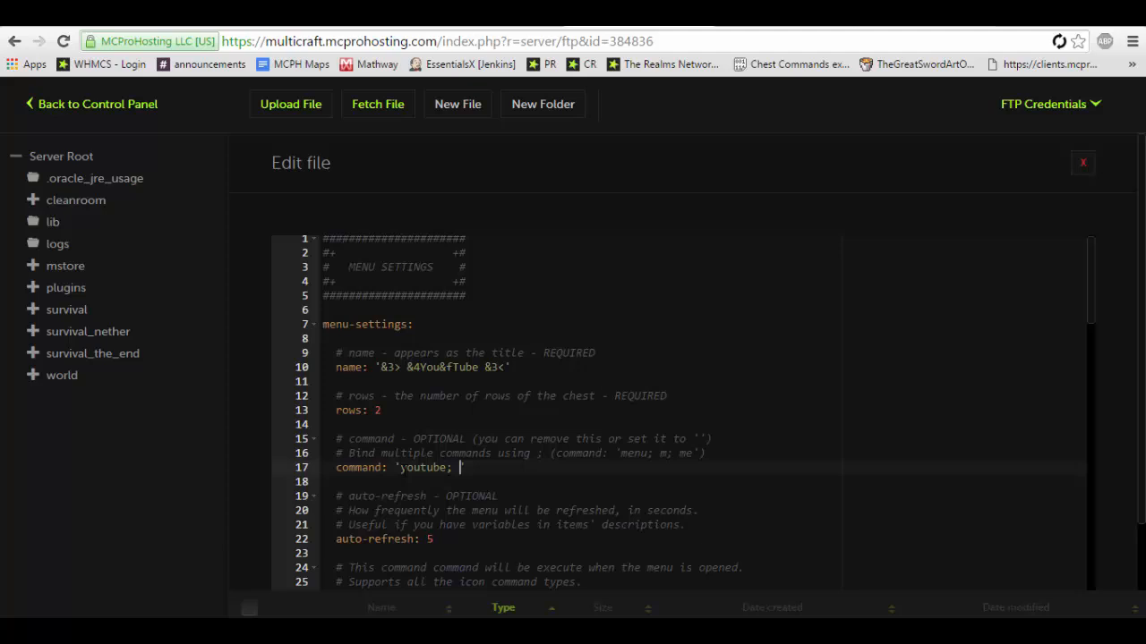
type("you")
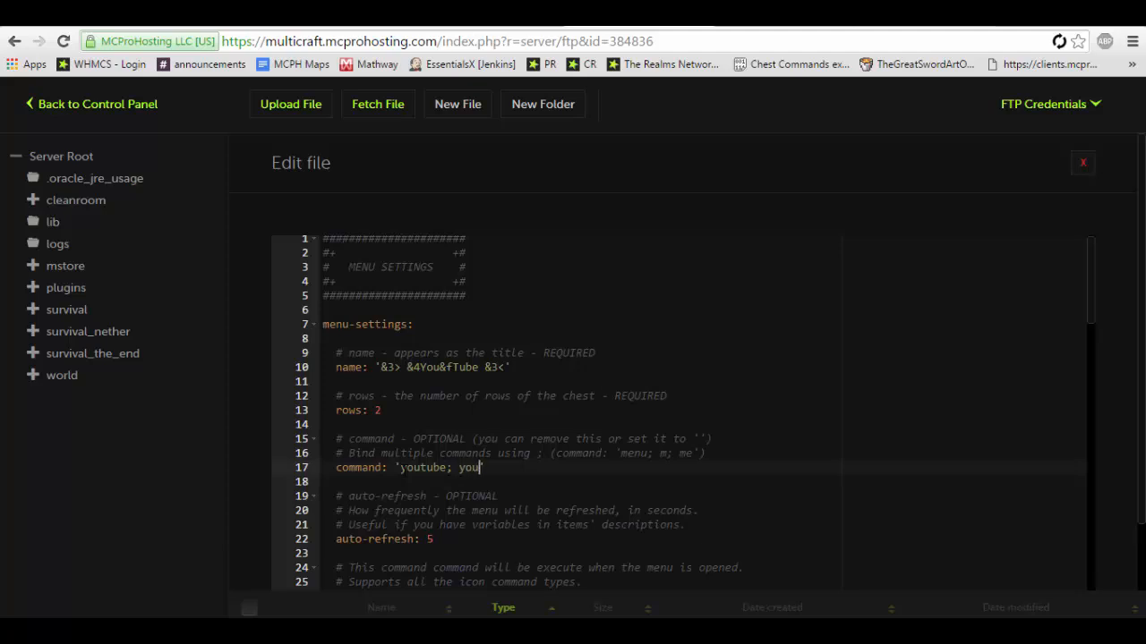
type("; tube")
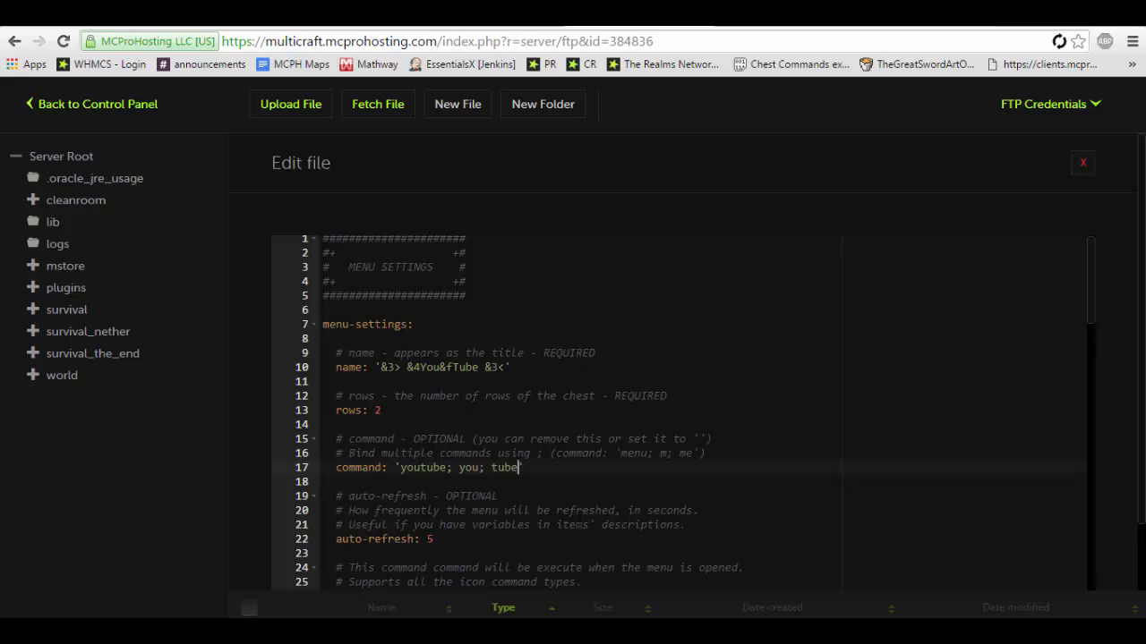
scroll("down", 3)
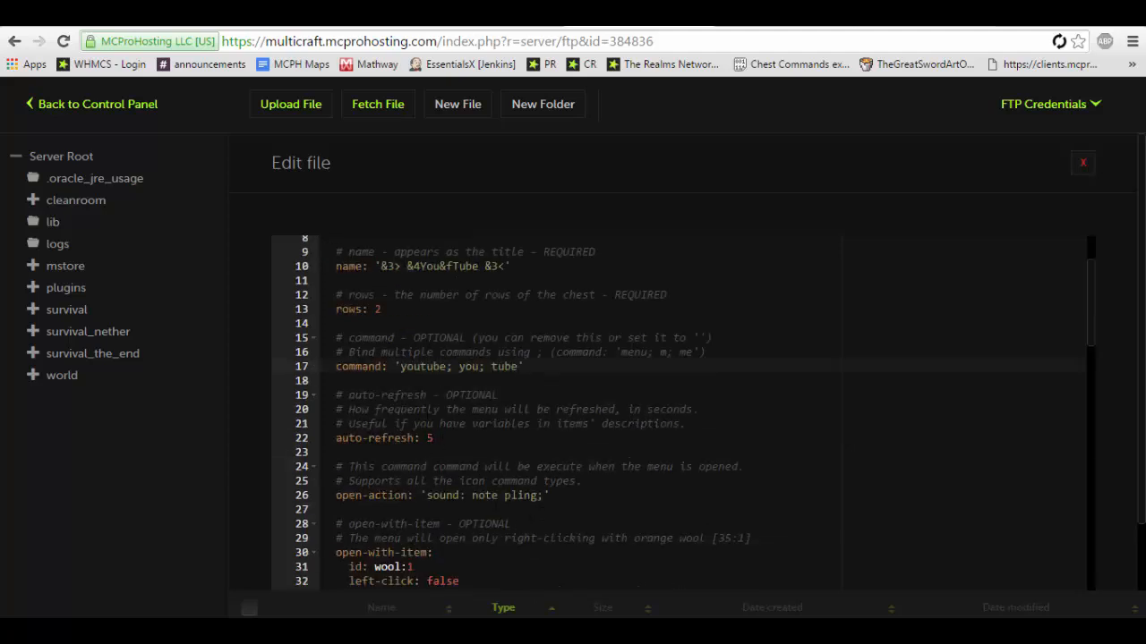
scroll("down", 3)
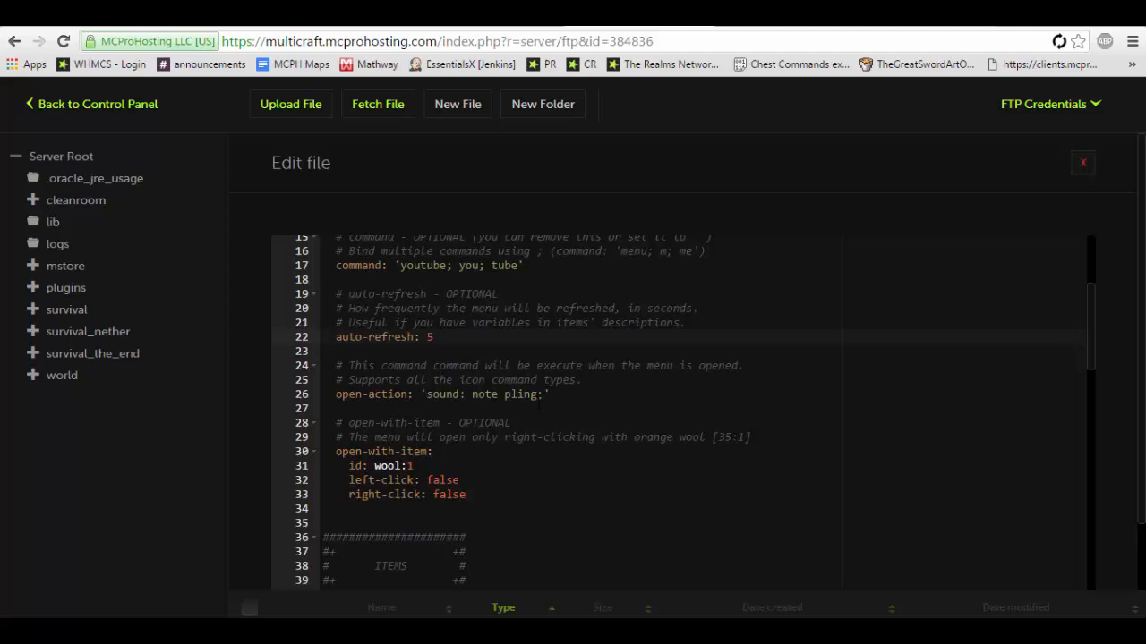
scroll("down", 3)
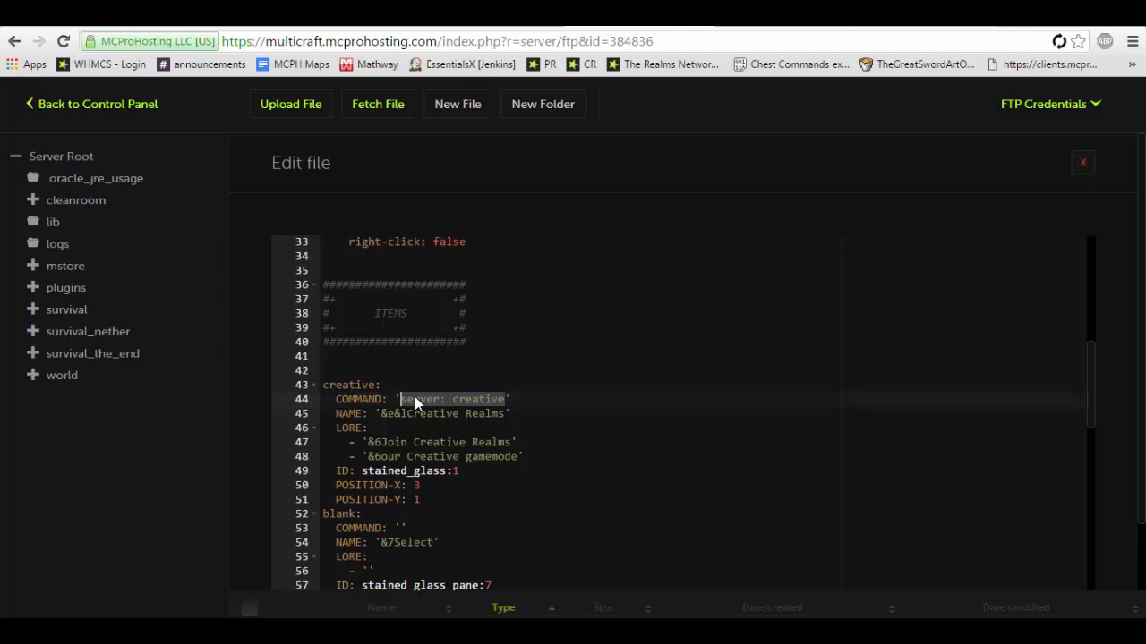
Make the first item 'Leave a Like' warping to youtube, and begin the blank item's command as 'eco give'
type("warp youtube")
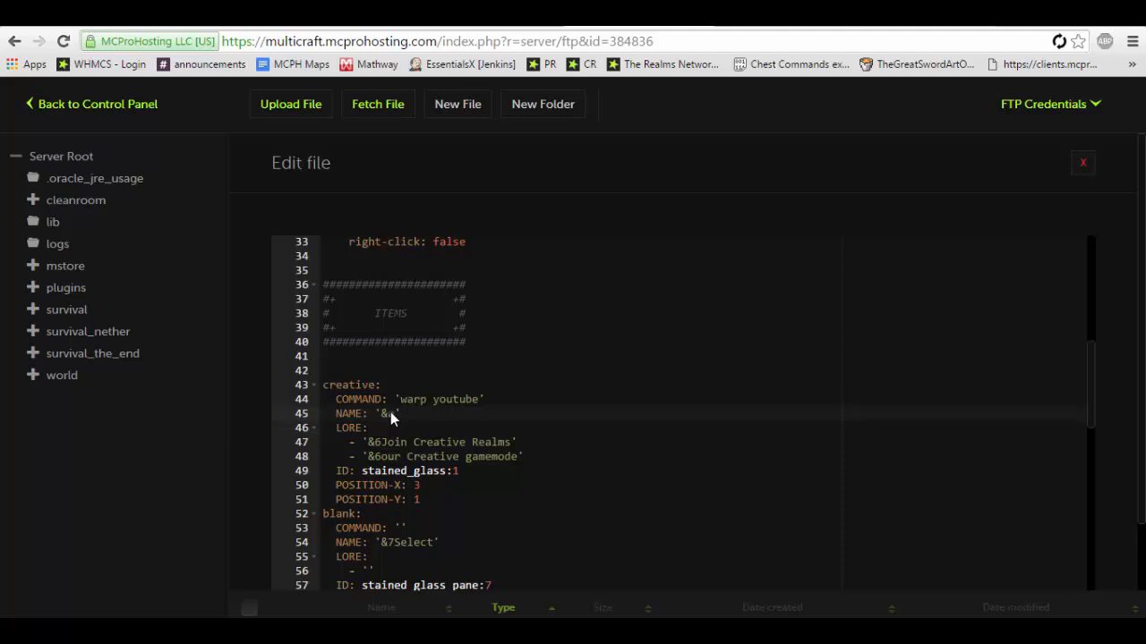
type("Leave a Like")
left_click(430, 442)
type("- '&6Hello")
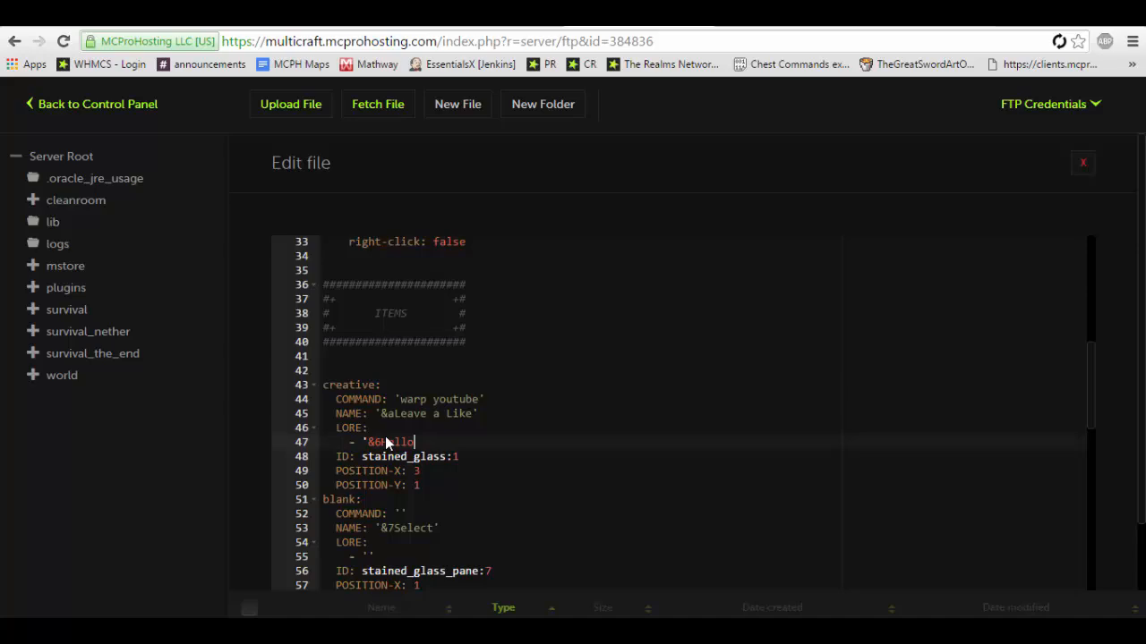
scroll("down", 3)
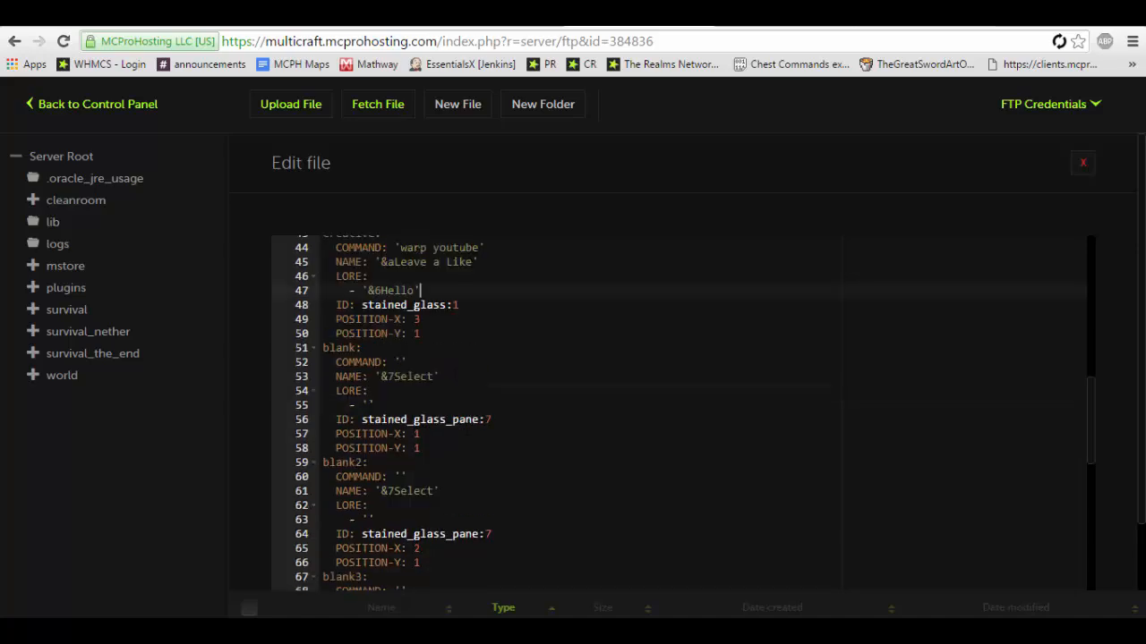
scroll("up", 3)
type("eco ")
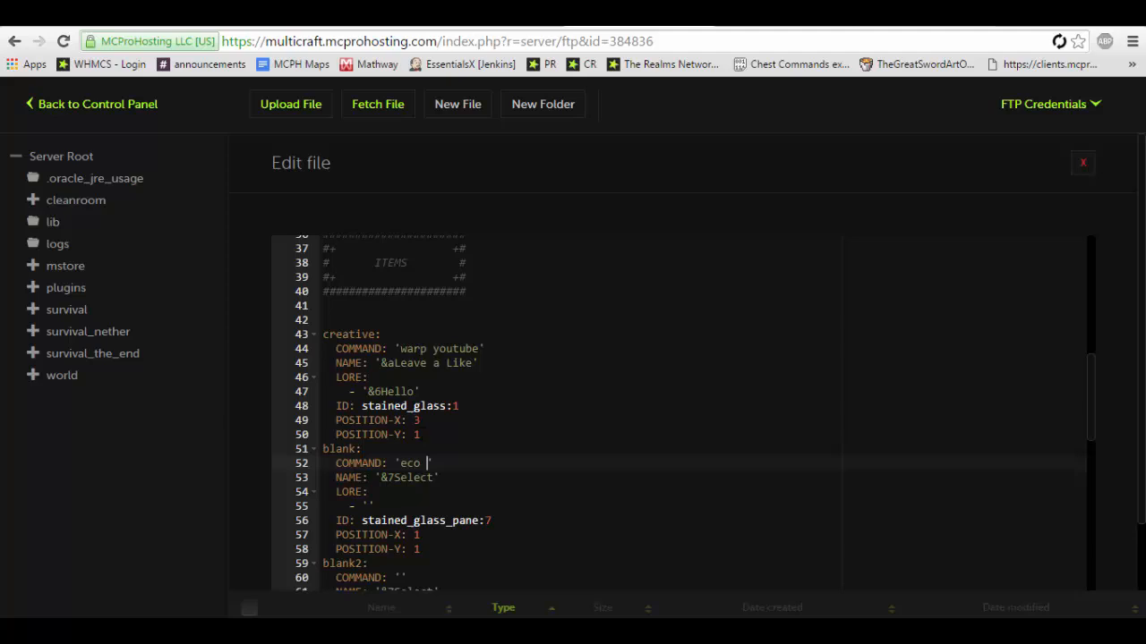
type("give")
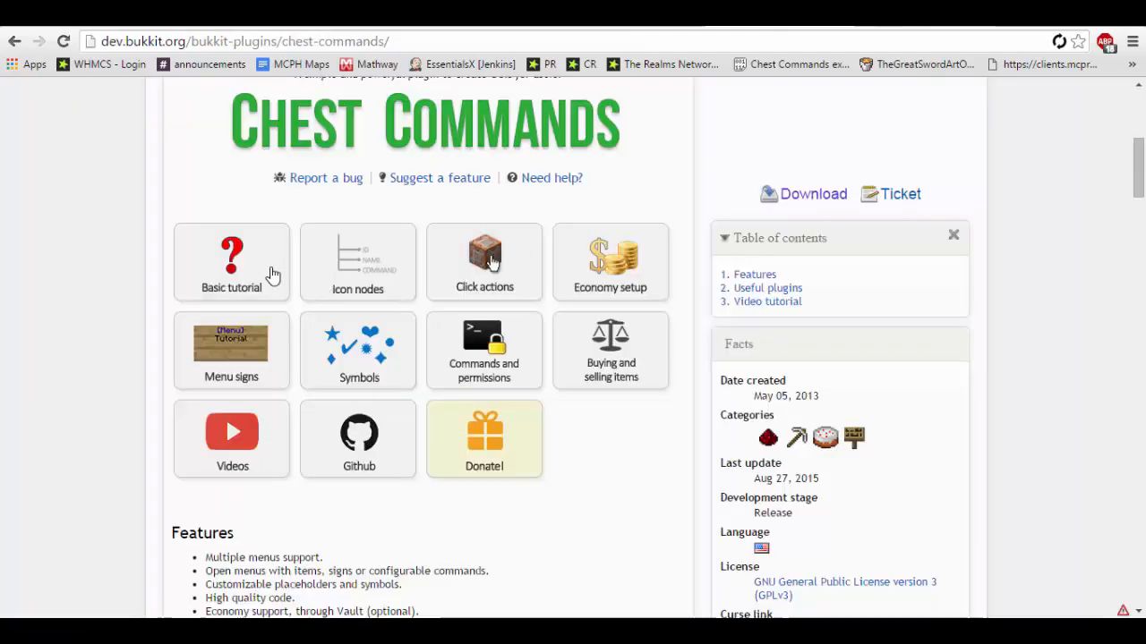
Open the Chest Commands basic tutorial and scroll to the Menu items section
left_click(231, 261)
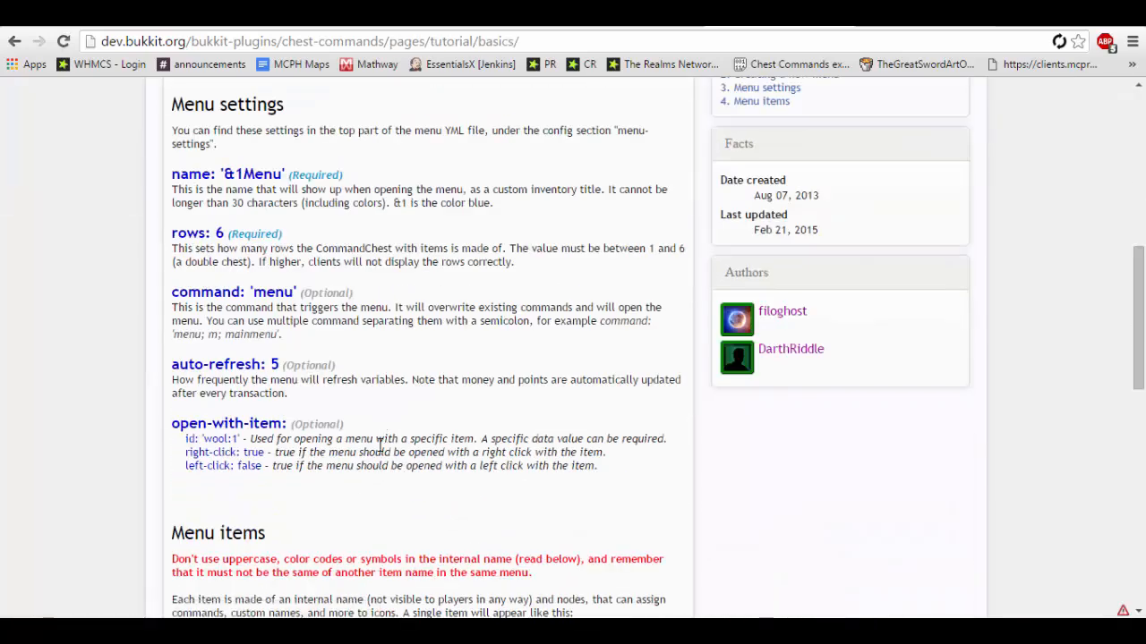
scroll("down", 3)
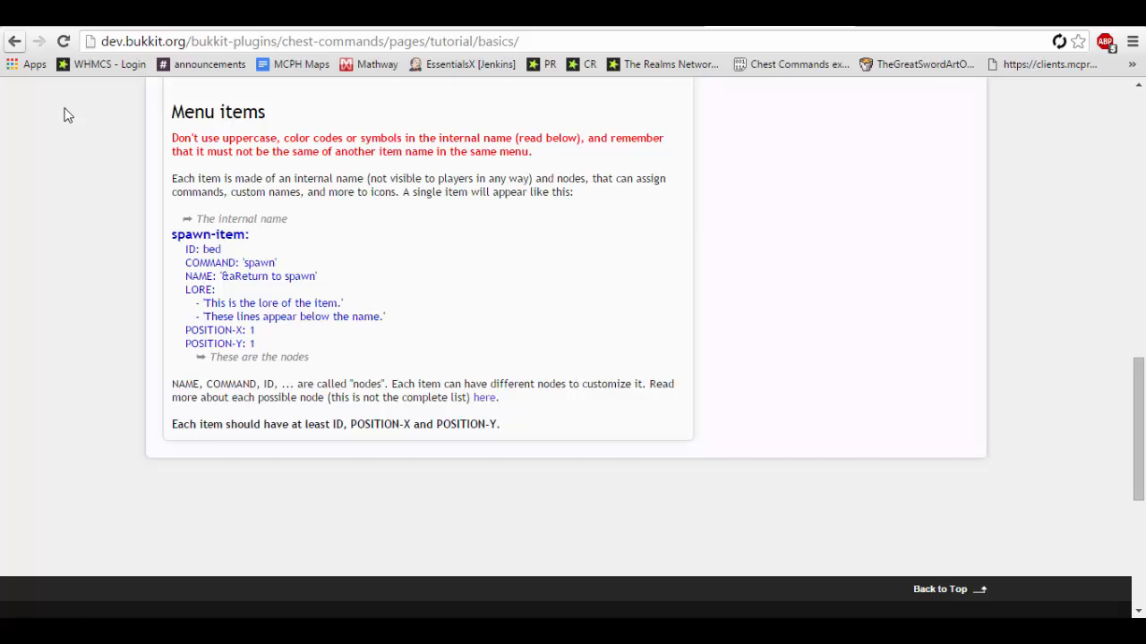
mouse_move(483, 398)
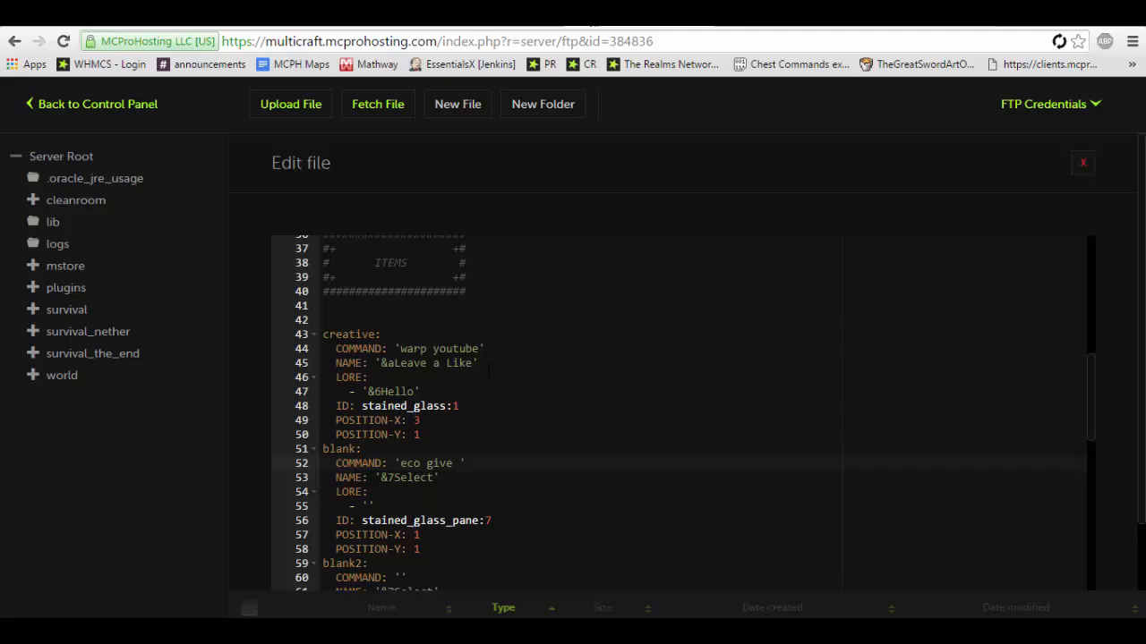
Complete the command as 'eco give {player} 500' and name the item '&9MONEYZ'
type("{player}")
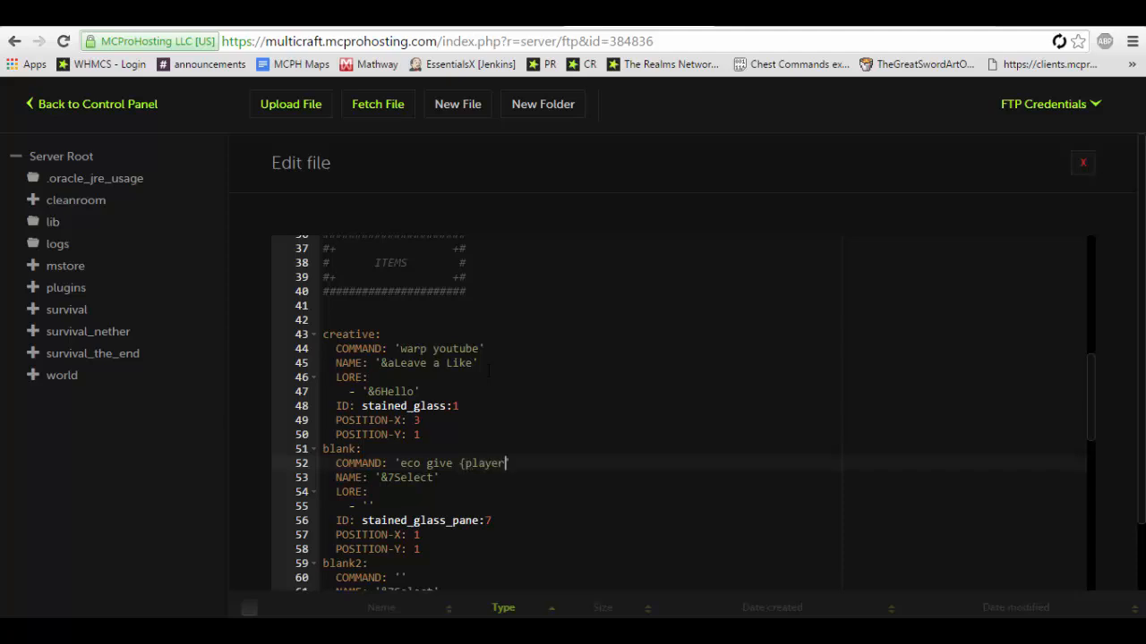
type("500'")
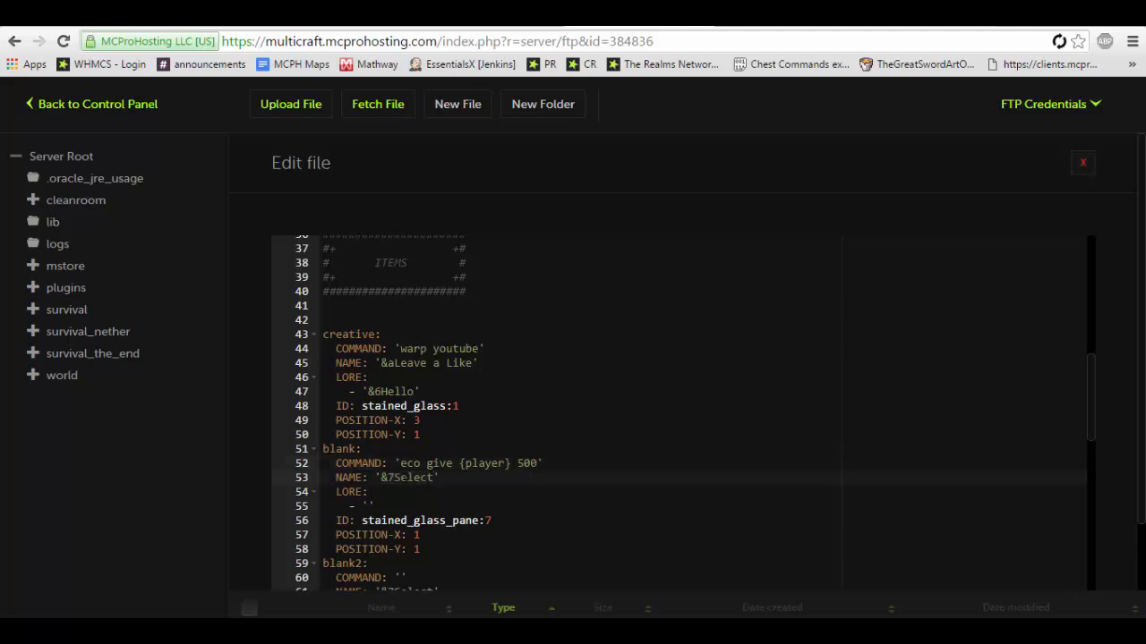
double_click(409, 476)
type("9")
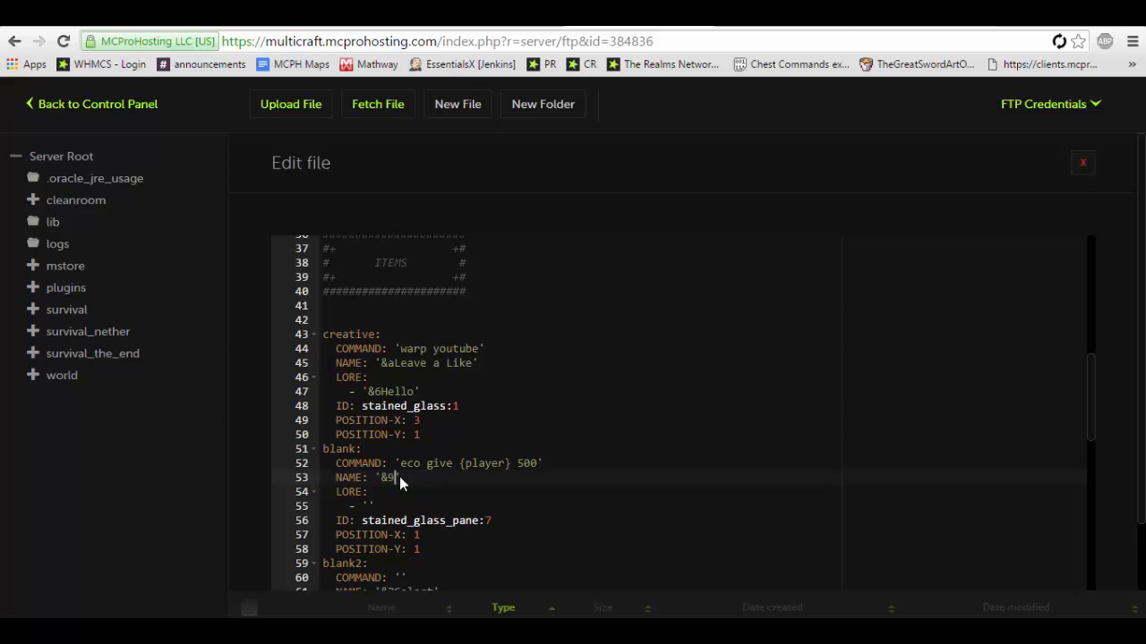
type("MONEYZ")
left_click(582, 505)
type("$500")
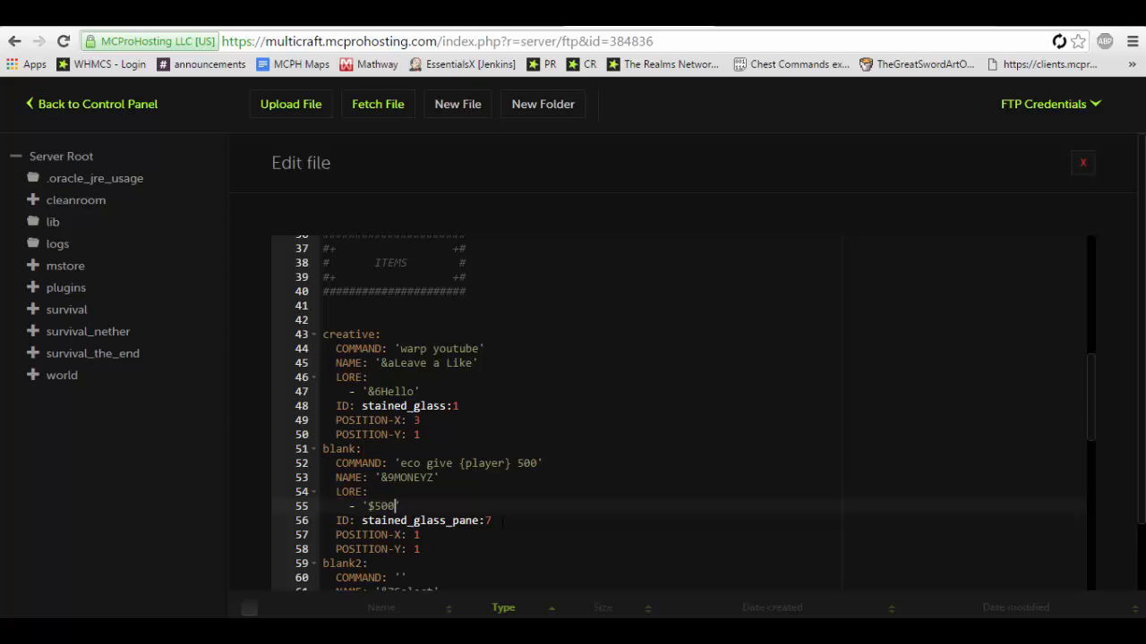
Change the icon to stone, rename the blank item to money and save youtube.yml
double_click(421, 519)
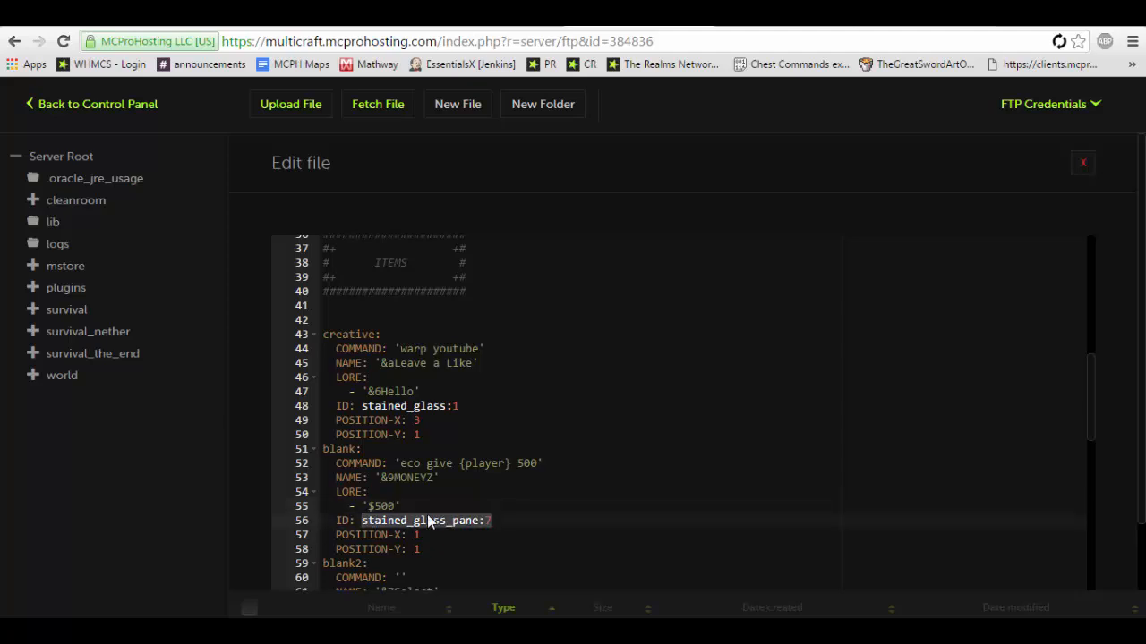
type("stone")
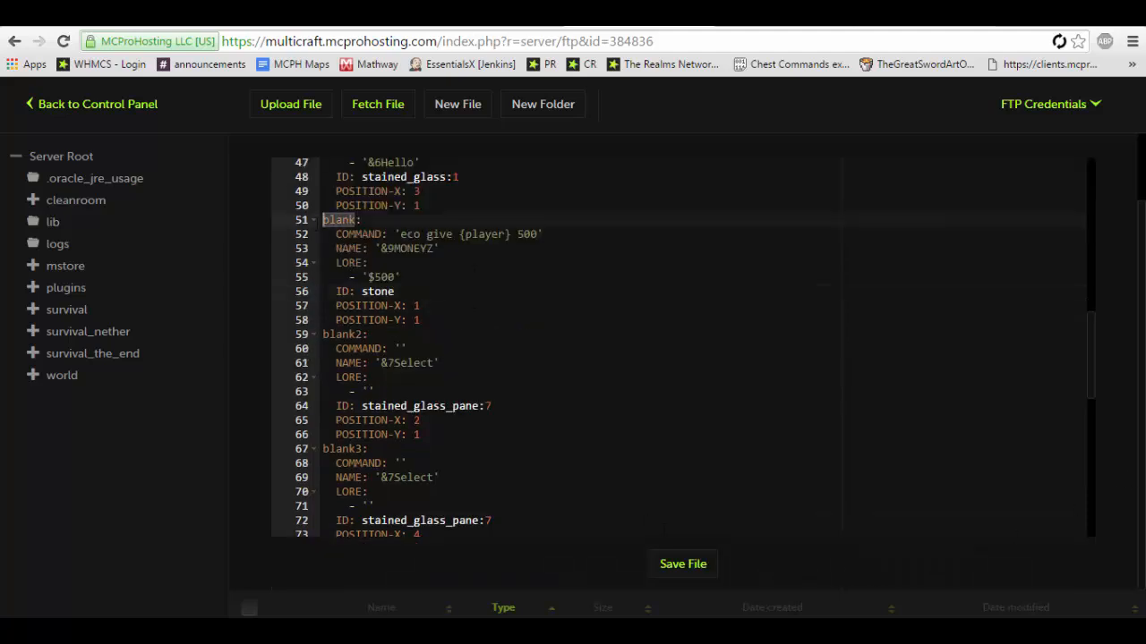
type("money:")
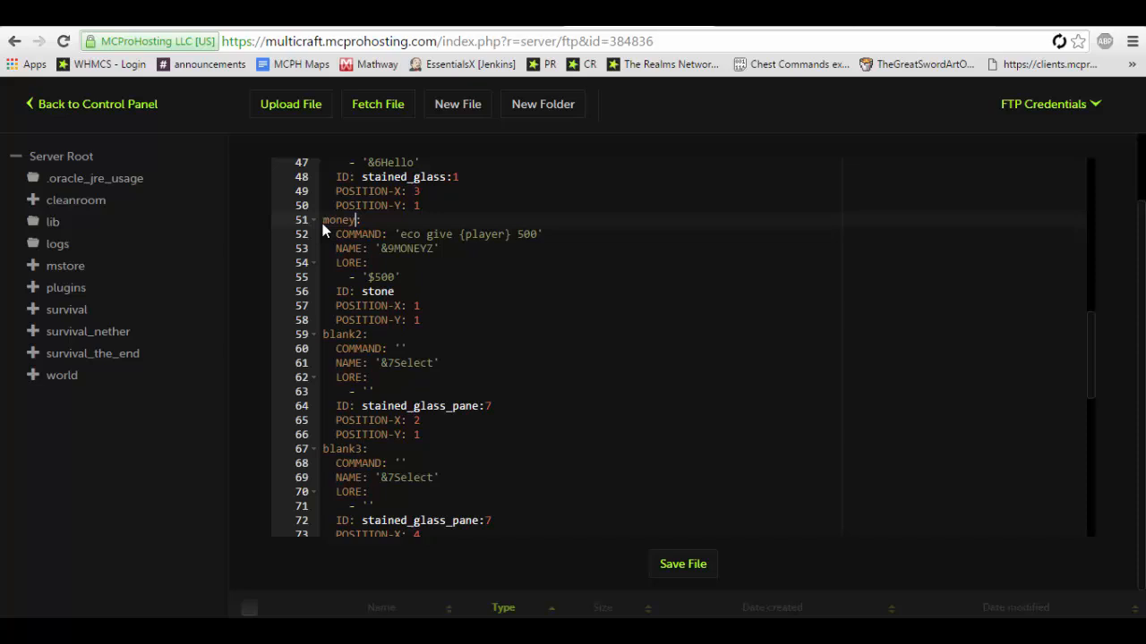
scroll("up", 3)
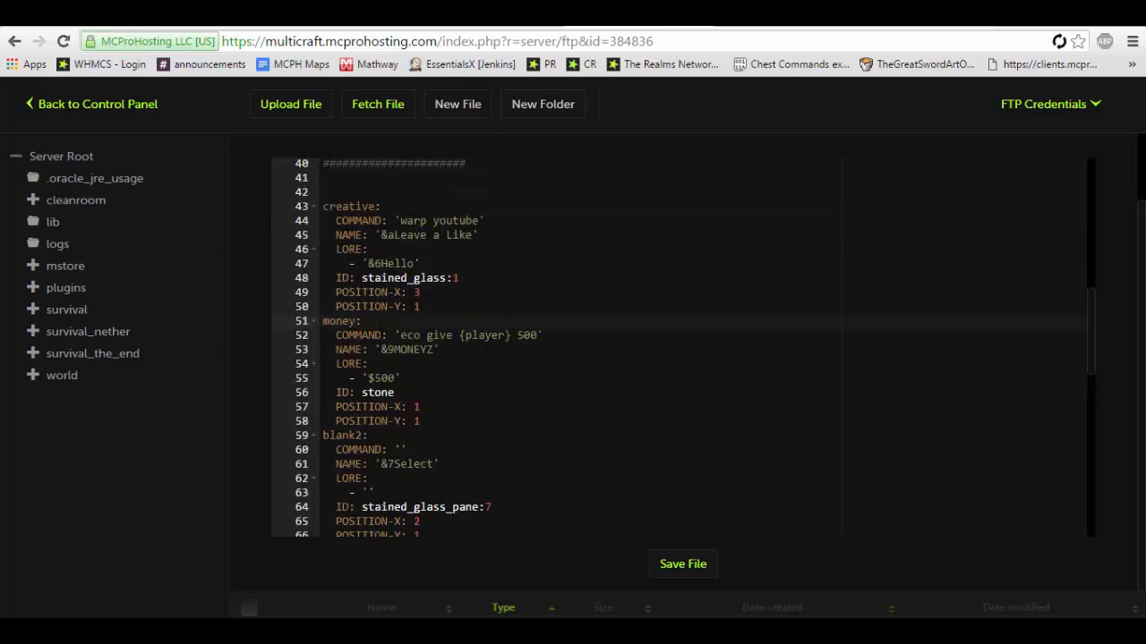
left_click(433, 349)
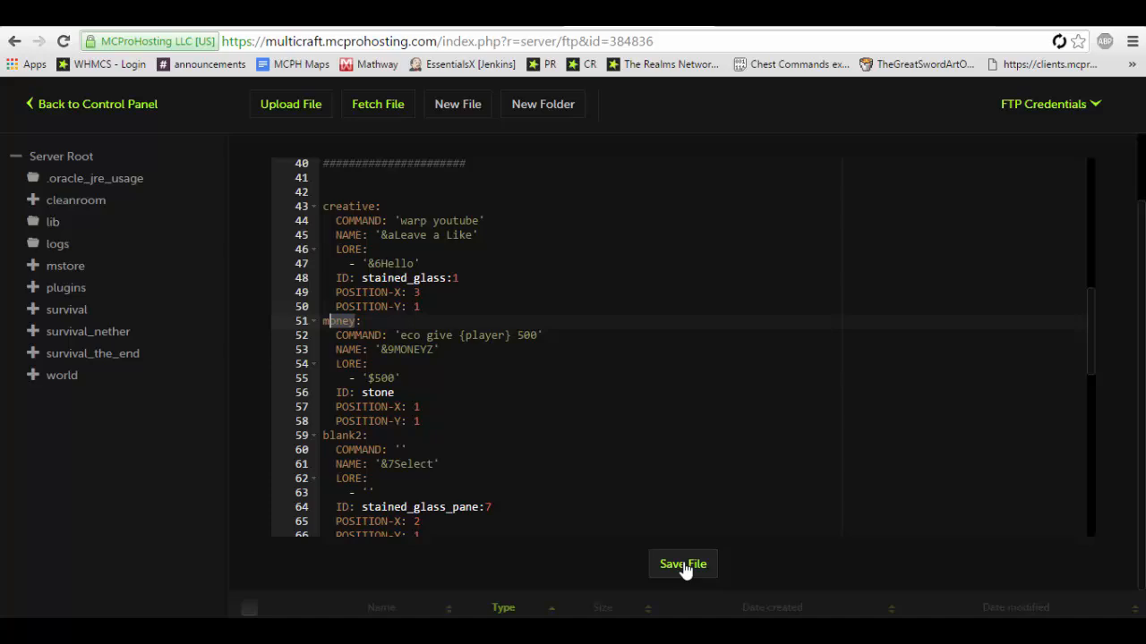
left_click(682, 564)
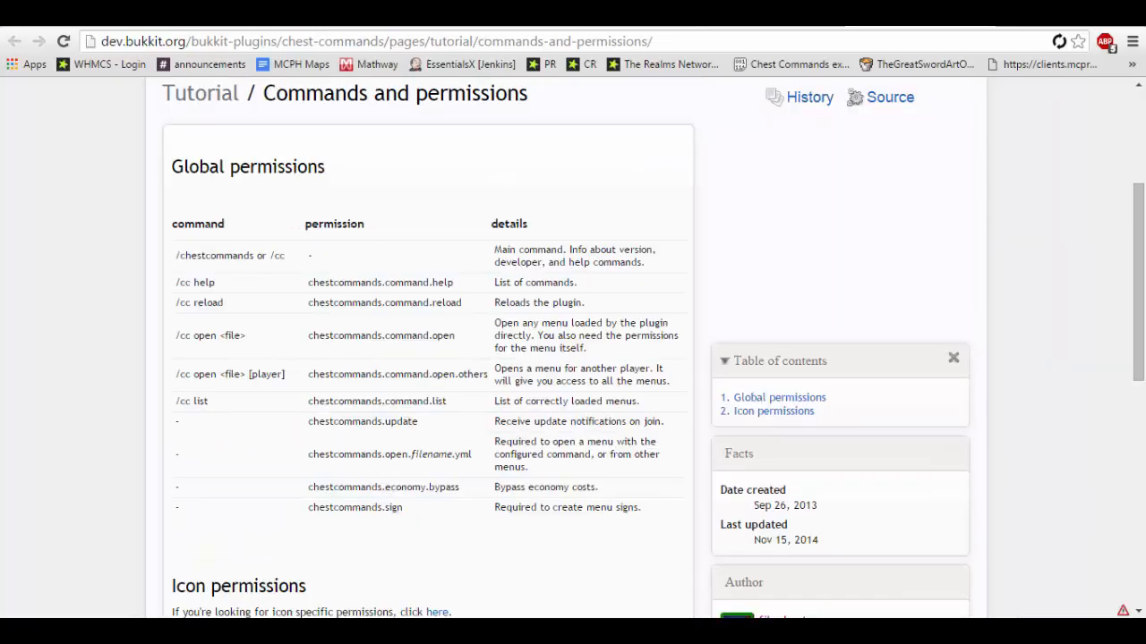
mouse_move(484, 140)
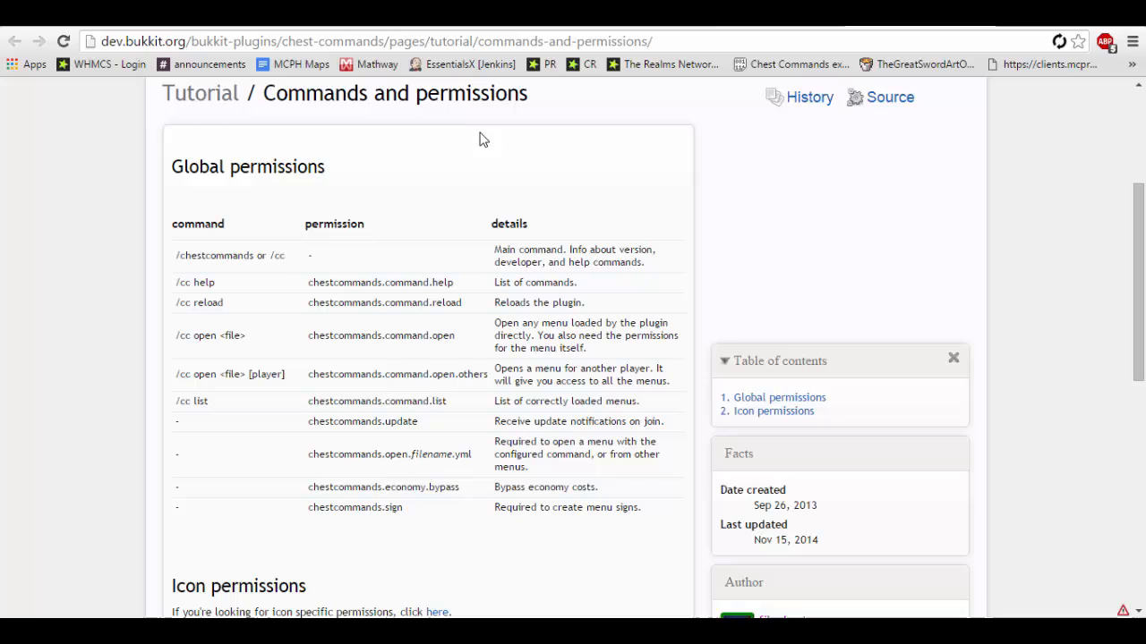
Open the Commands and permissions tutorial page on dev.bukkit.org
double_click(401, 454)
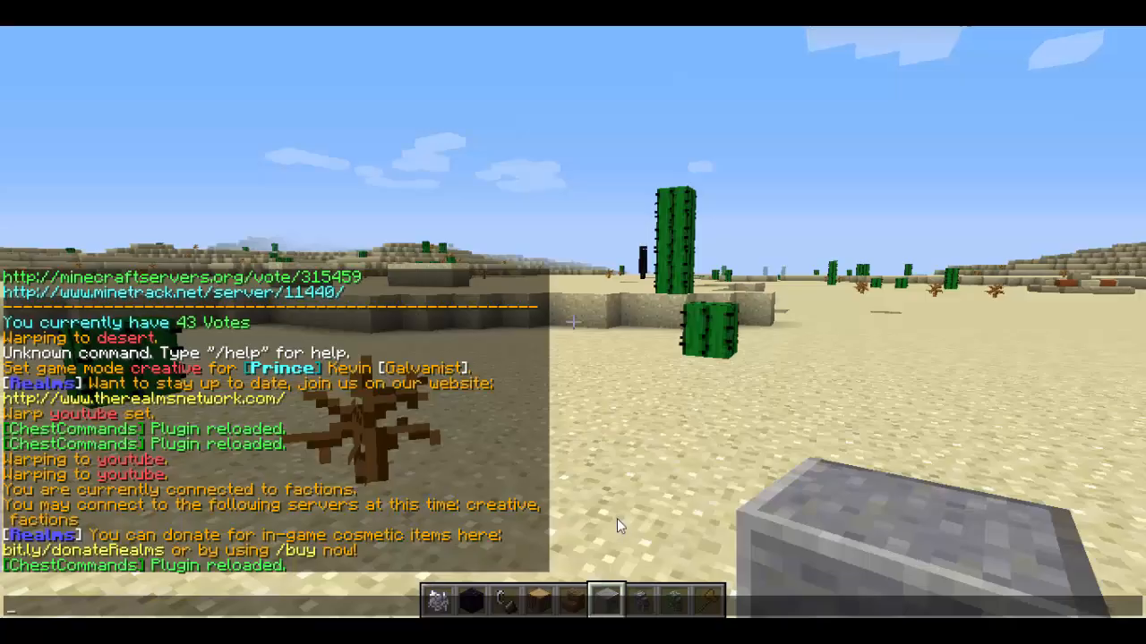
Open the YouTube menu via /youtube, collect $500 from the stone item, then reopen it to warp
type("/youtub")
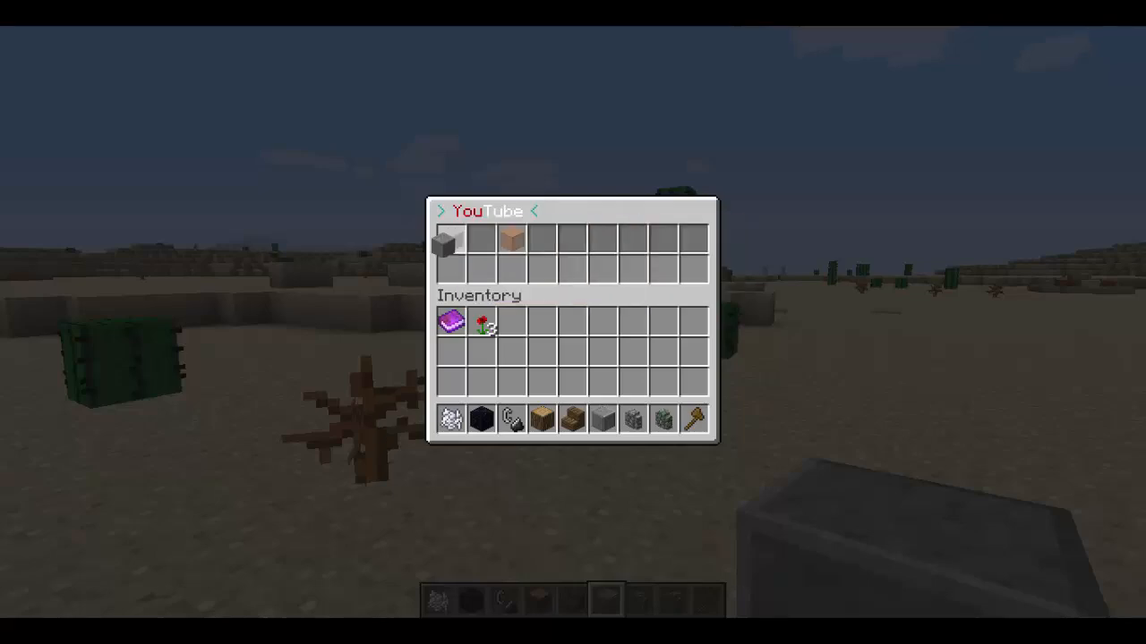
key("Escape")
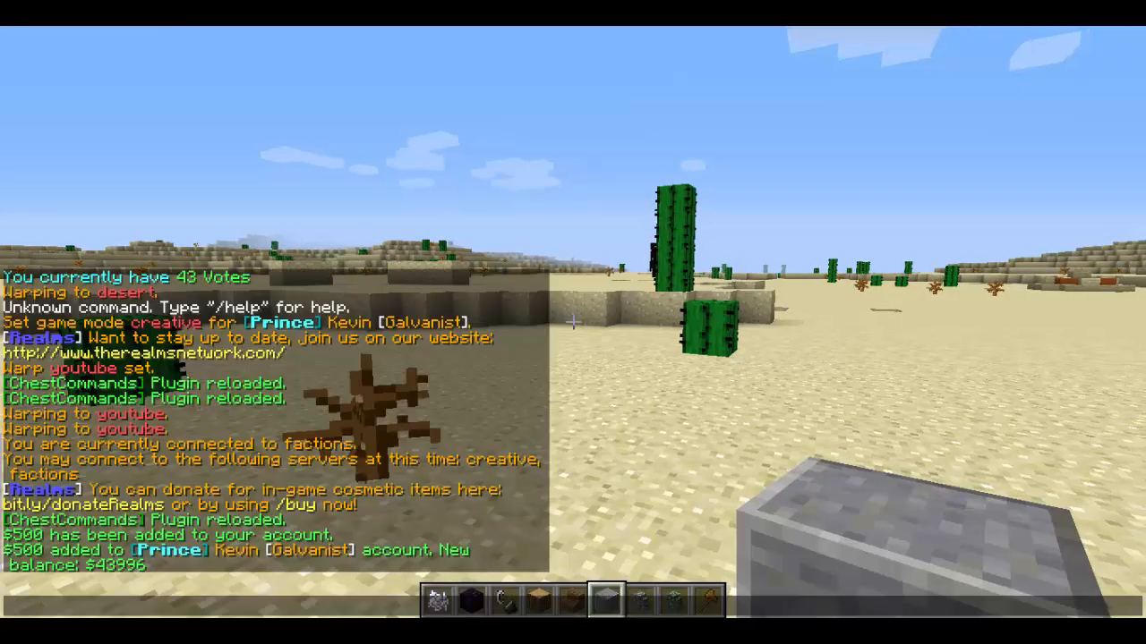
type("/y")
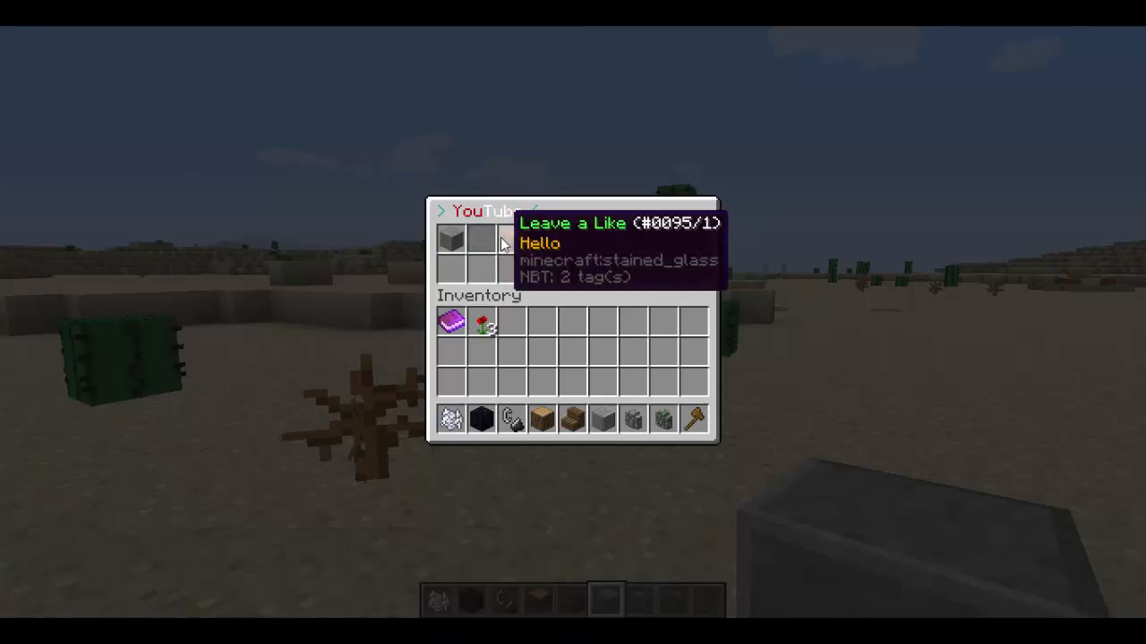
key("Escape")
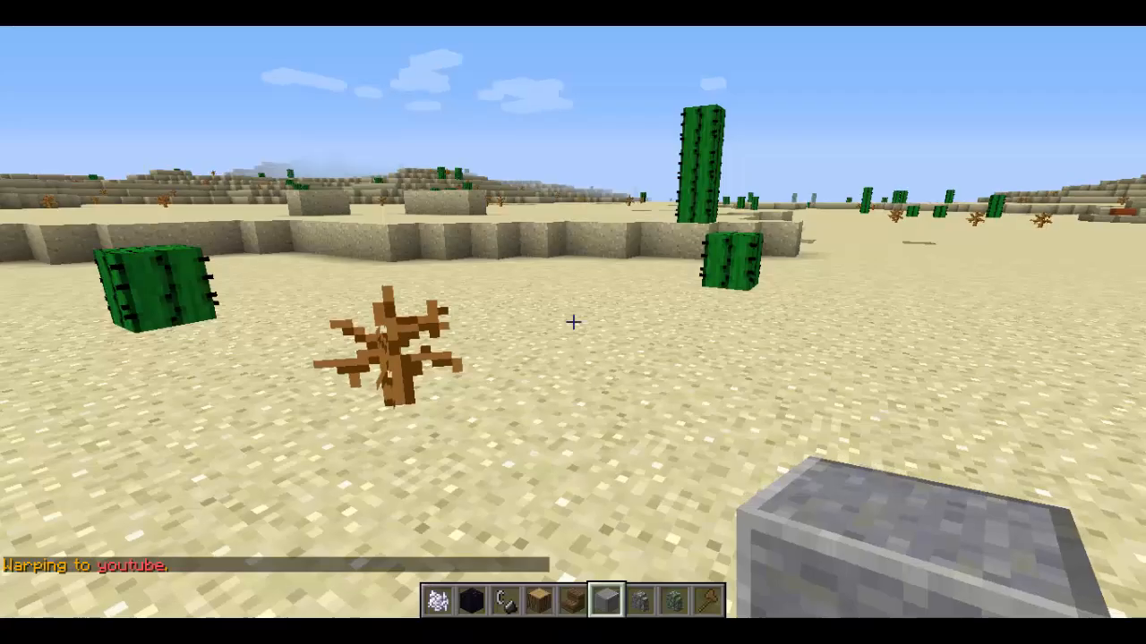
mouse_move(573, 322)
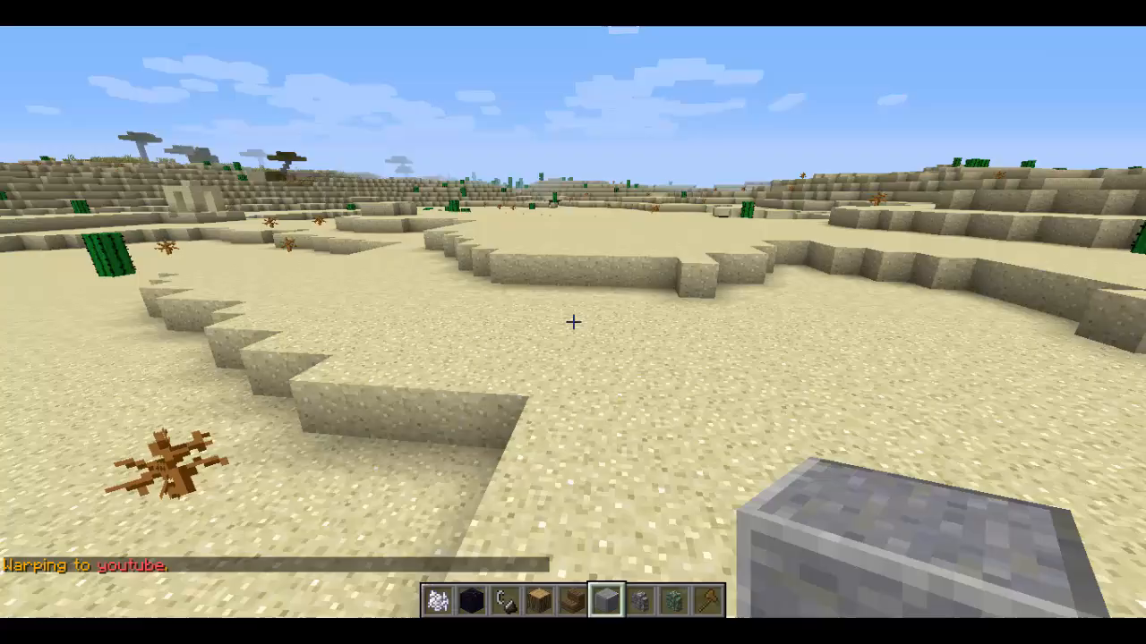
mouse_move(573, 322)
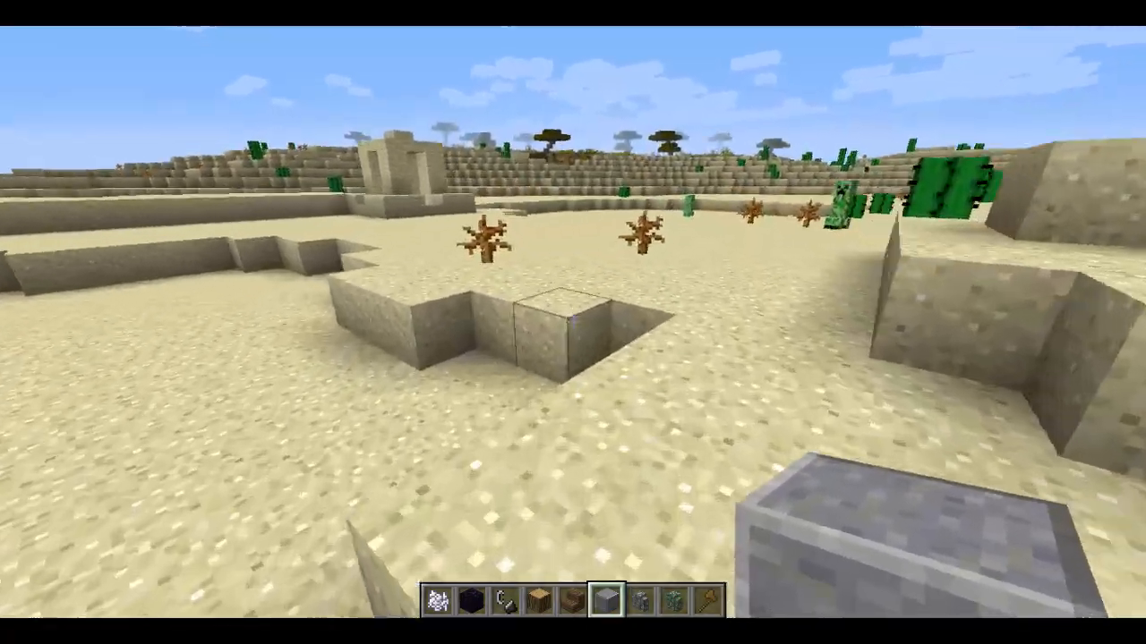
mouse_move(573, 323)
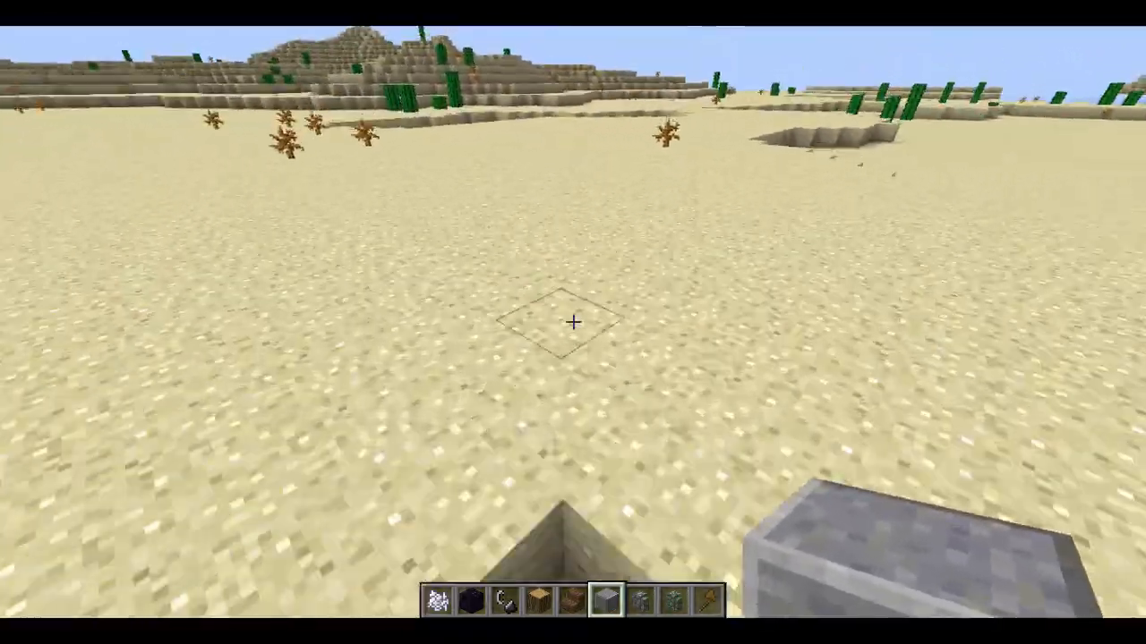
mouse_move(573, 323)
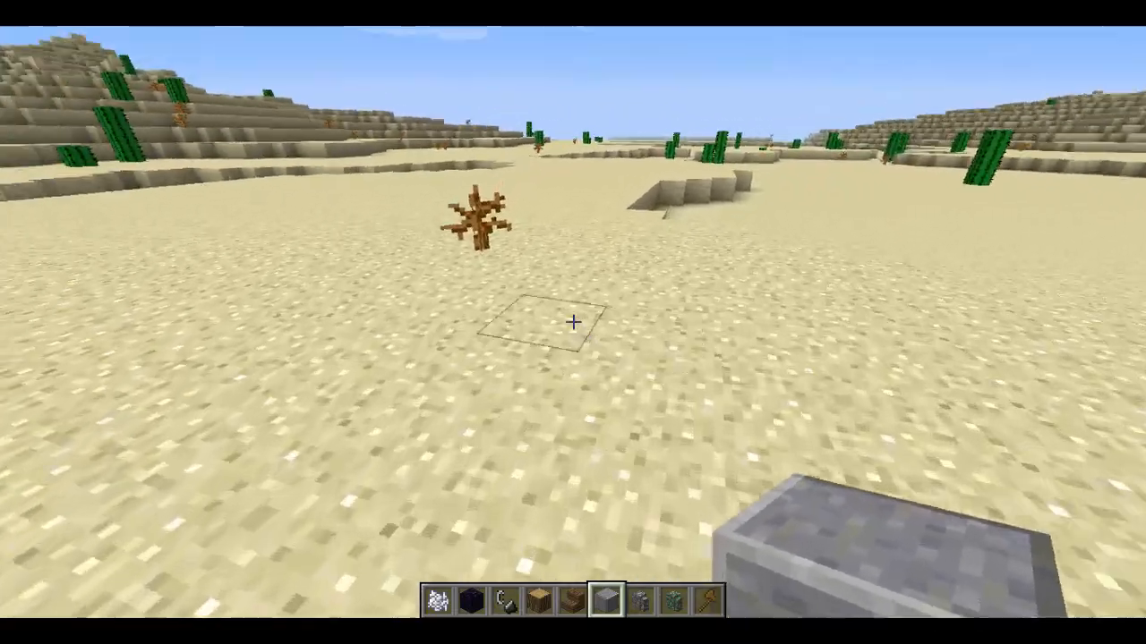
Bring up the chat history after walking across the desert
key("t")
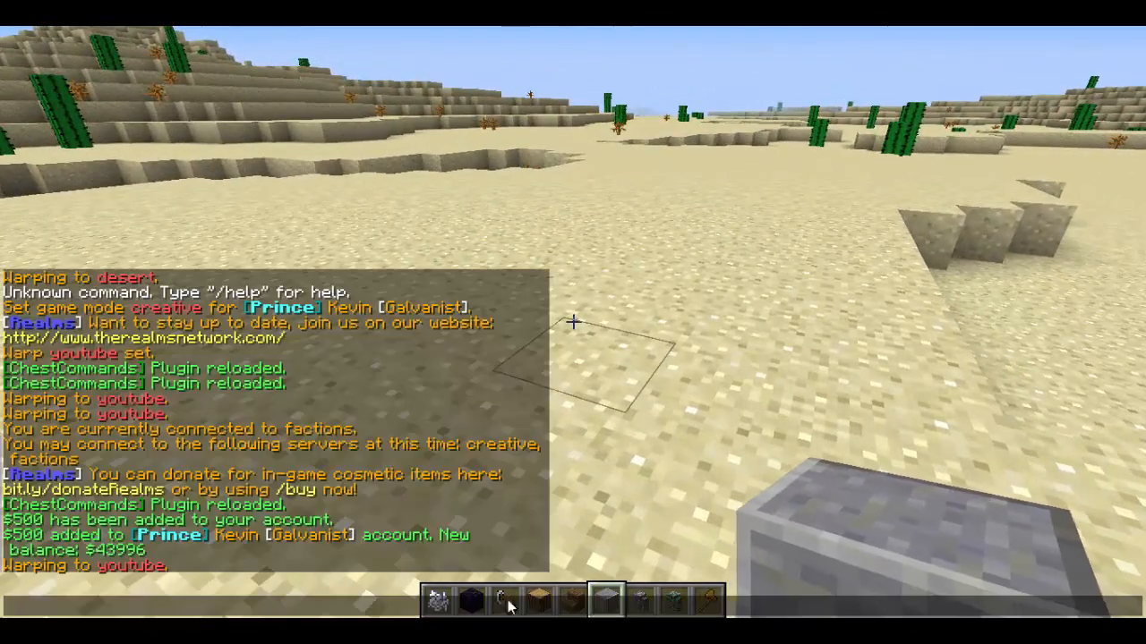